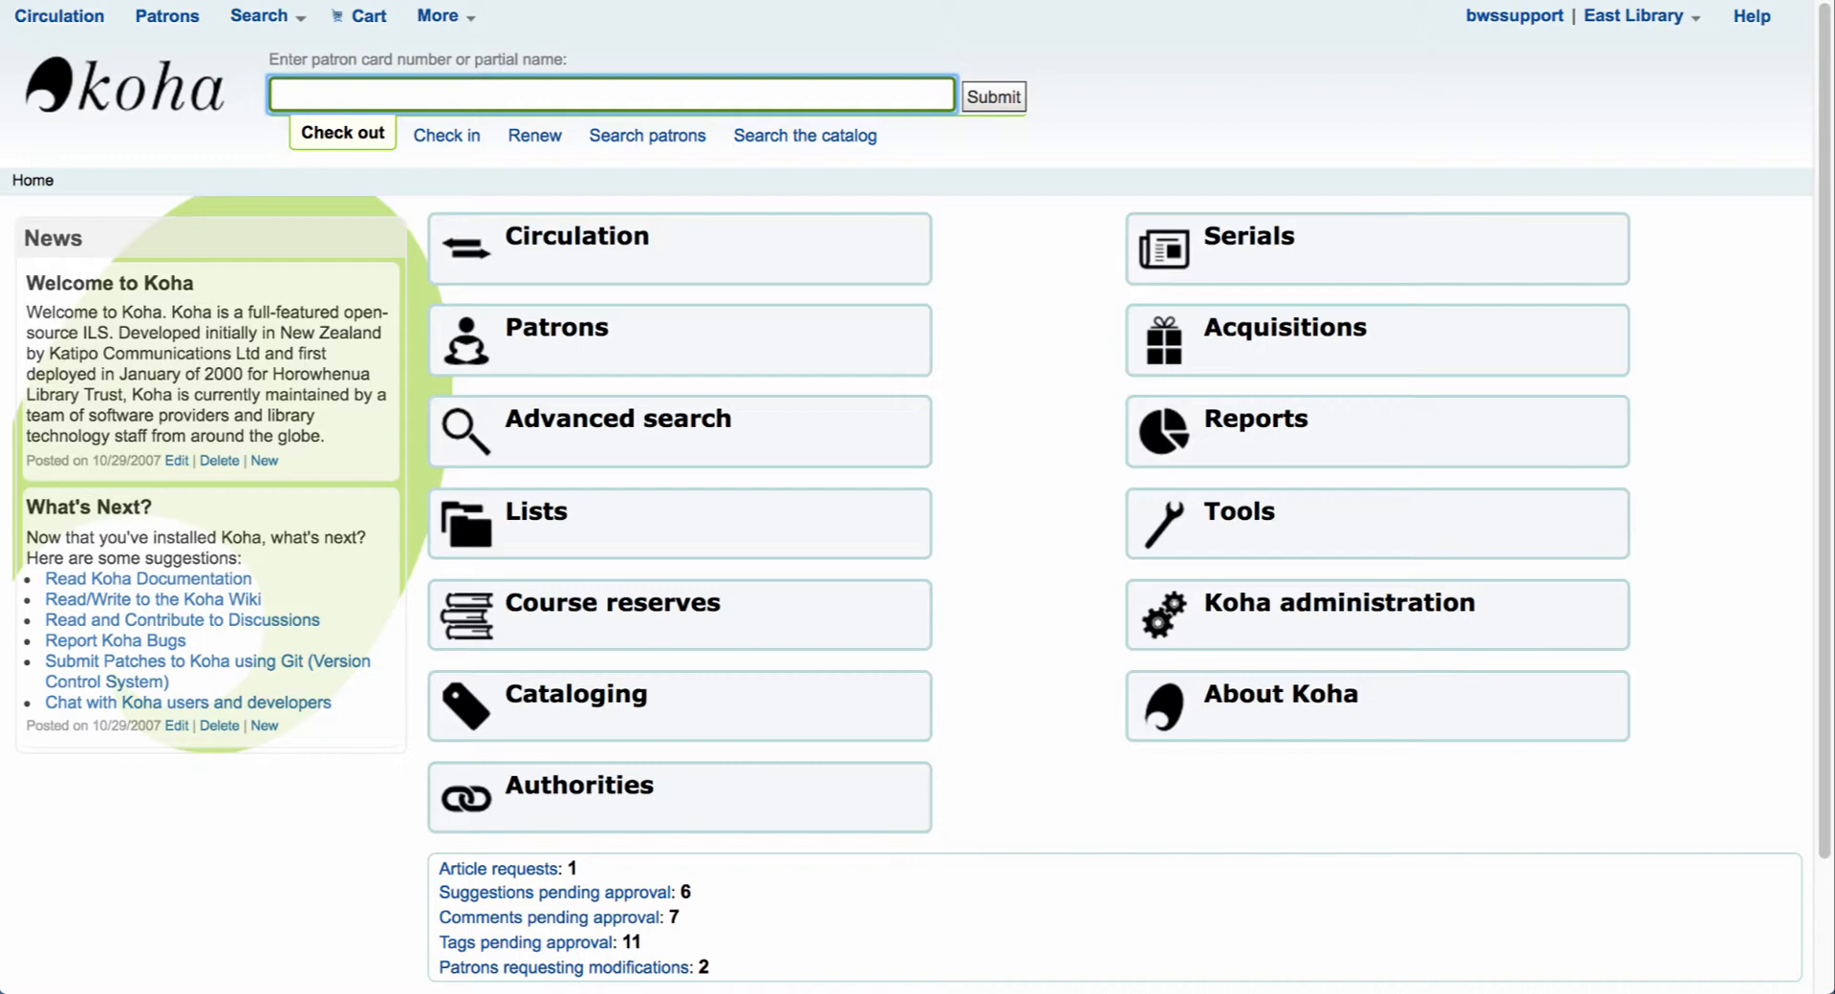
{"action": "mouse_move", "coordinate": [1339, 602]}
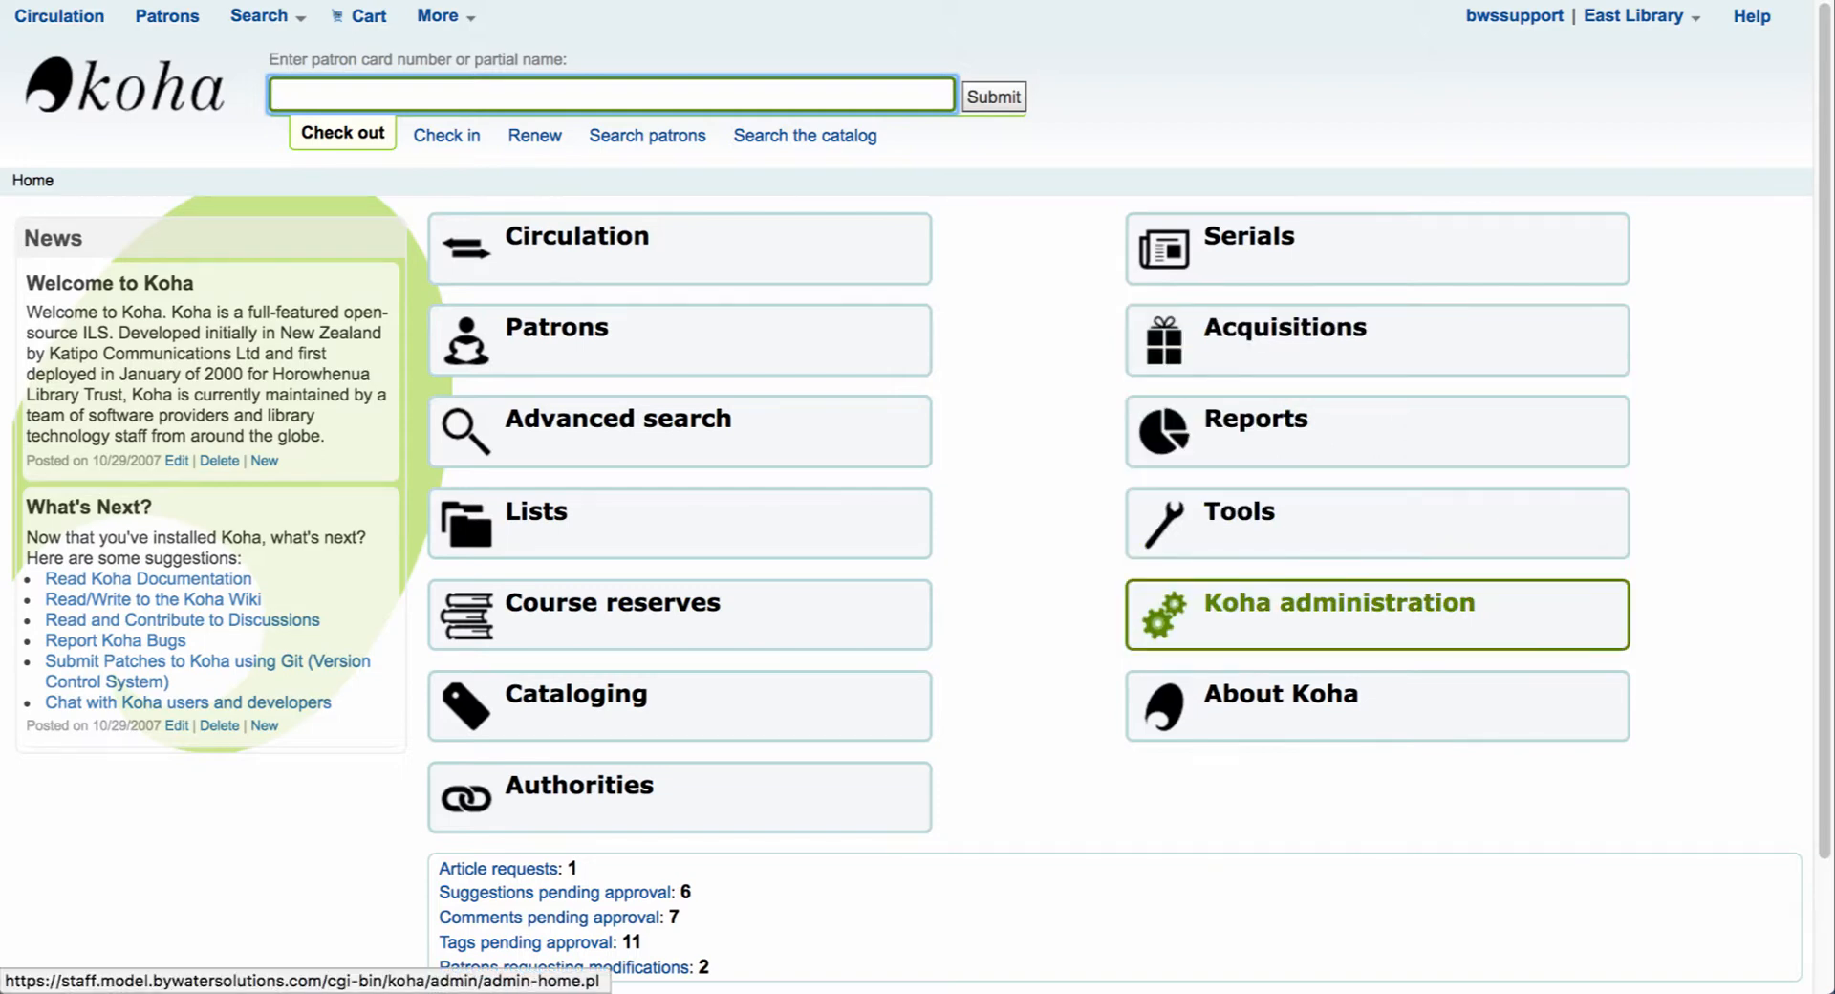
- Go to Koha administration from the staff home page
{"action": "left_click", "coordinate": [1338, 602]}
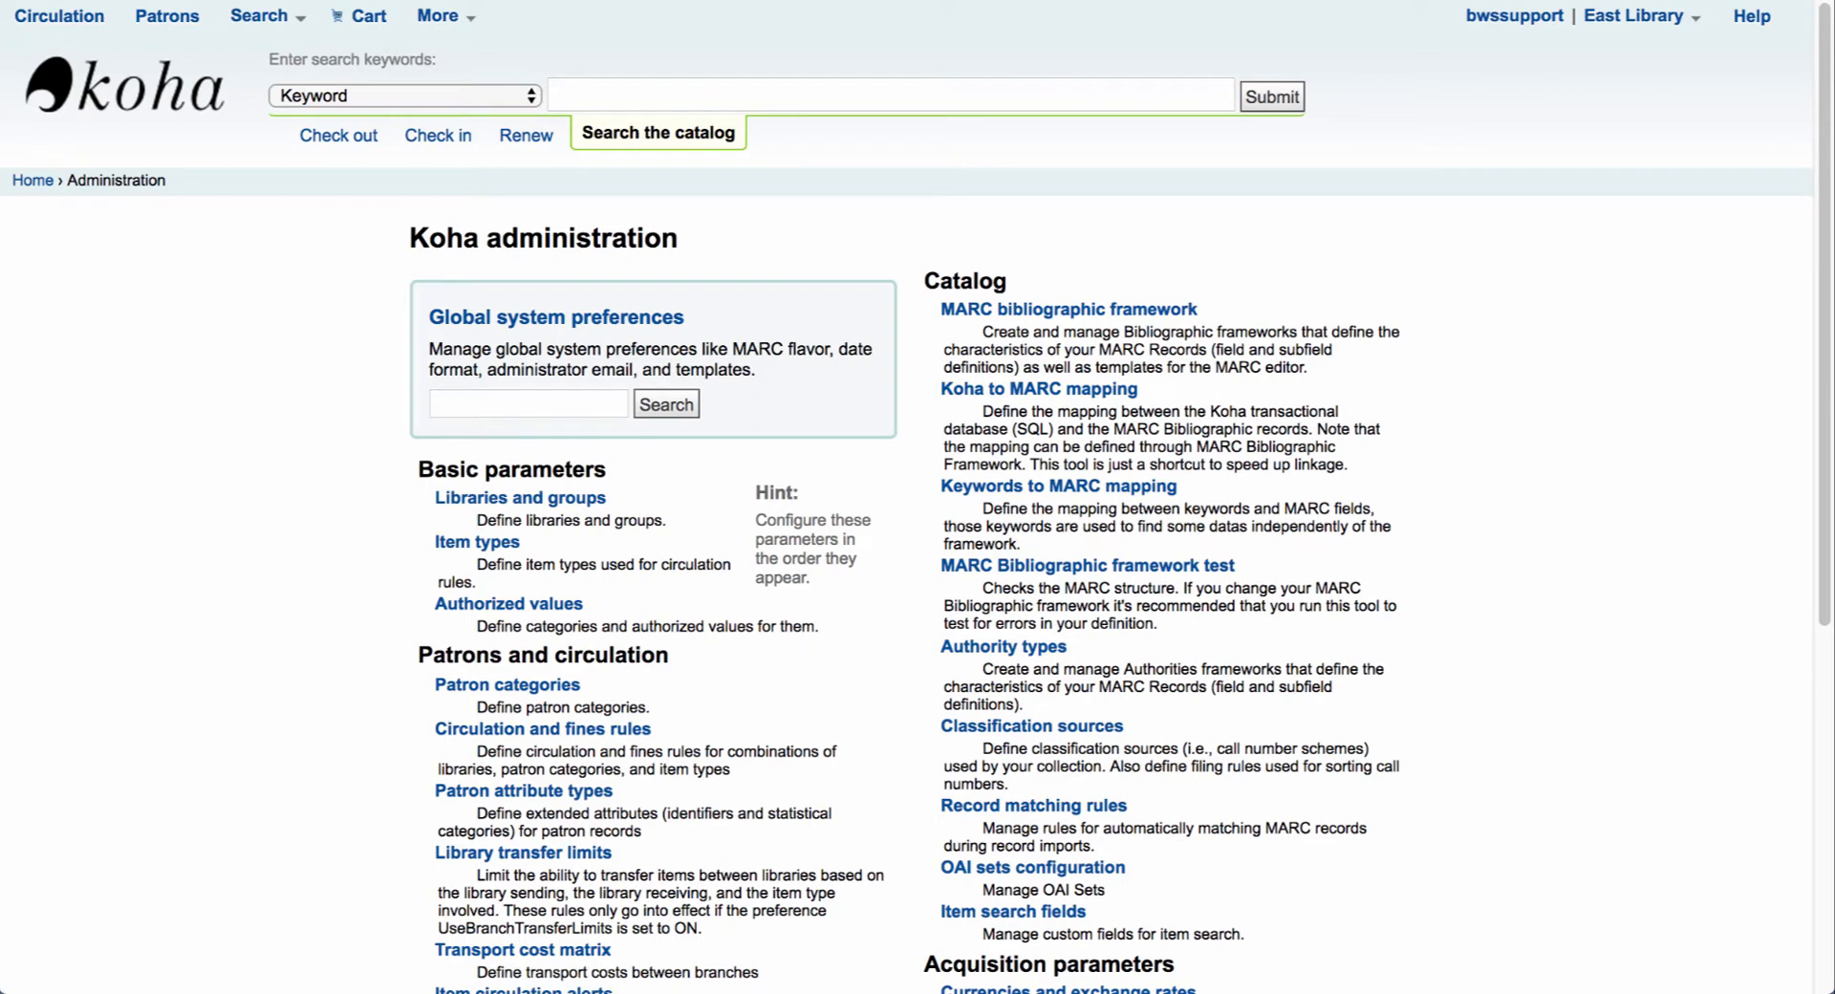
{"action": "mouse_move", "coordinate": [1067, 309]}
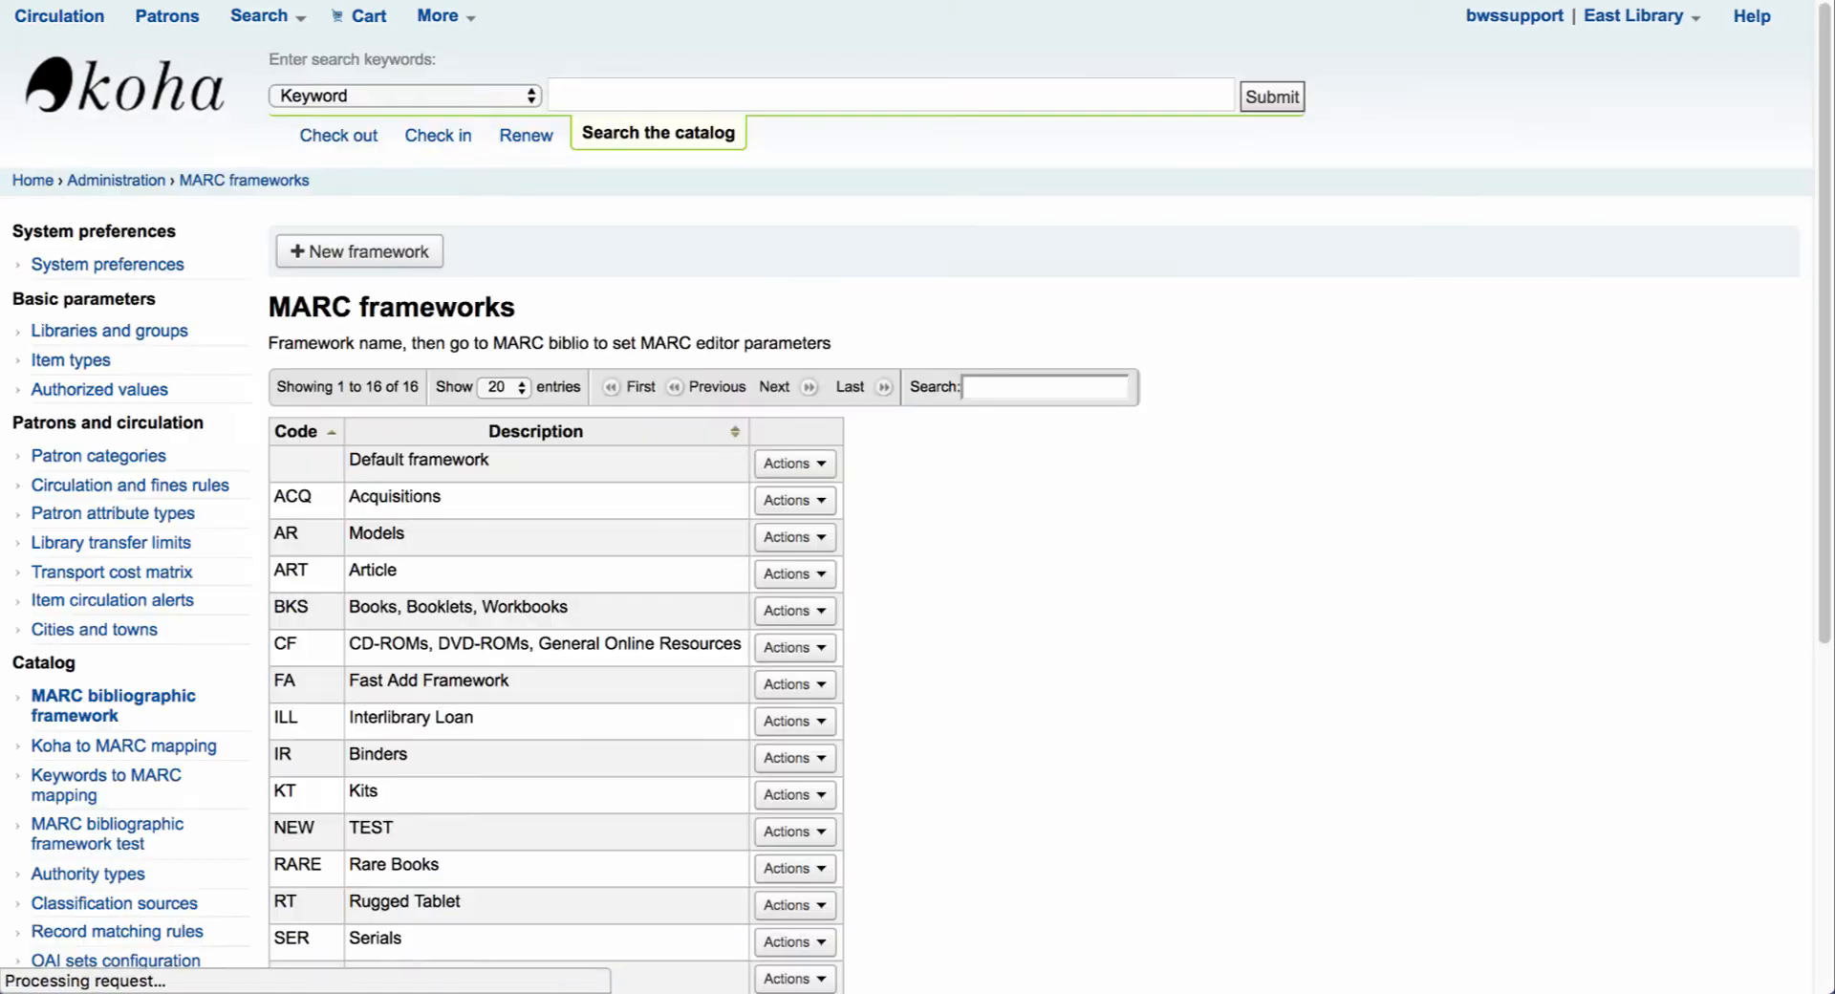
- Search the Default framework's MARC structure for tag 856
{"action": "scroll", "scroll_direction": "down", "scroll_amount": 3}
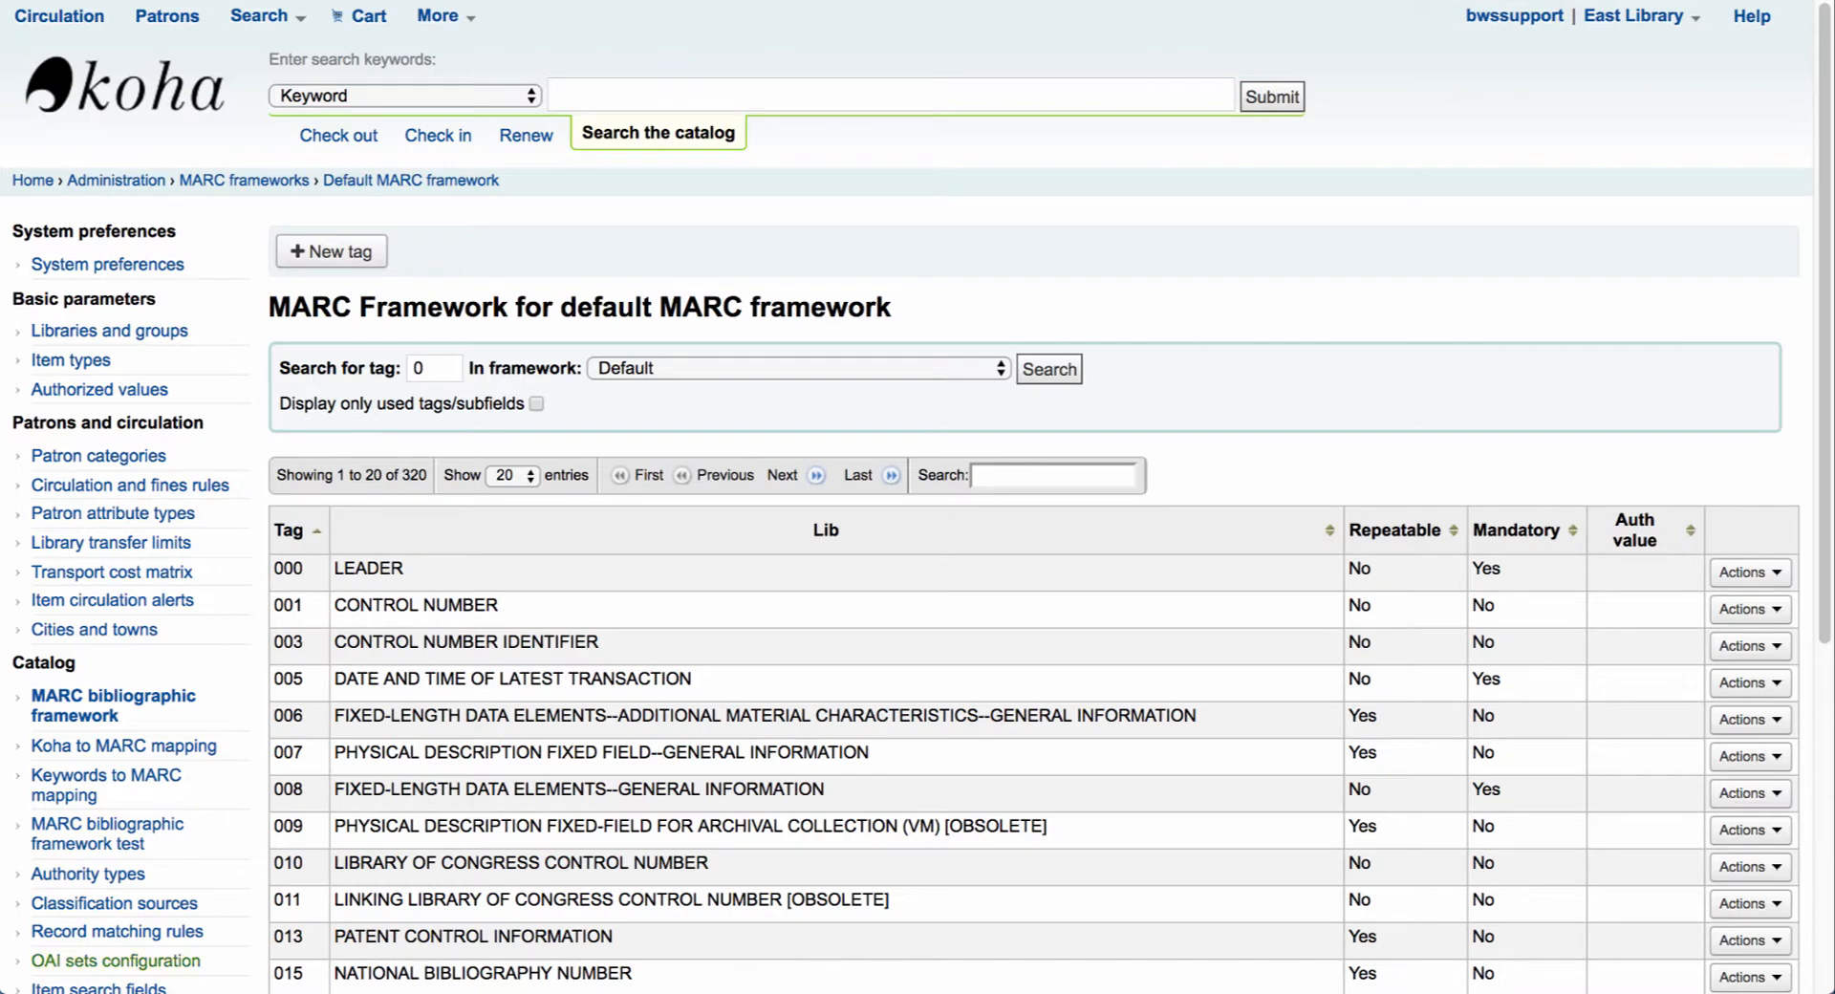
{"action": "scroll", "scroll_direction": "down", "scroll_amount": 3}
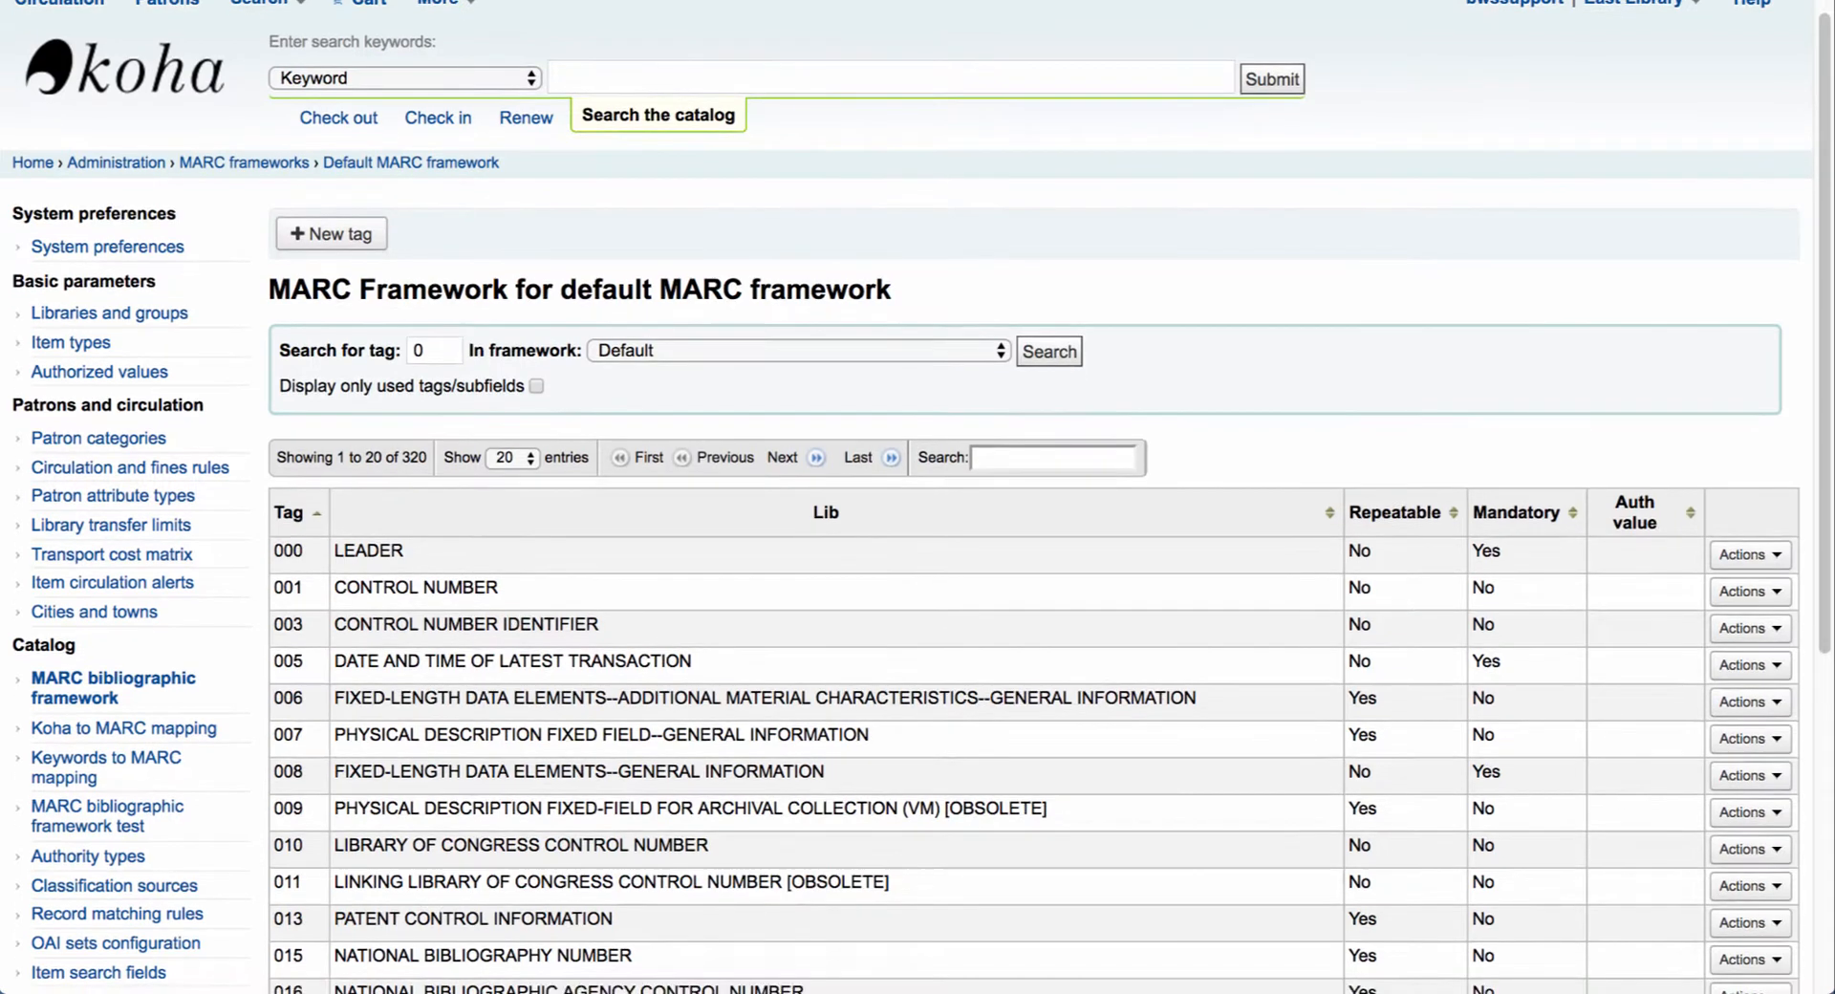
{"action": "scroll", "scroll_direction": "down", "scroll_amount": 3}
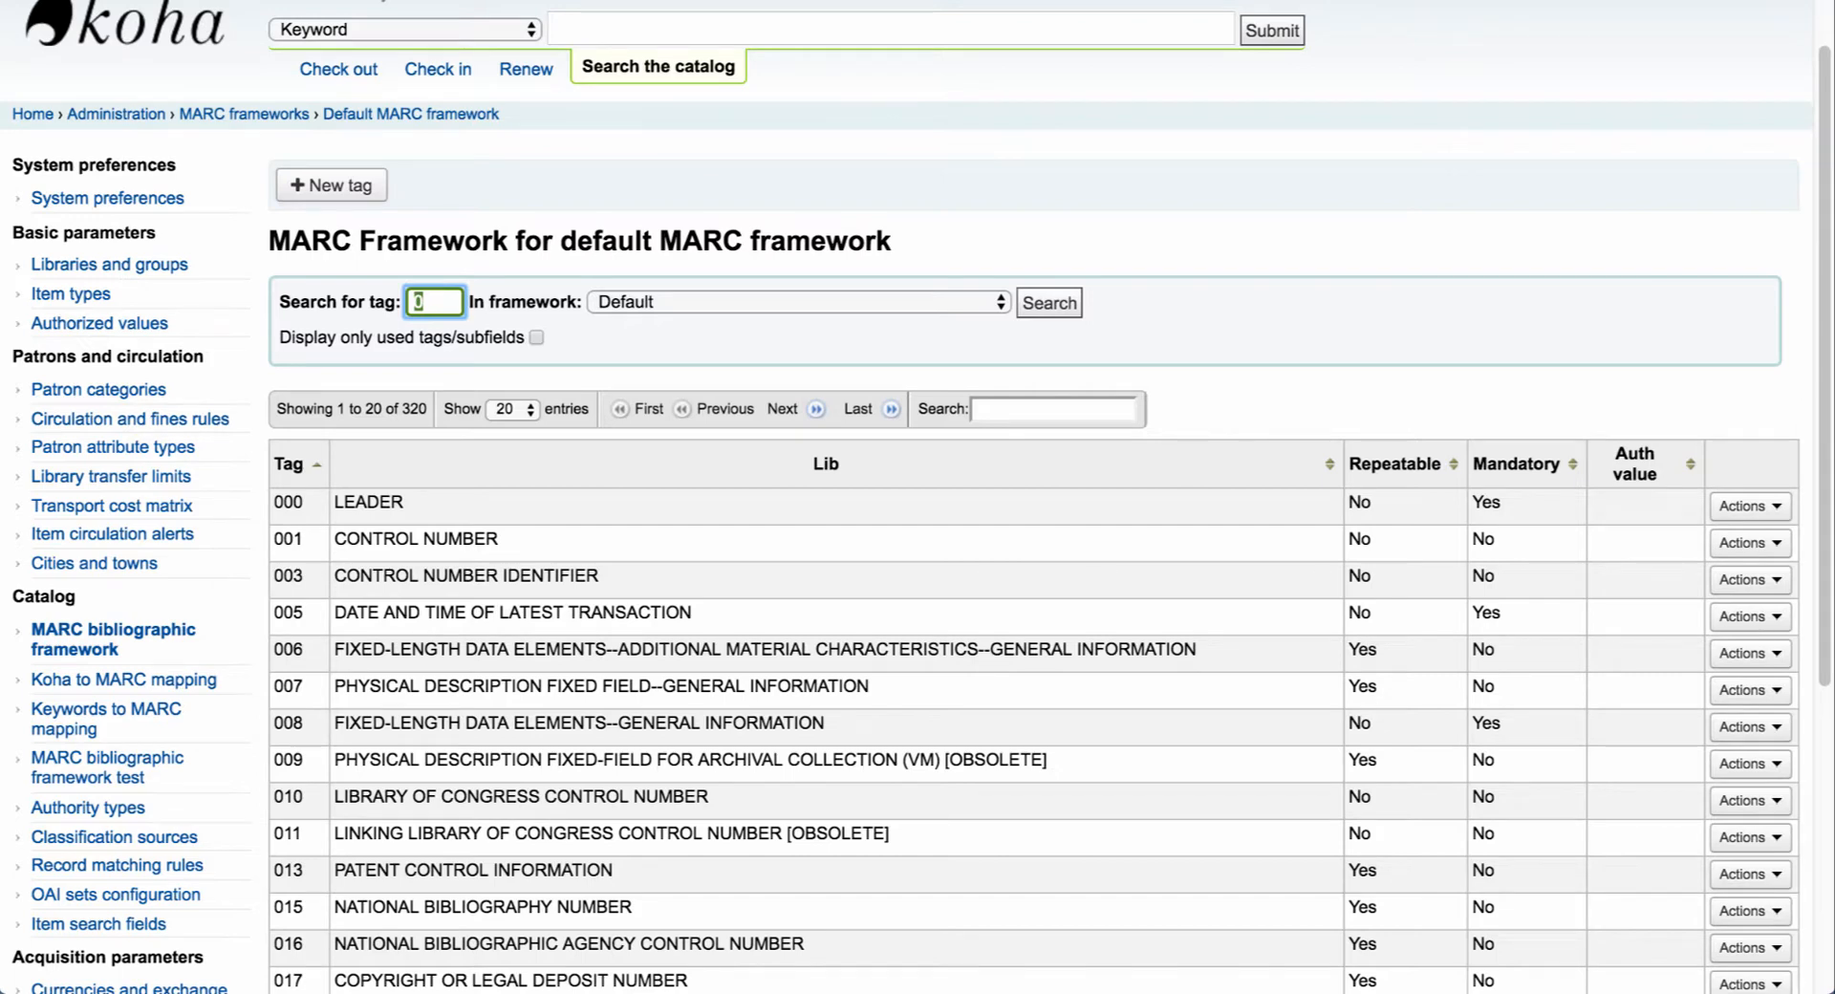
{"action": "type", "text": "856"}
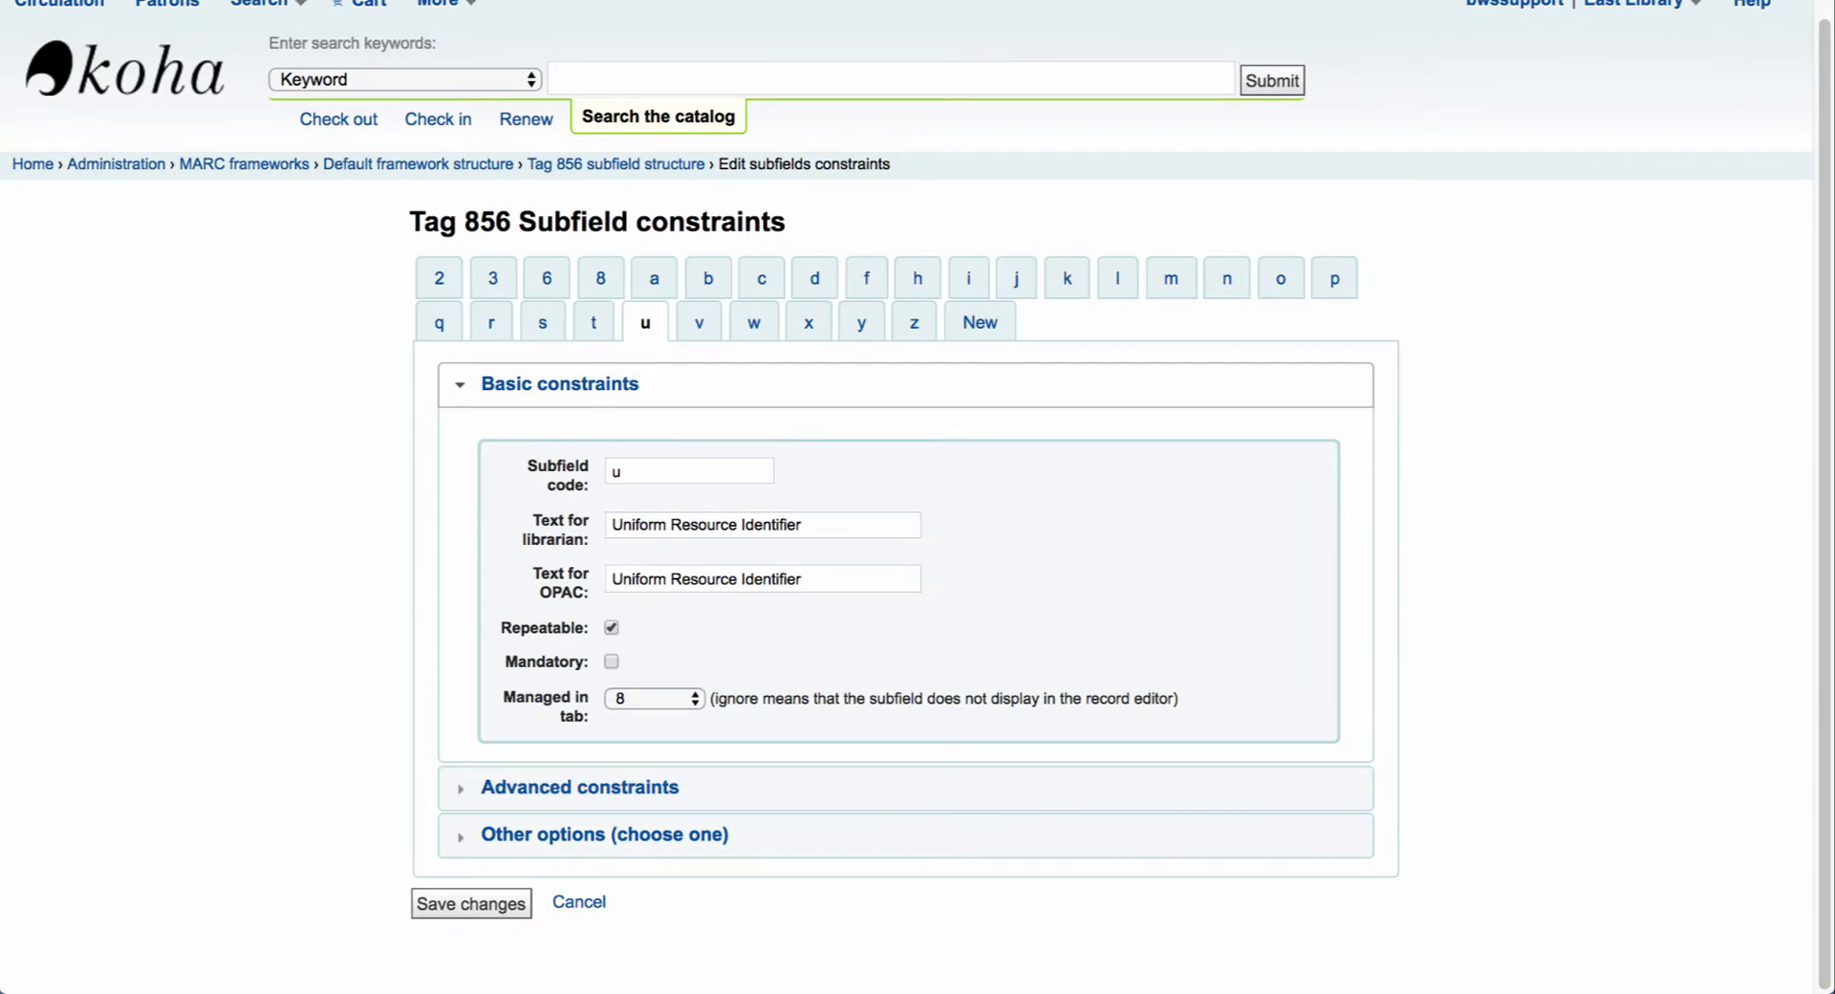
{"action": "mouse_move", "coordinate": [579, 787]}
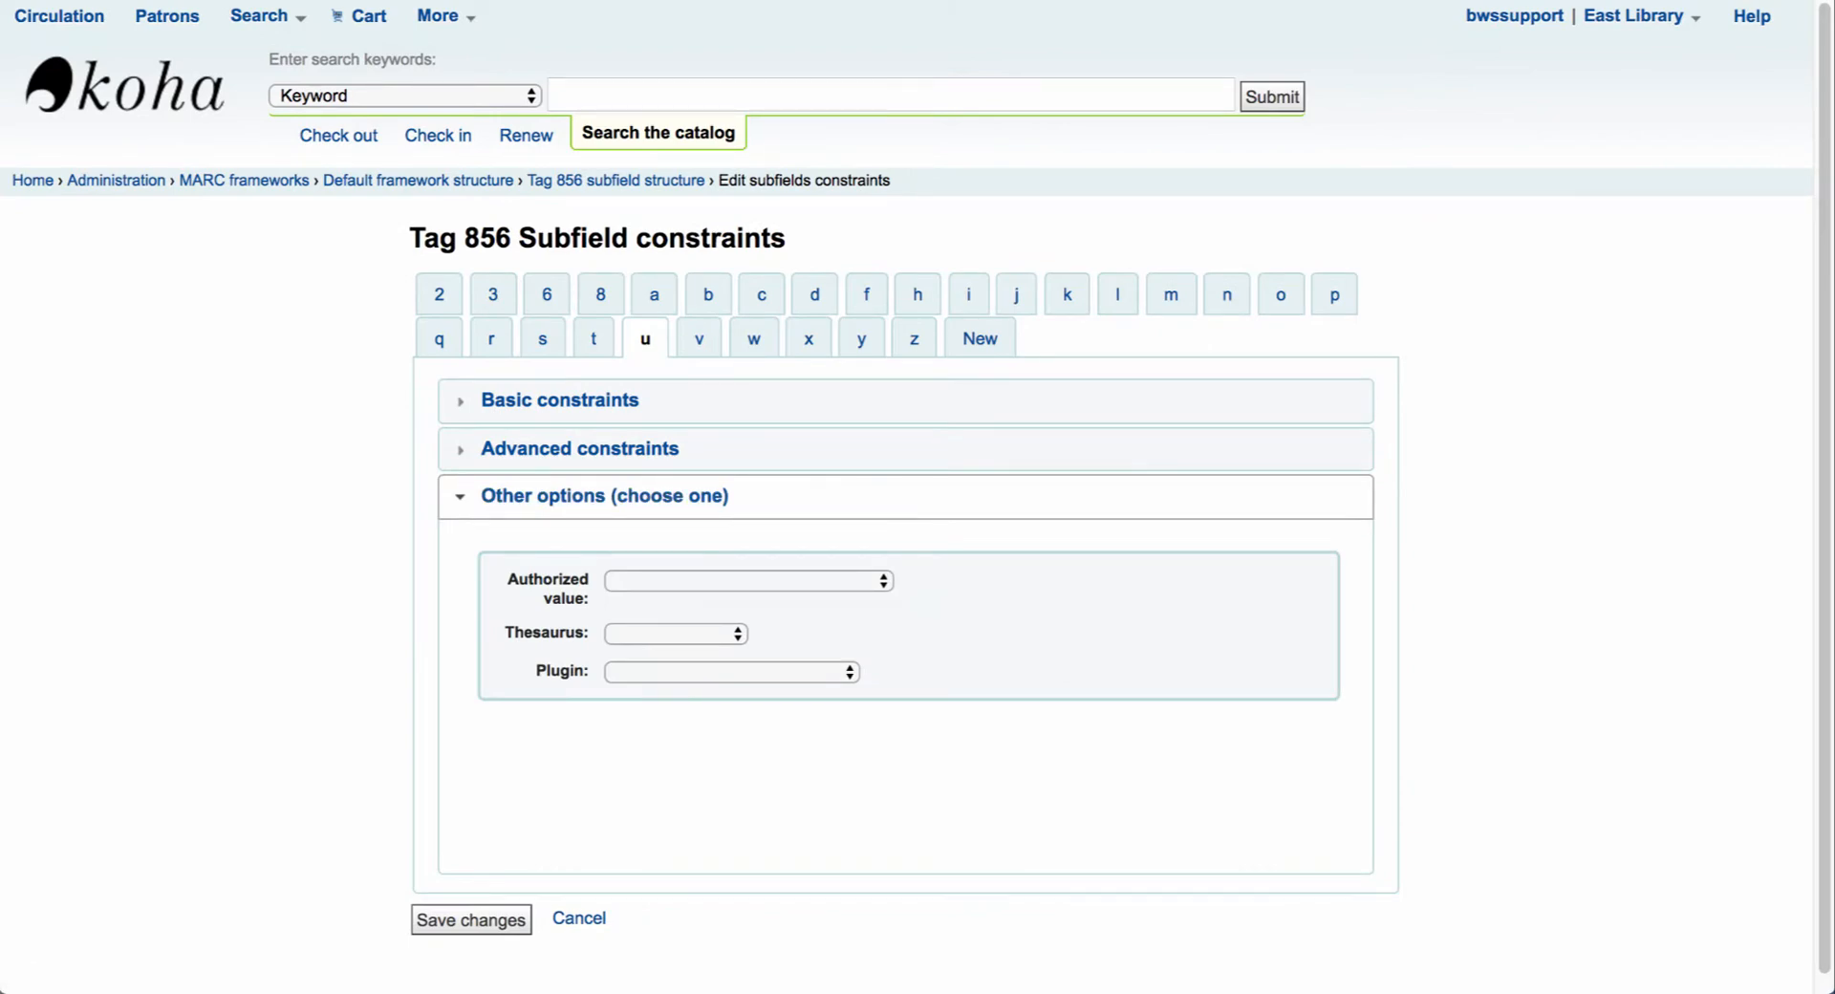
- Set subfield 856$u's plugin to upload.pl under Other options and save the change
{"action": "left_click", "coordinate": [729, 671]}
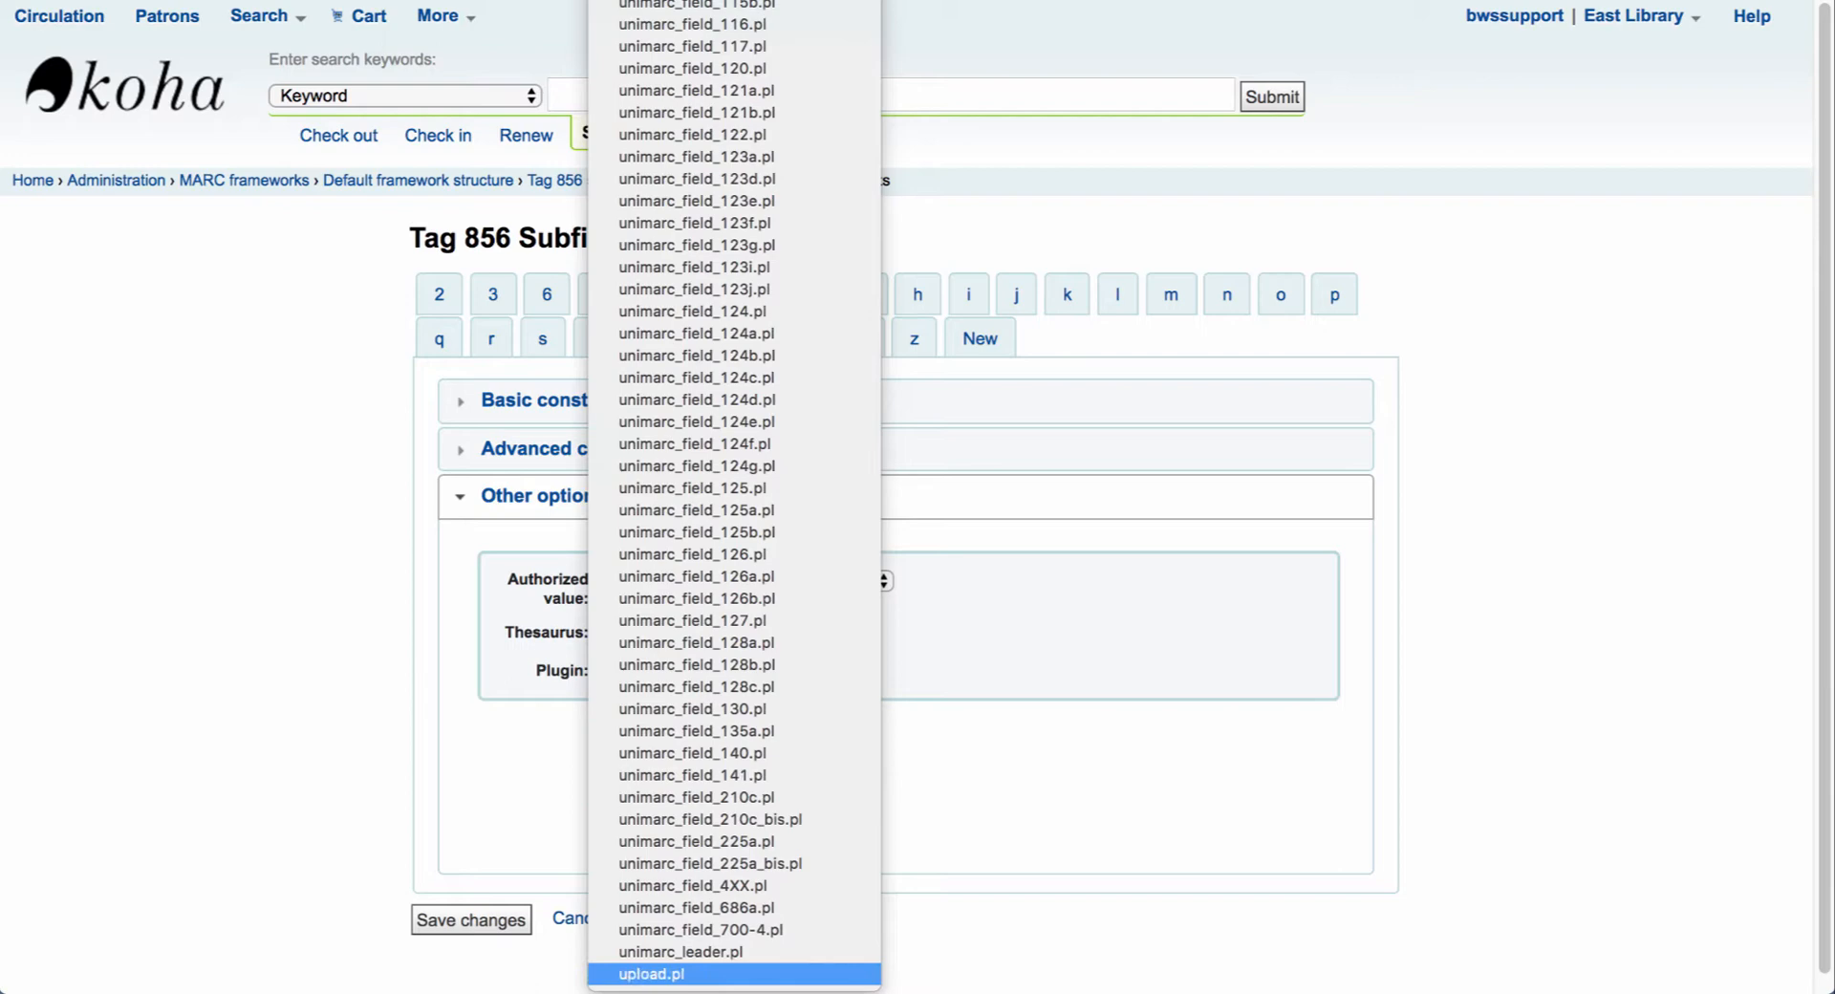
{"action": "left_click", "coordinate": [650, 973]}
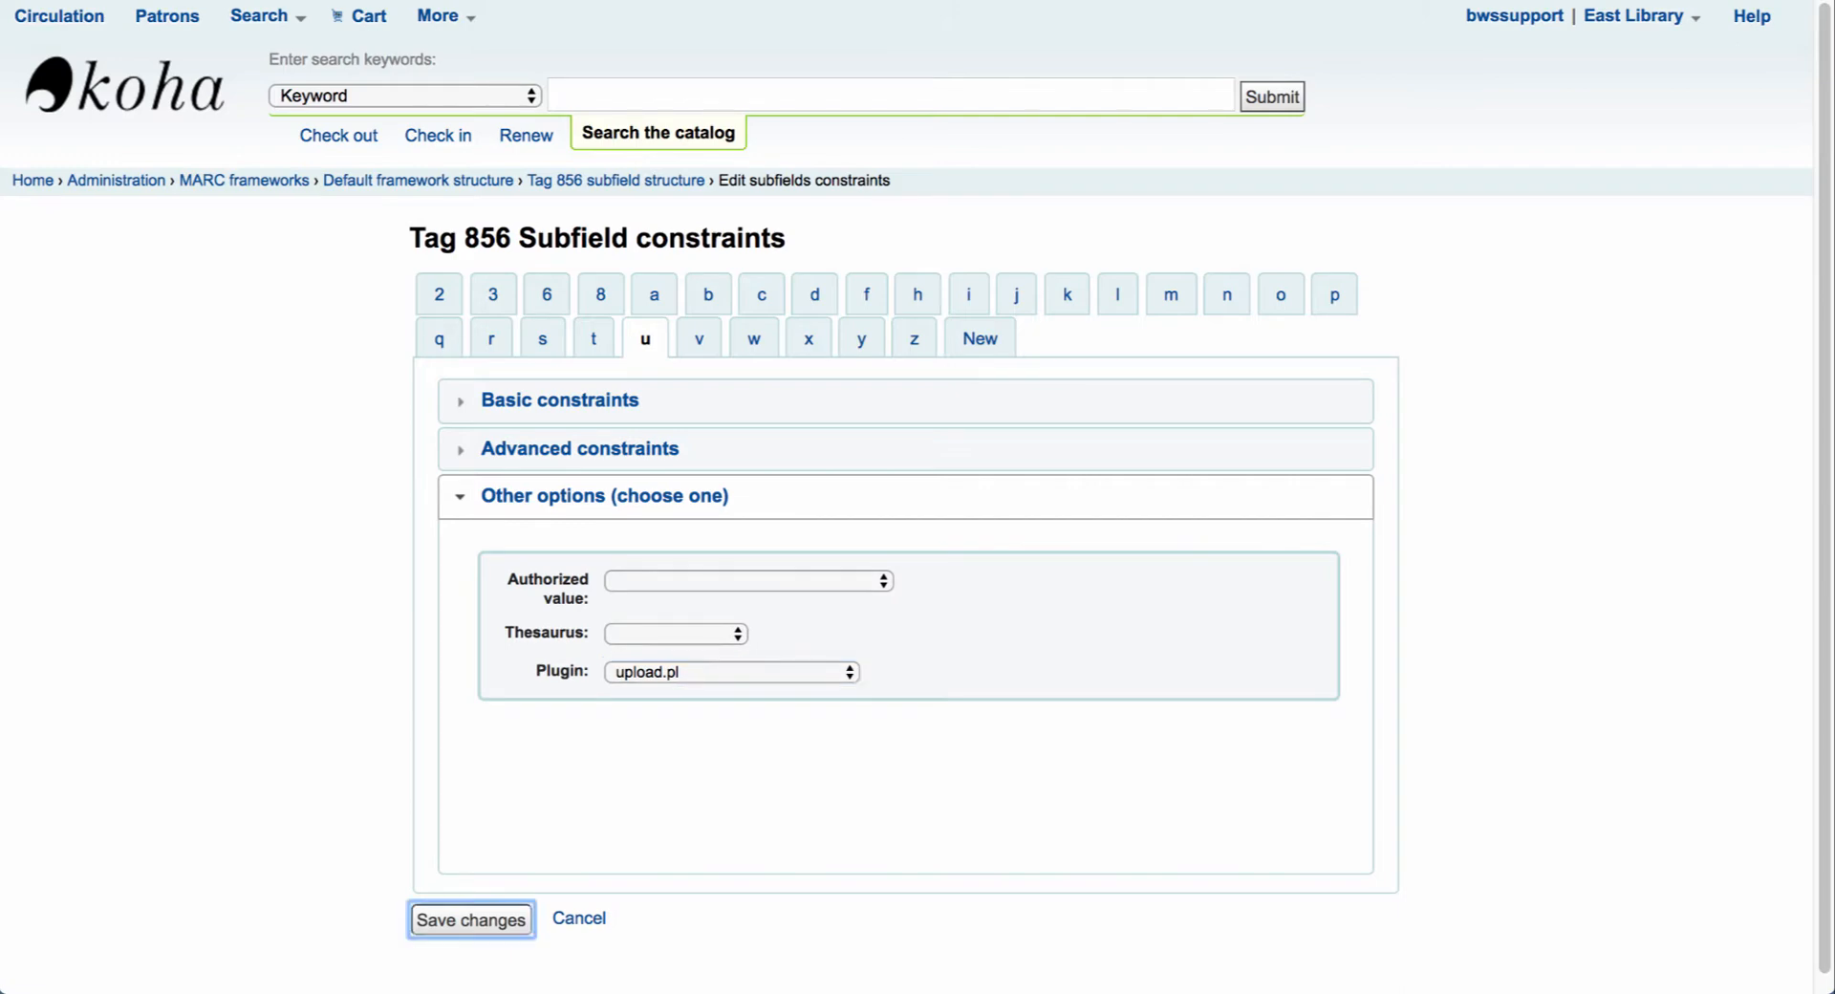
{"action": "left_click", "coordinate": [471, 920]}
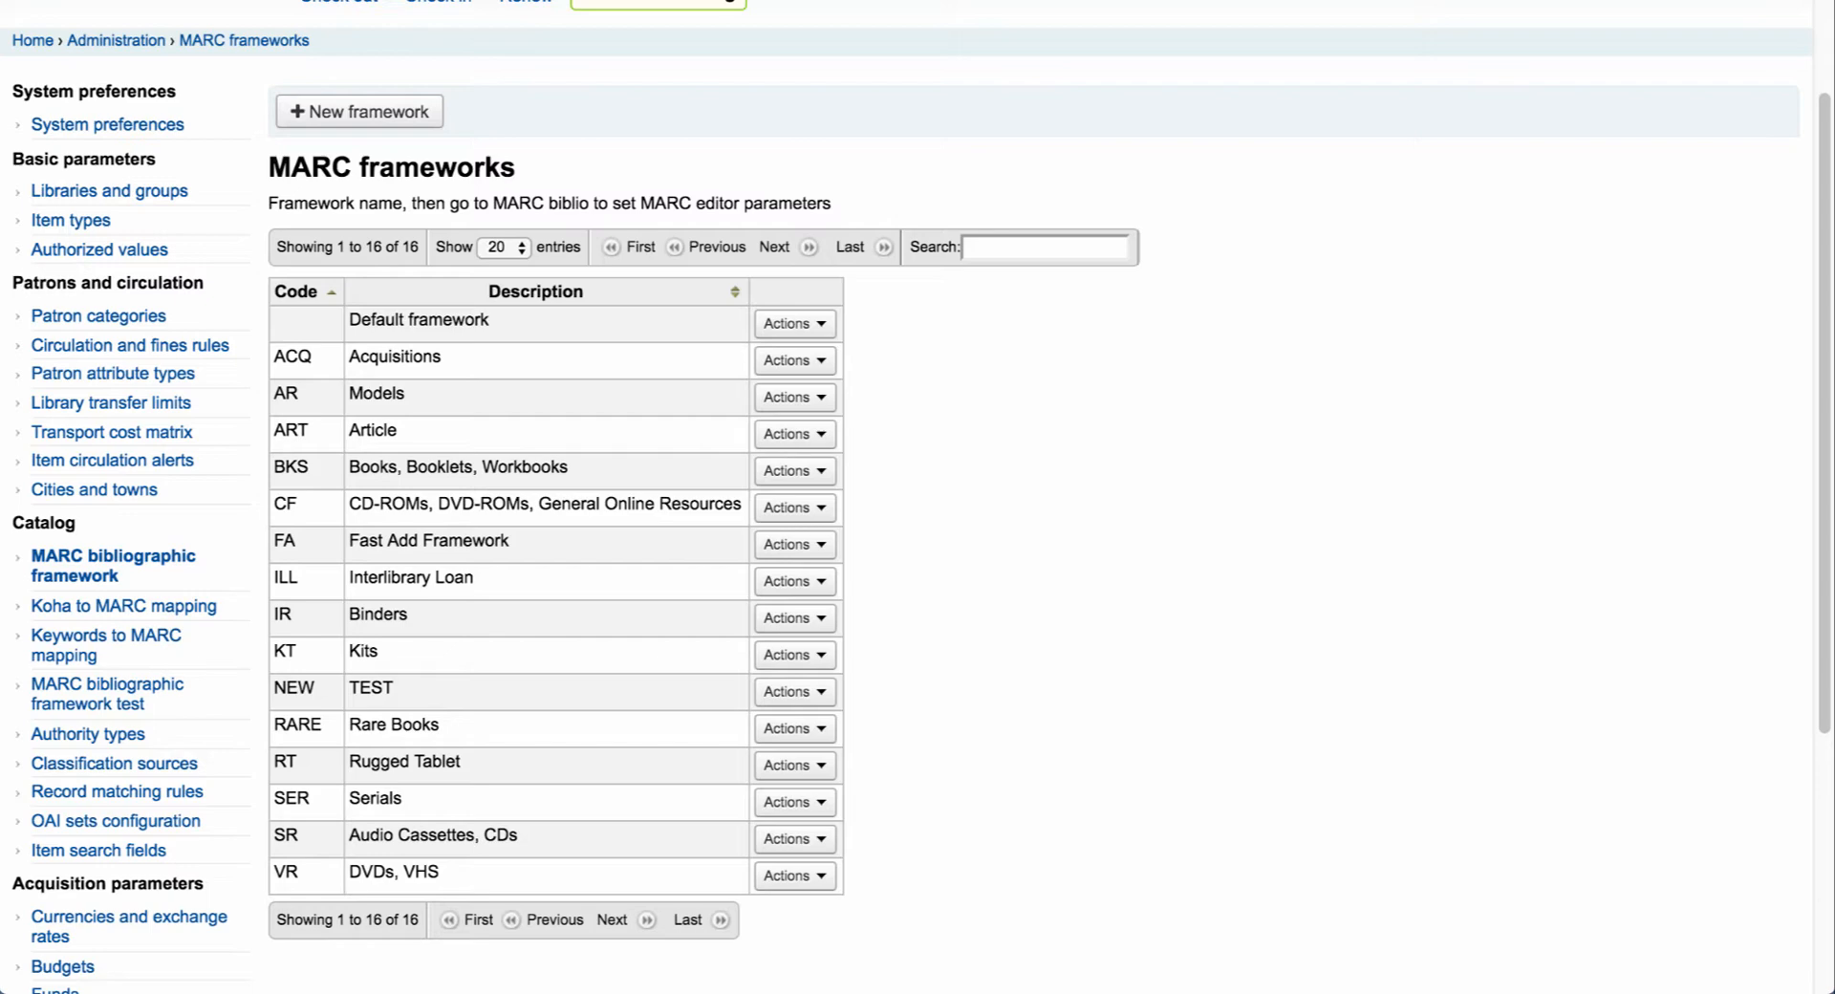
- Show the subfields of tag 856 in the IR framework's MARC structure
{"action": "left_click", "coordinate": [793, 618]}
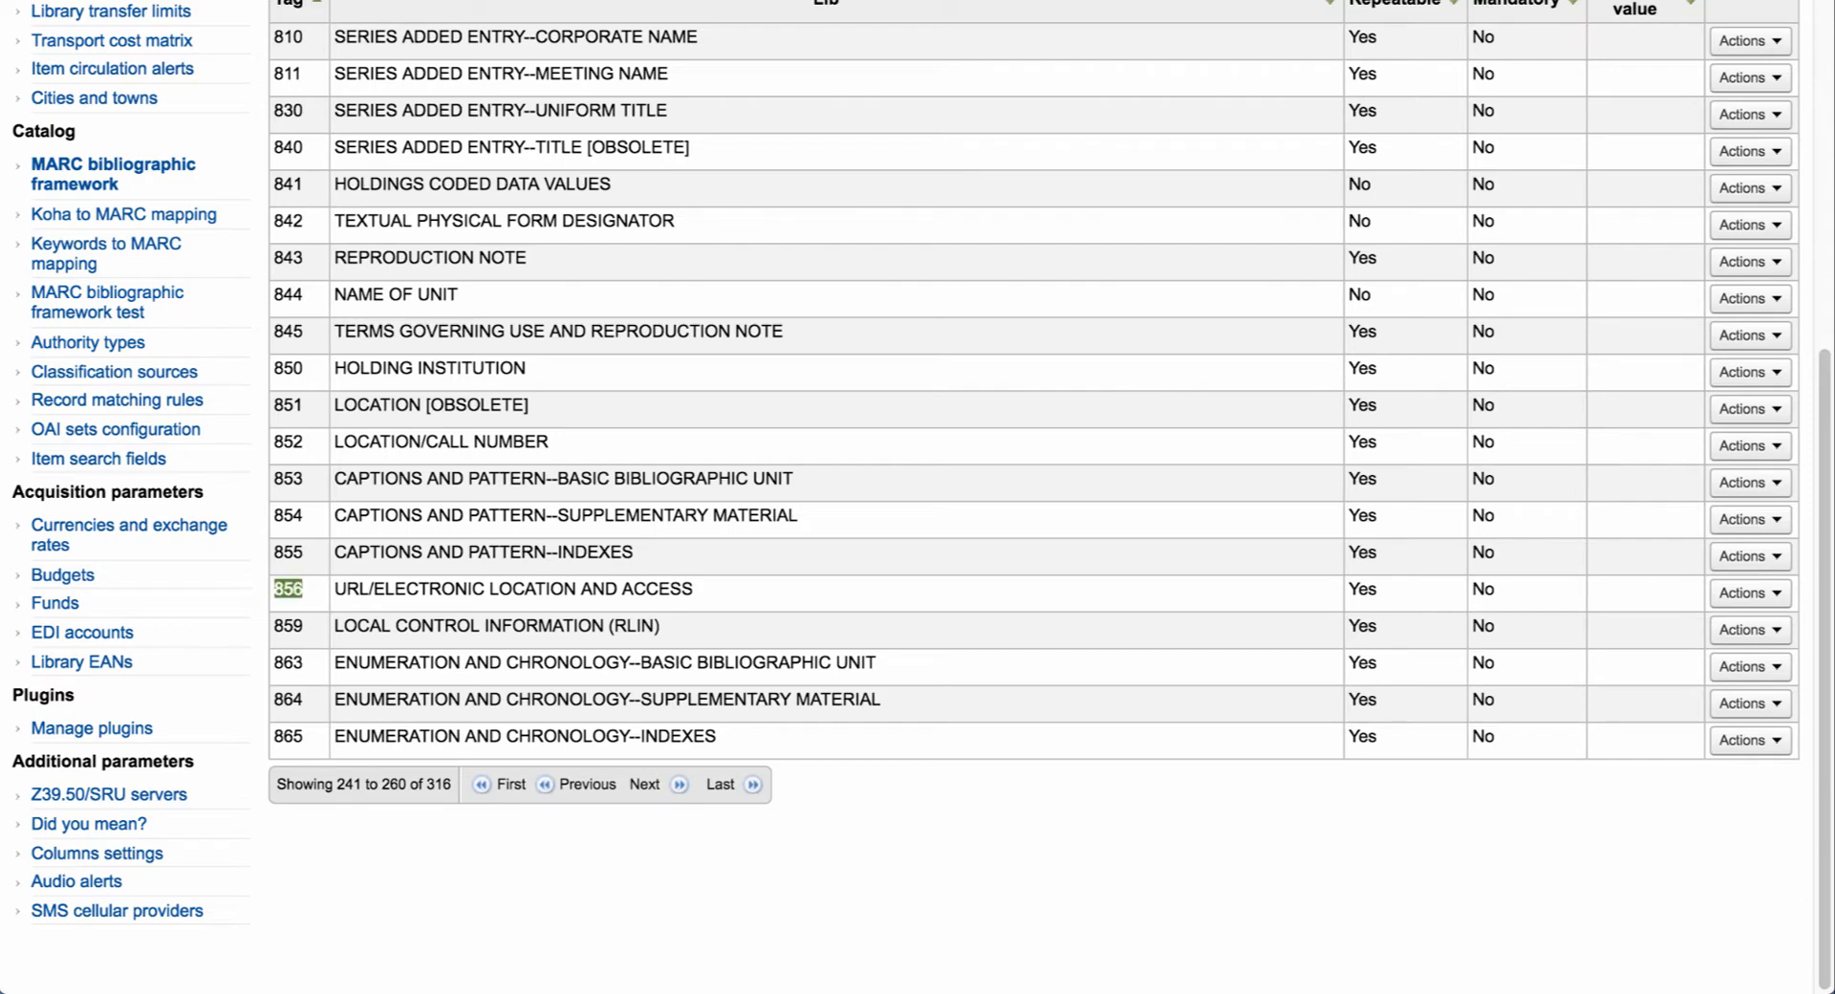
{"action": "left_click", "coordinate": [1748, 592]}
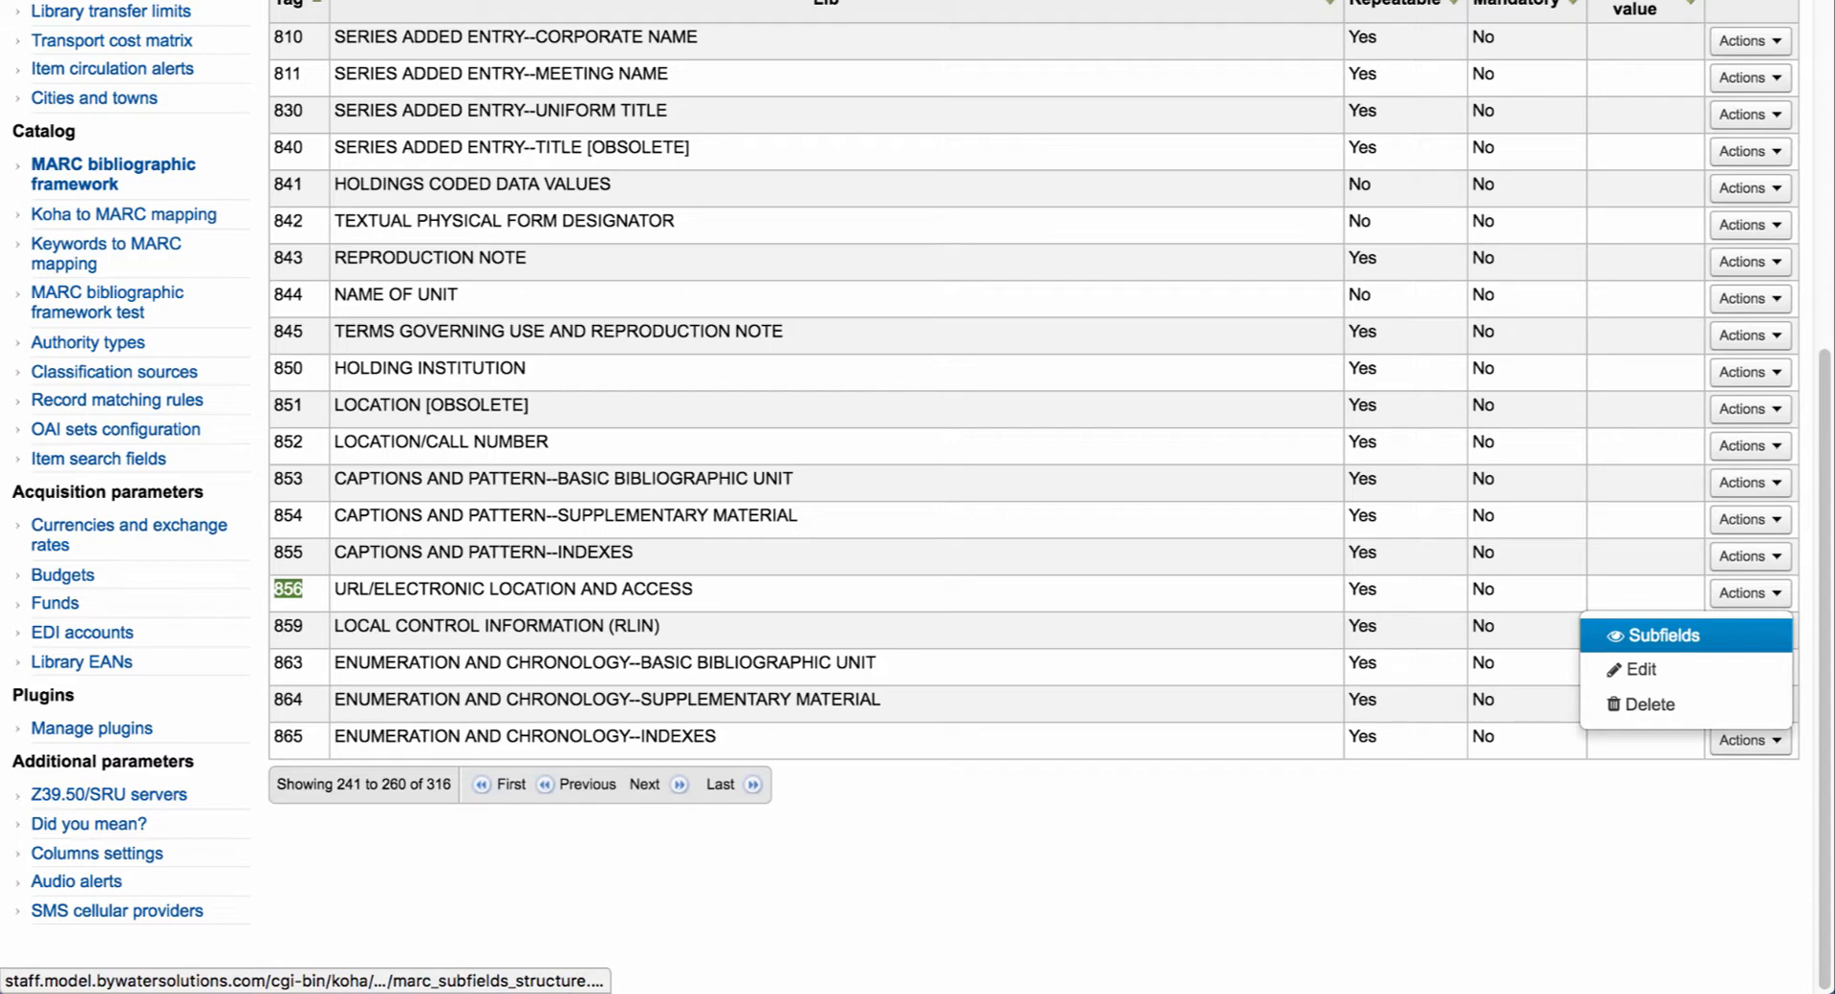
{"action": "left_click", "coordinate": [1653, 635]}
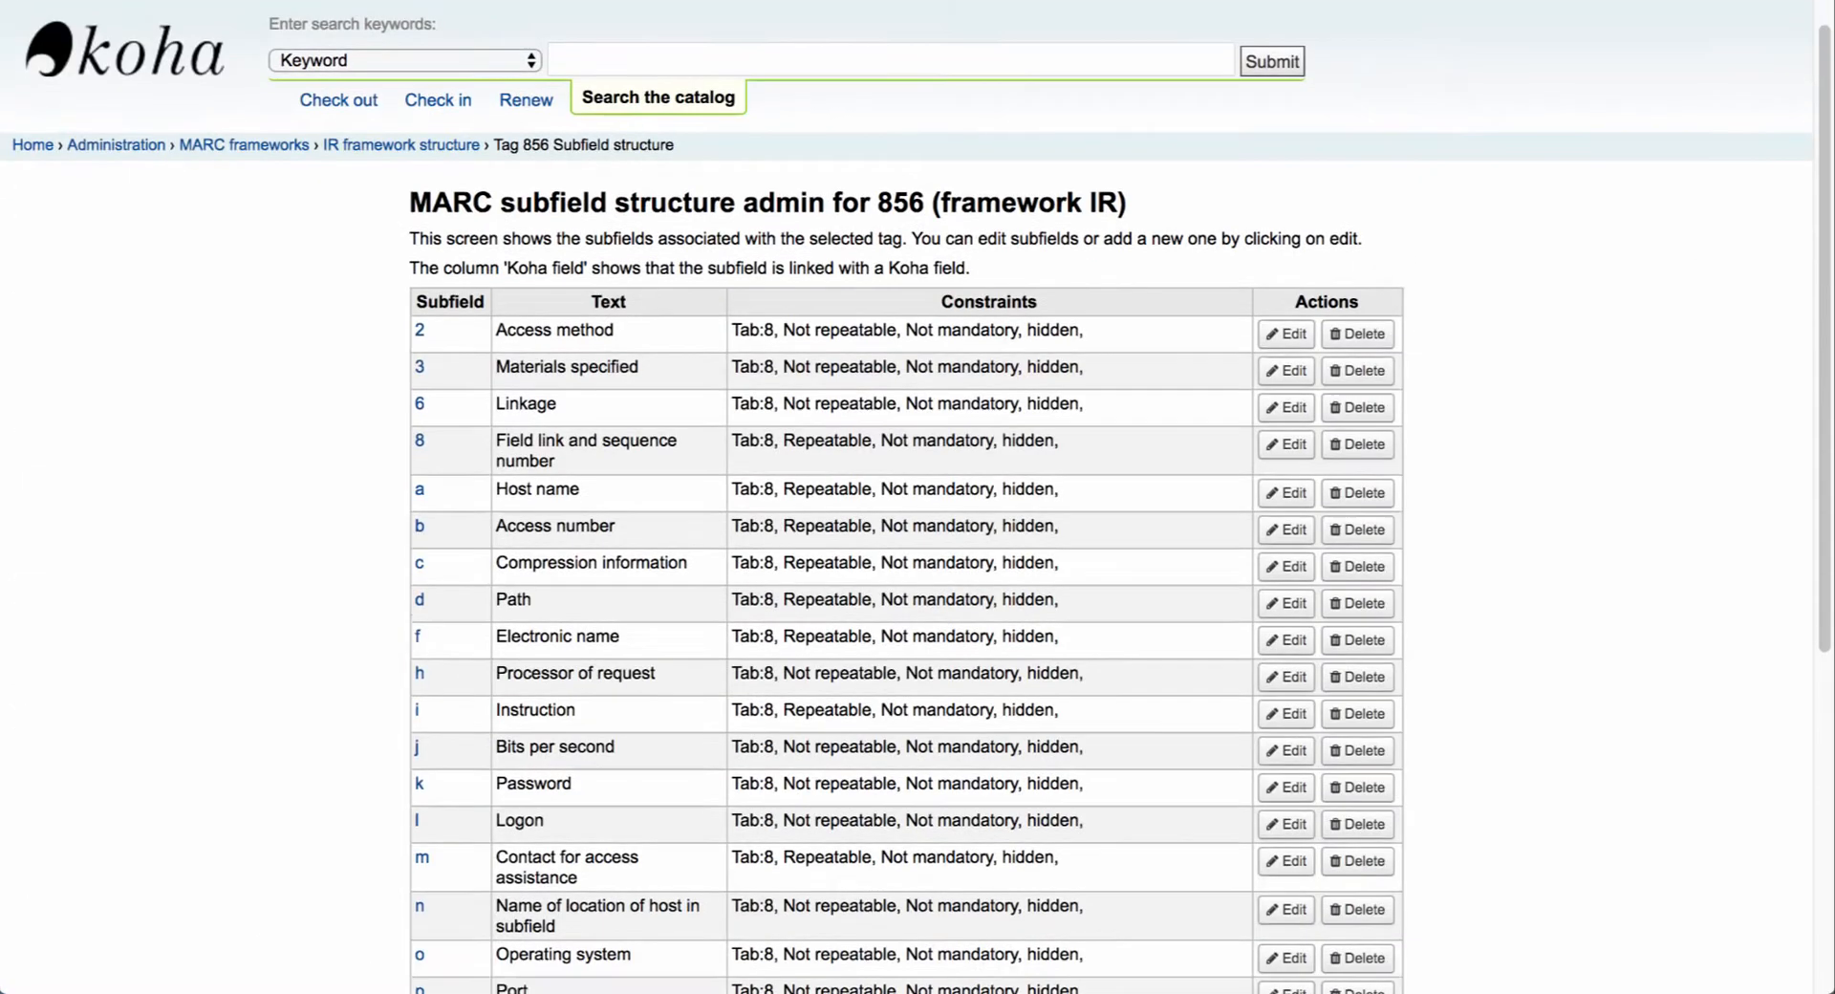
- Edit the constraints of subfield u in the IR framework's tag 856 list
{"action": "scroll", "scroll_direction": "down", "scroll_amount": 3}
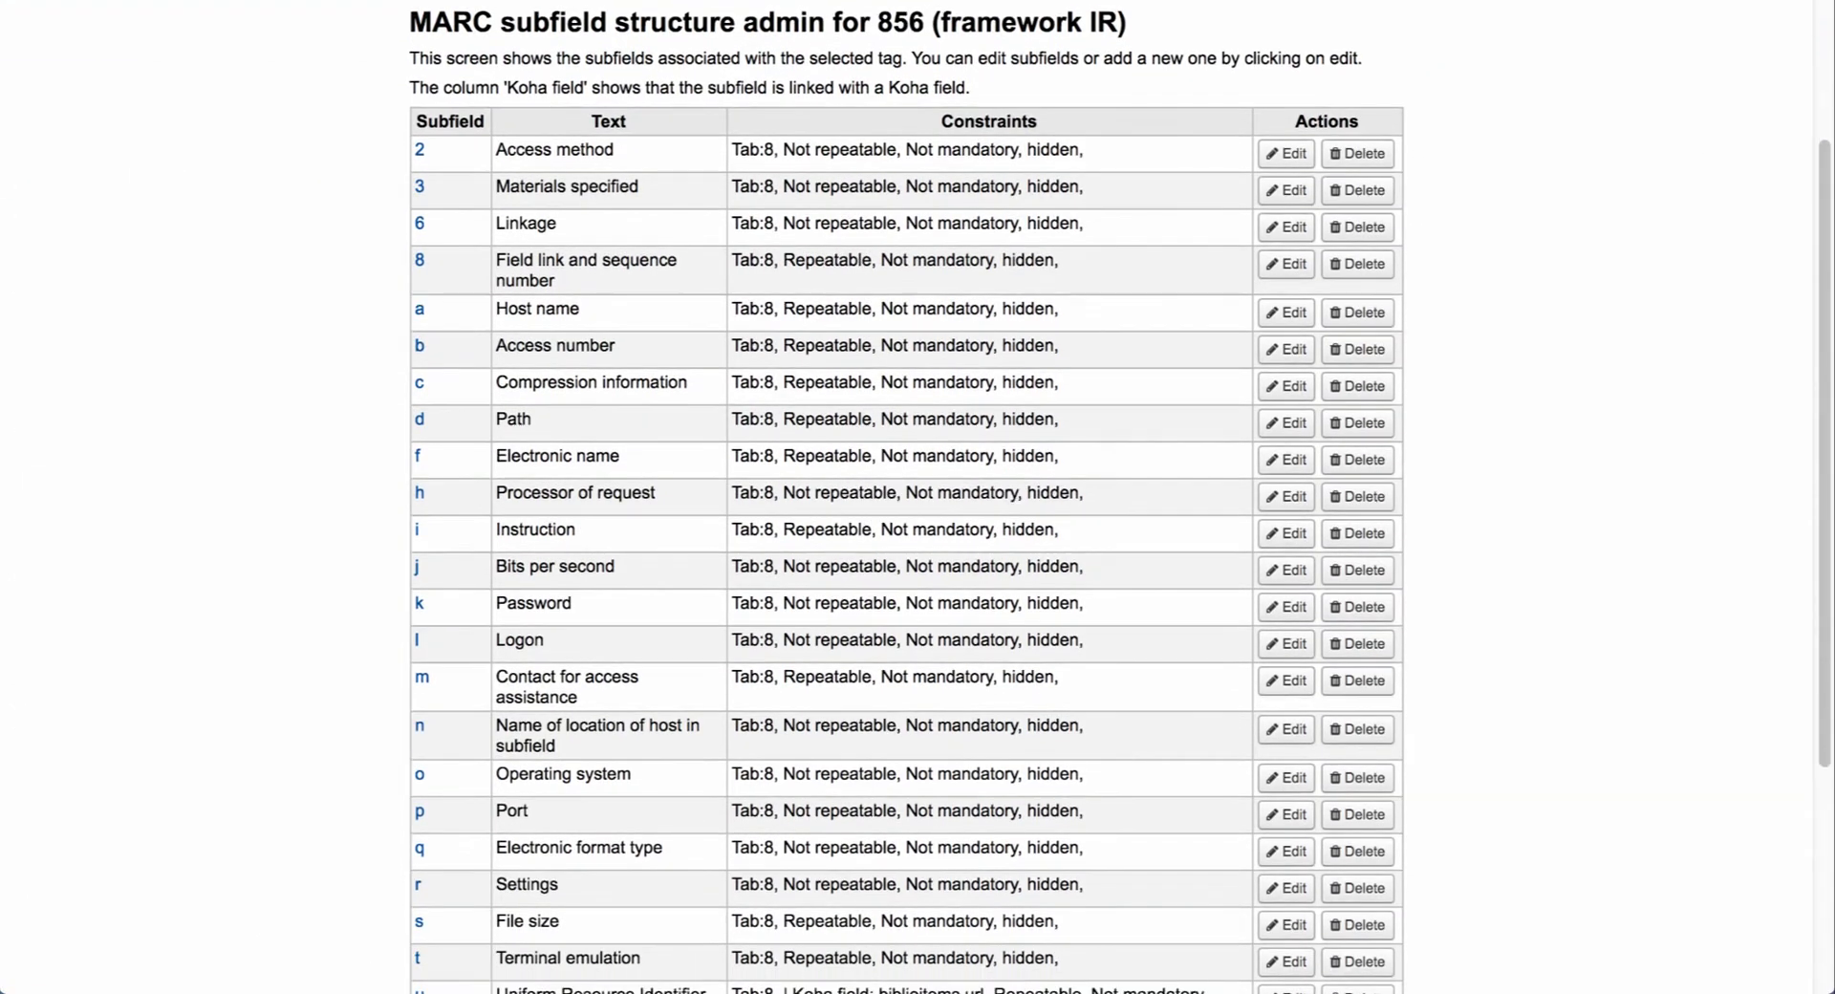
{"action": "scroll", "scroll_direction": "down", "scroll_amount": 3}
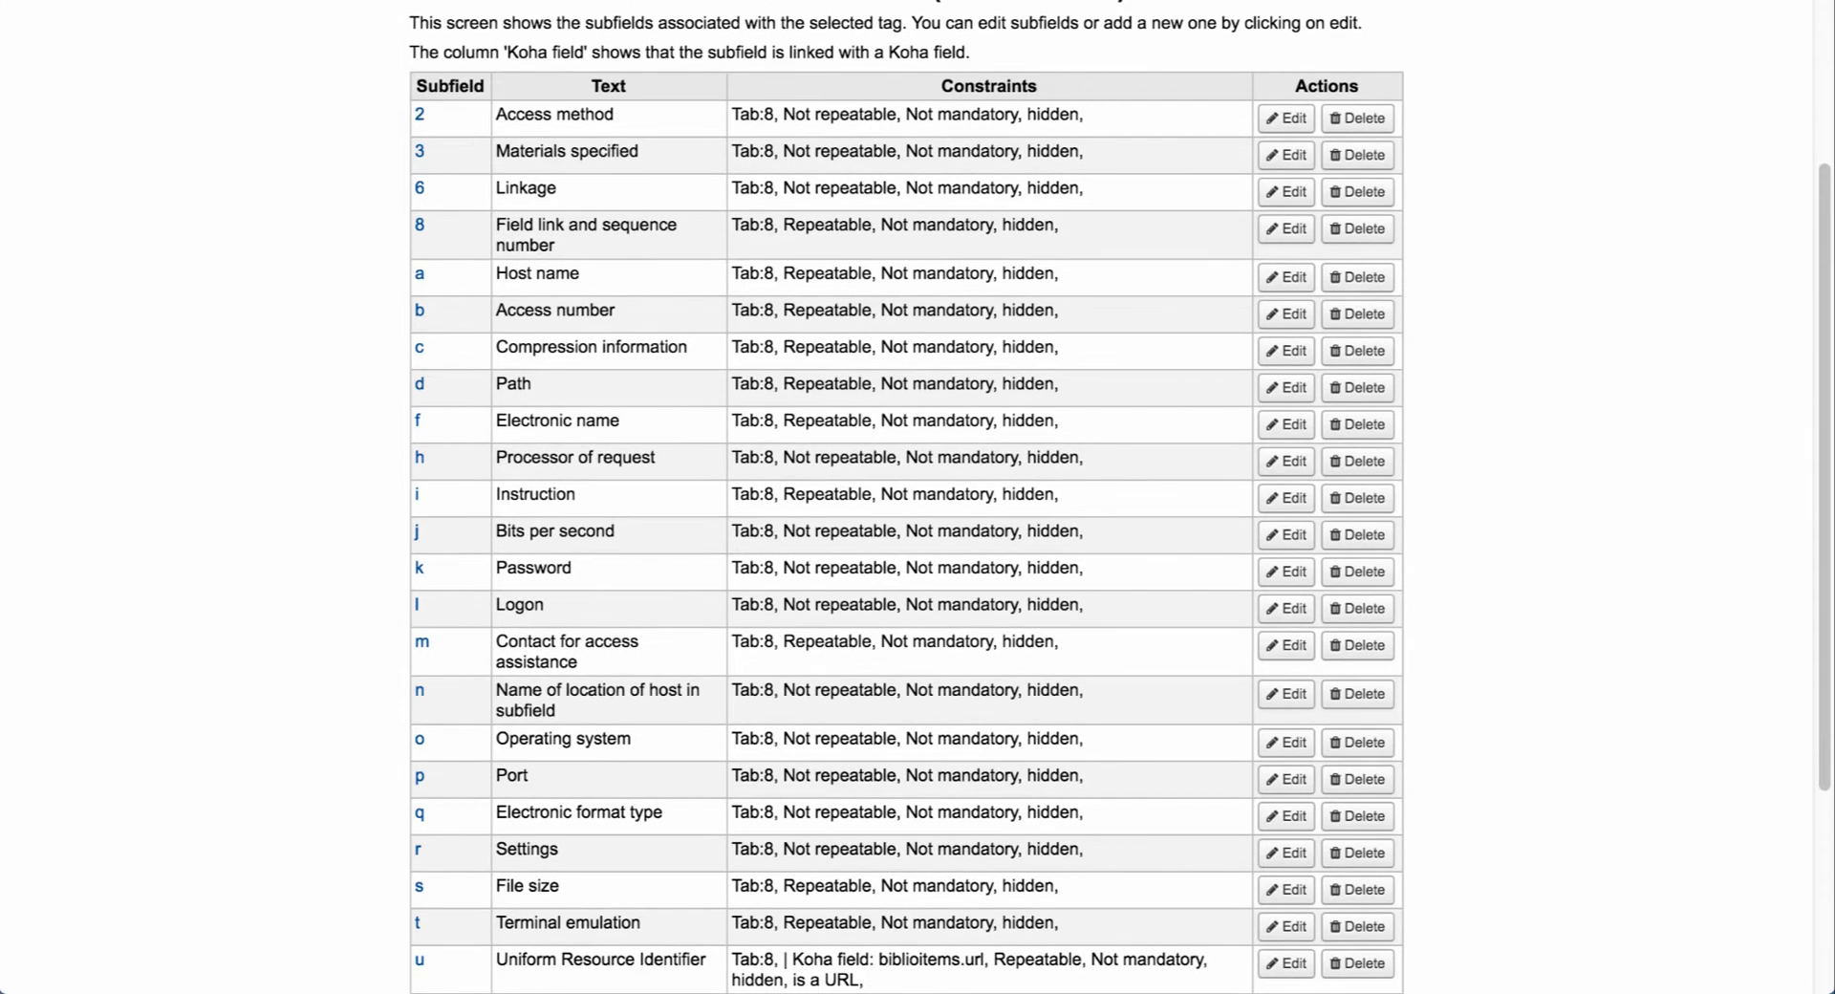
{"action": "scroll", "scroll_direction": "down", "scroll_amount": 3}
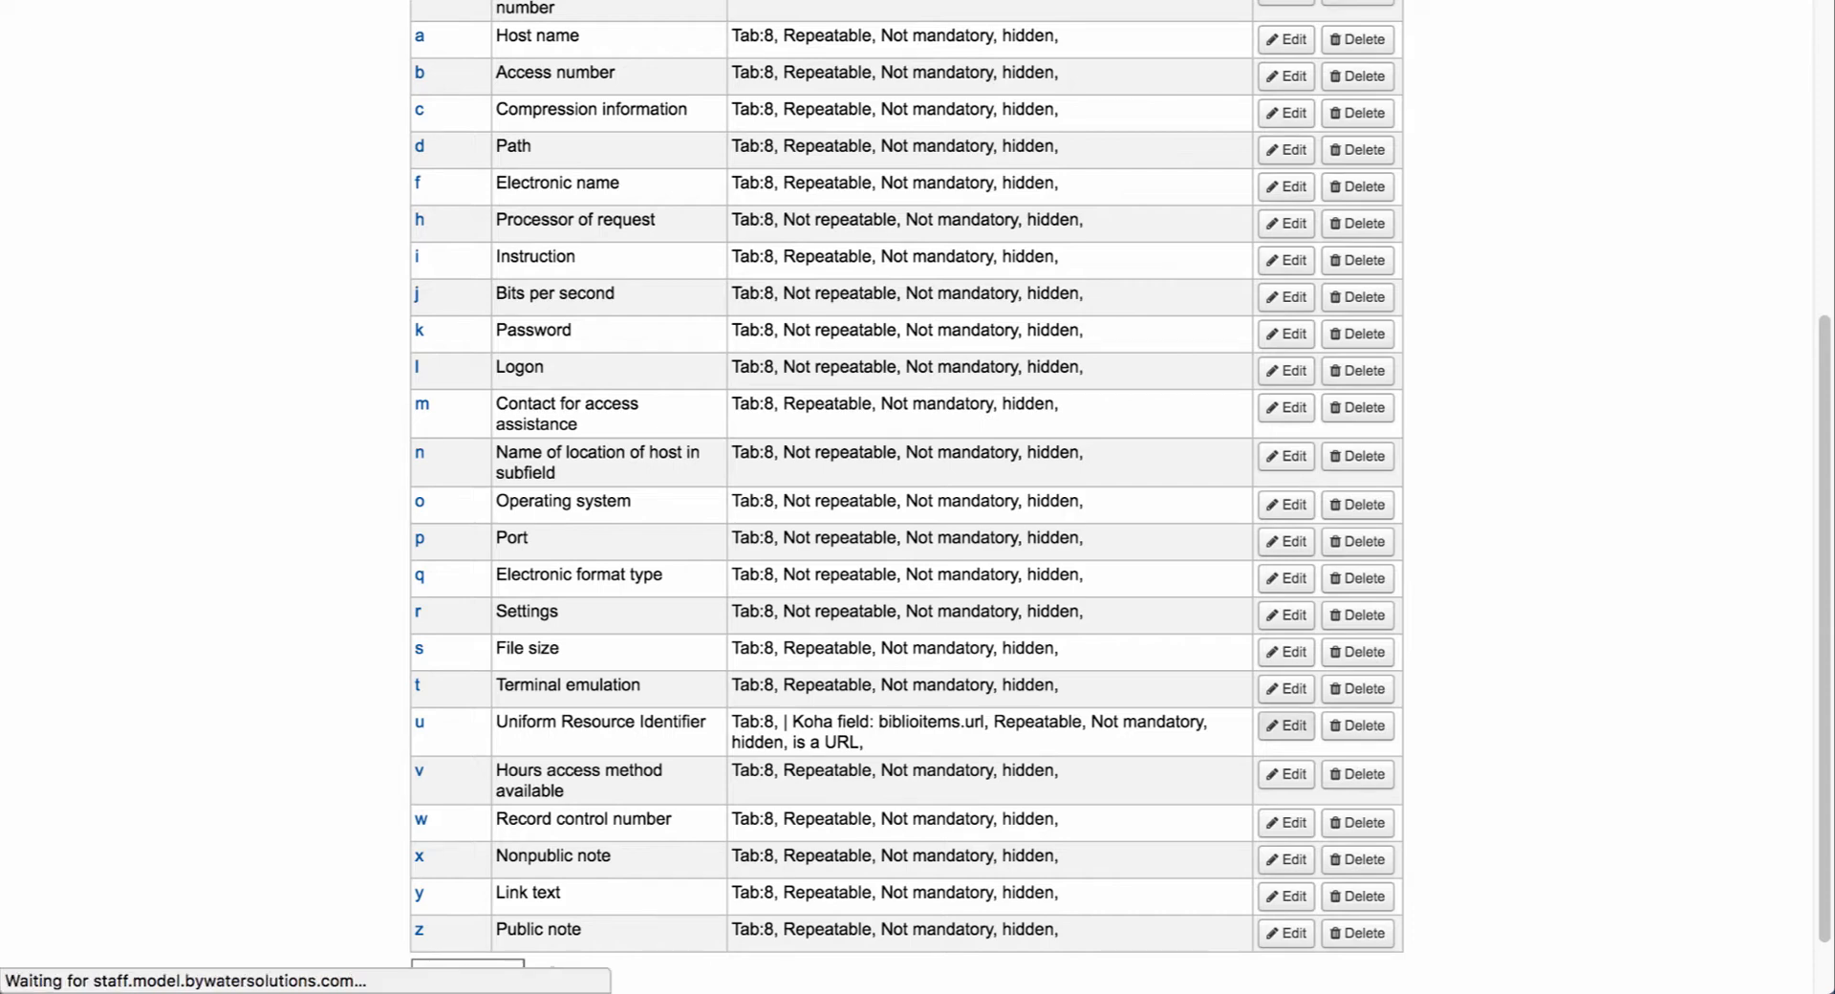
{"action": "left_click", "coordinate": [1284, 724]}
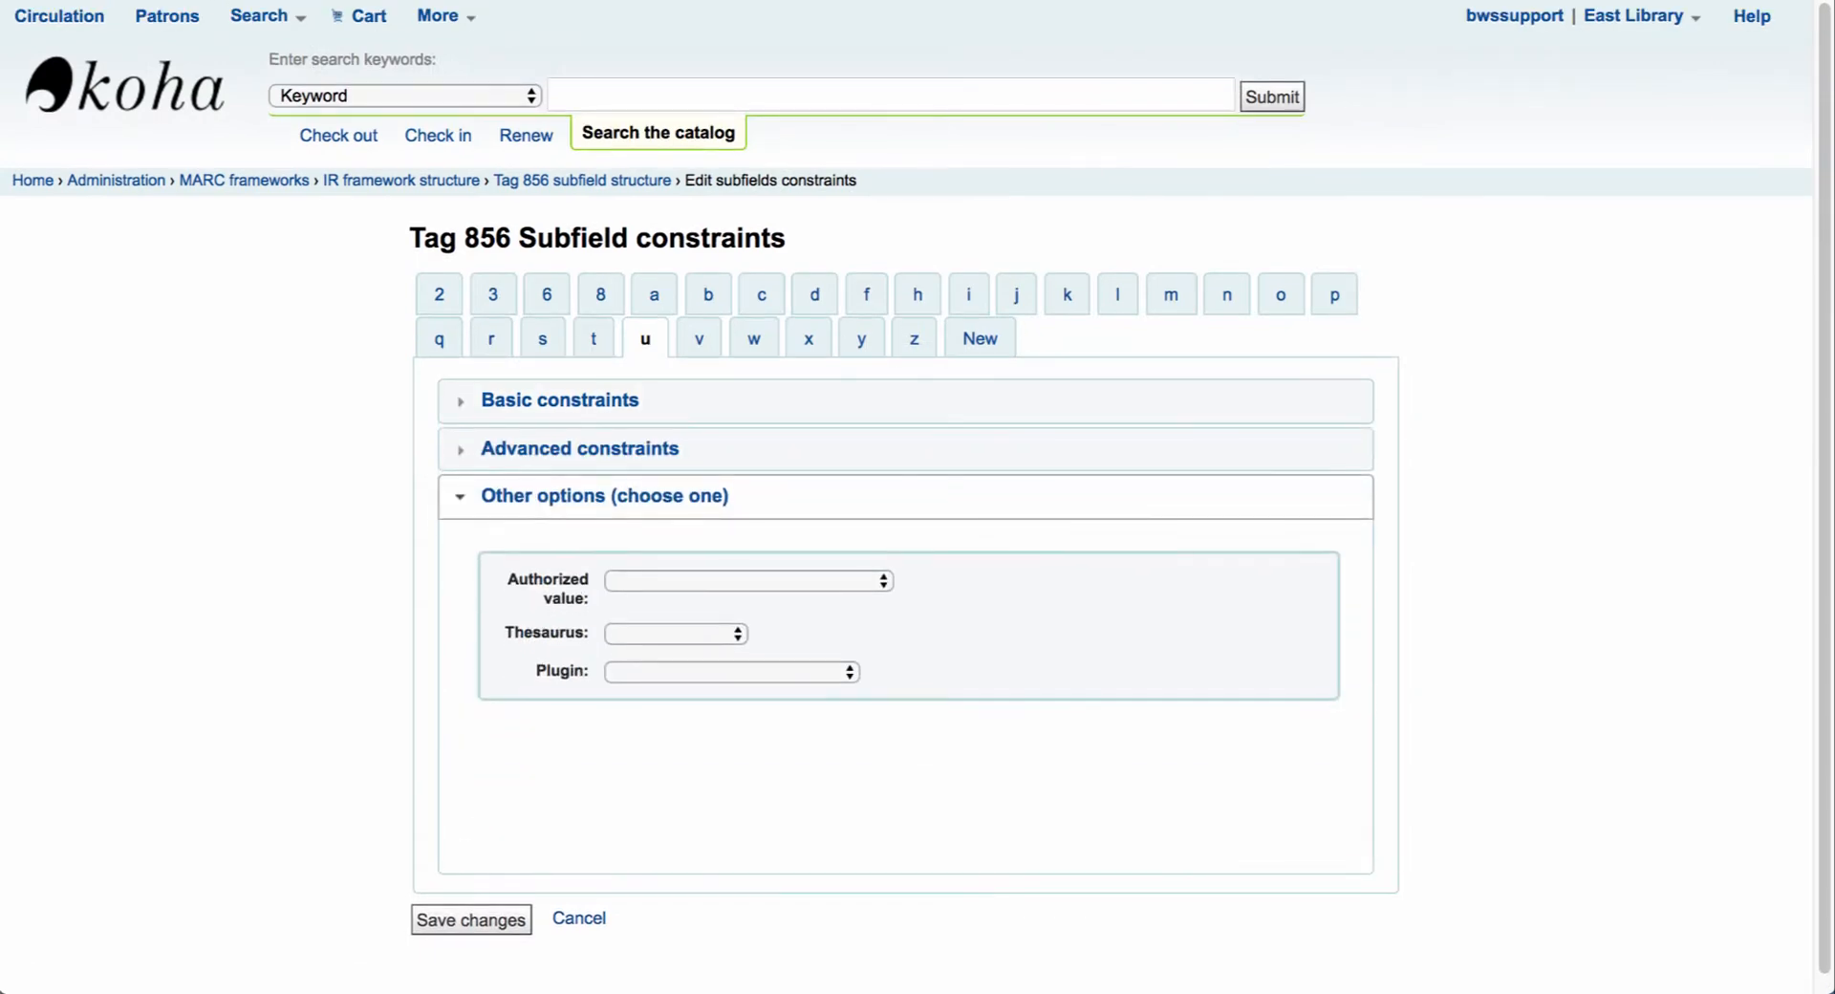
- Set the IR framework's 856$u plugin to upload.pl, save, and return to the frameworks list
{"action": "left_click", "coordinate": [730, 671]}
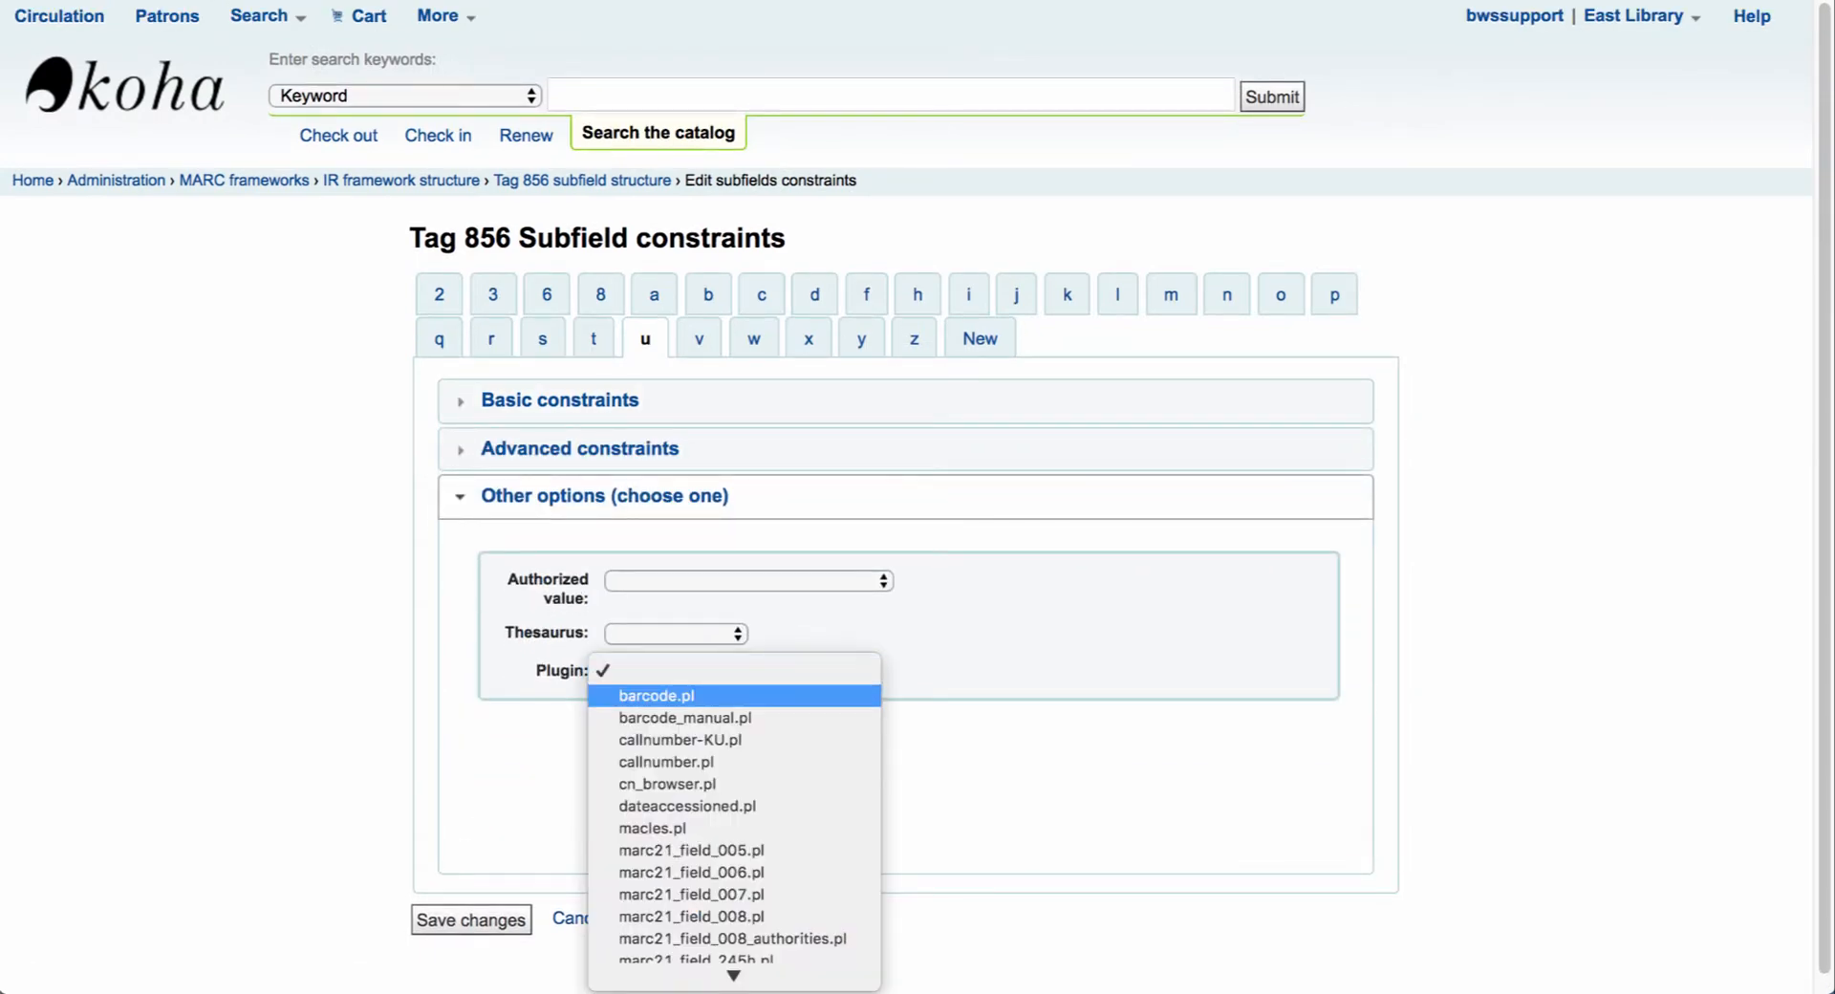
{"action": "scroll", "scroll_direction": "down", "scroll_amount": 3}
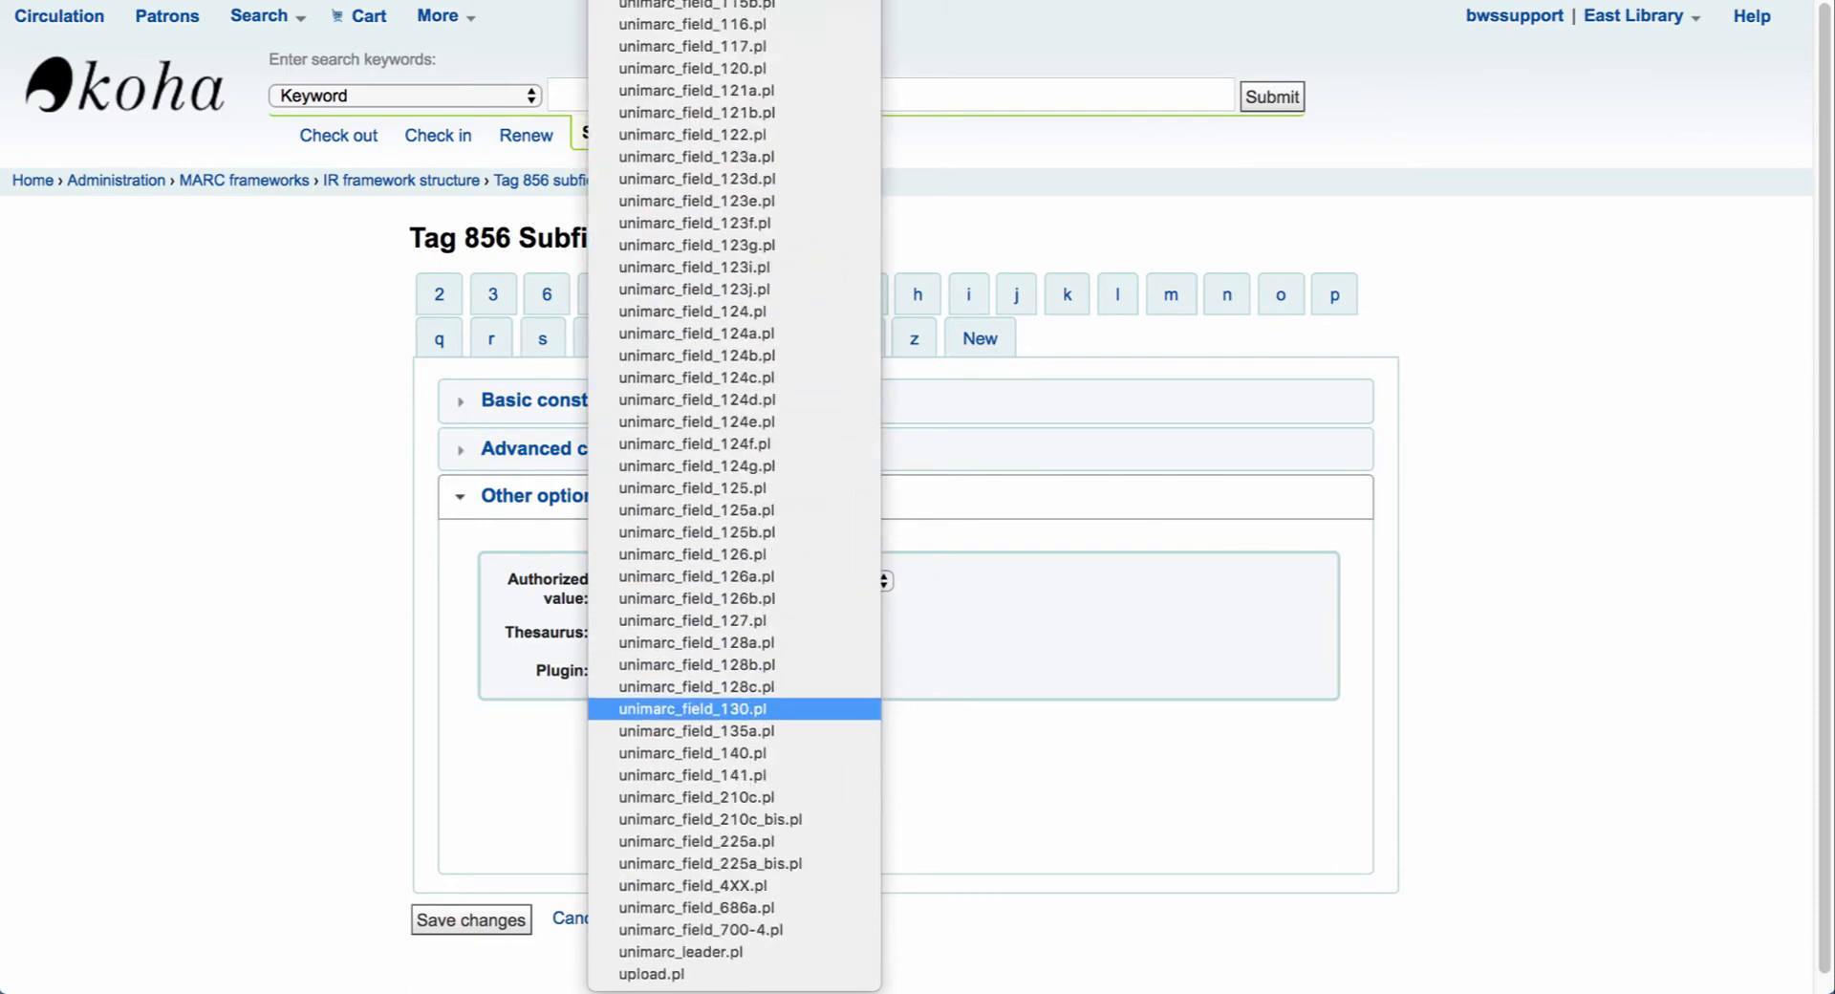
{"action": "left_click", "coordinate": [730, 672]}
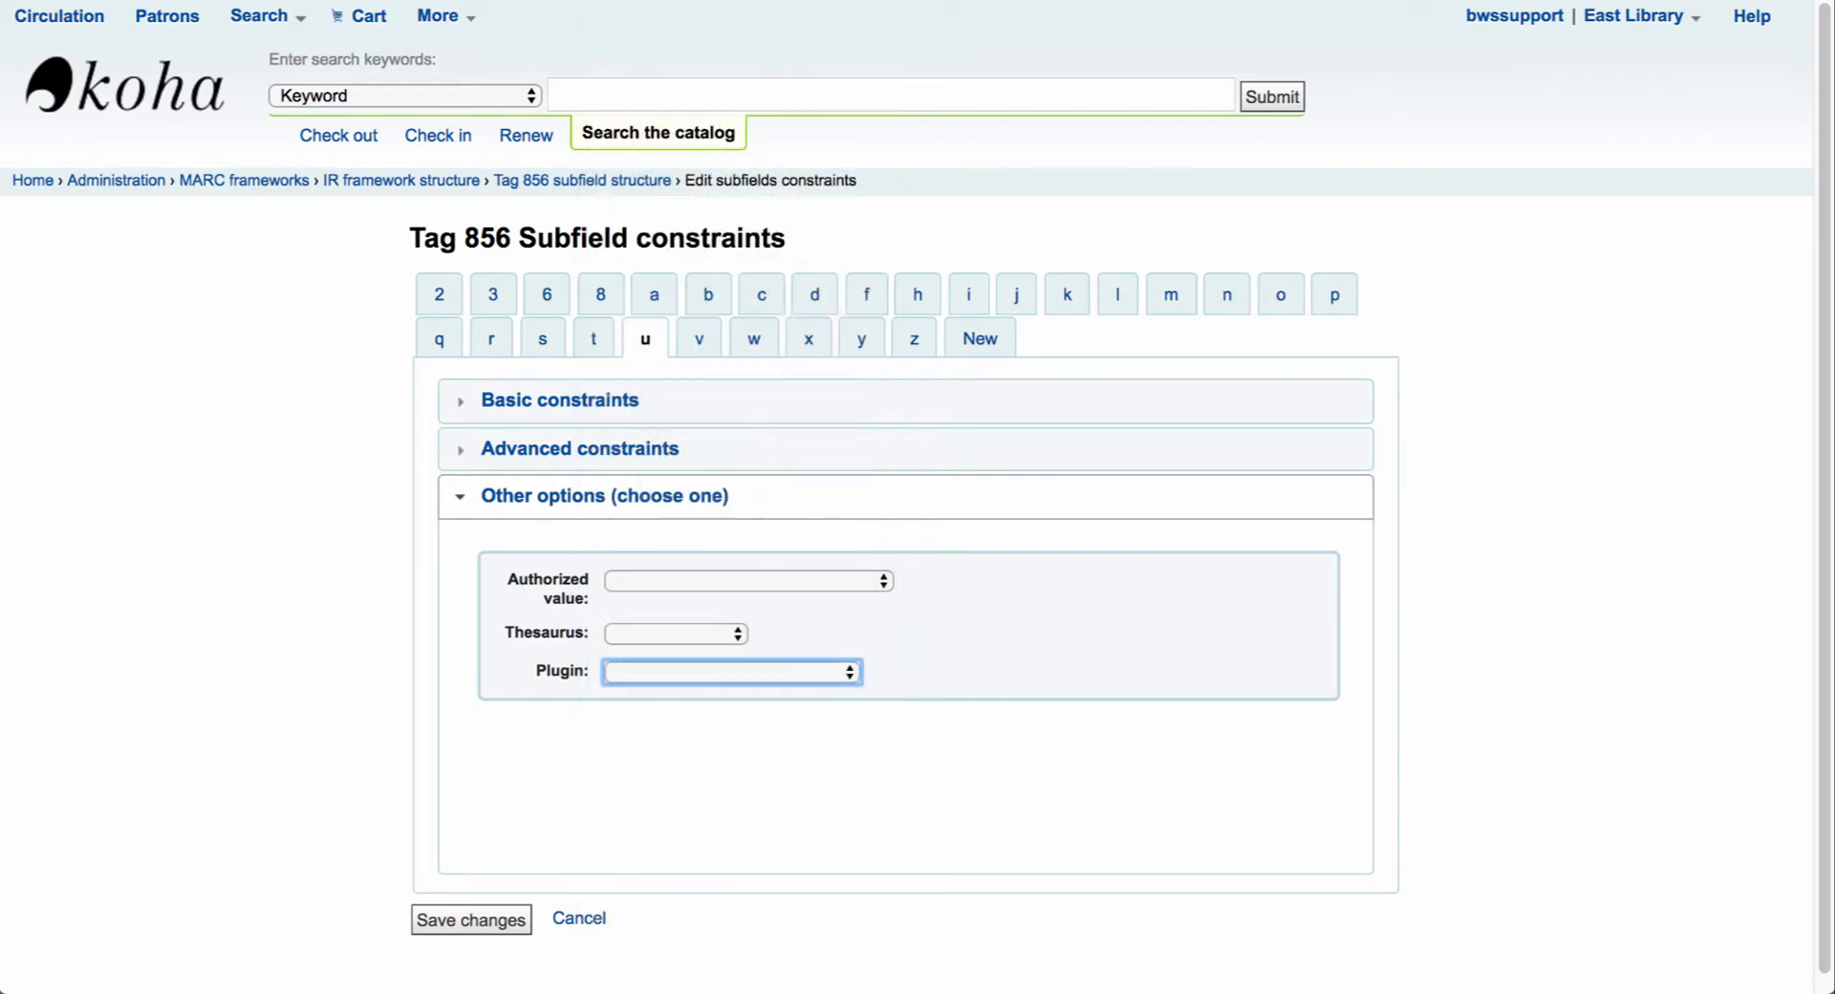
{"action": "left_click", "coordinate": [731, 671]}
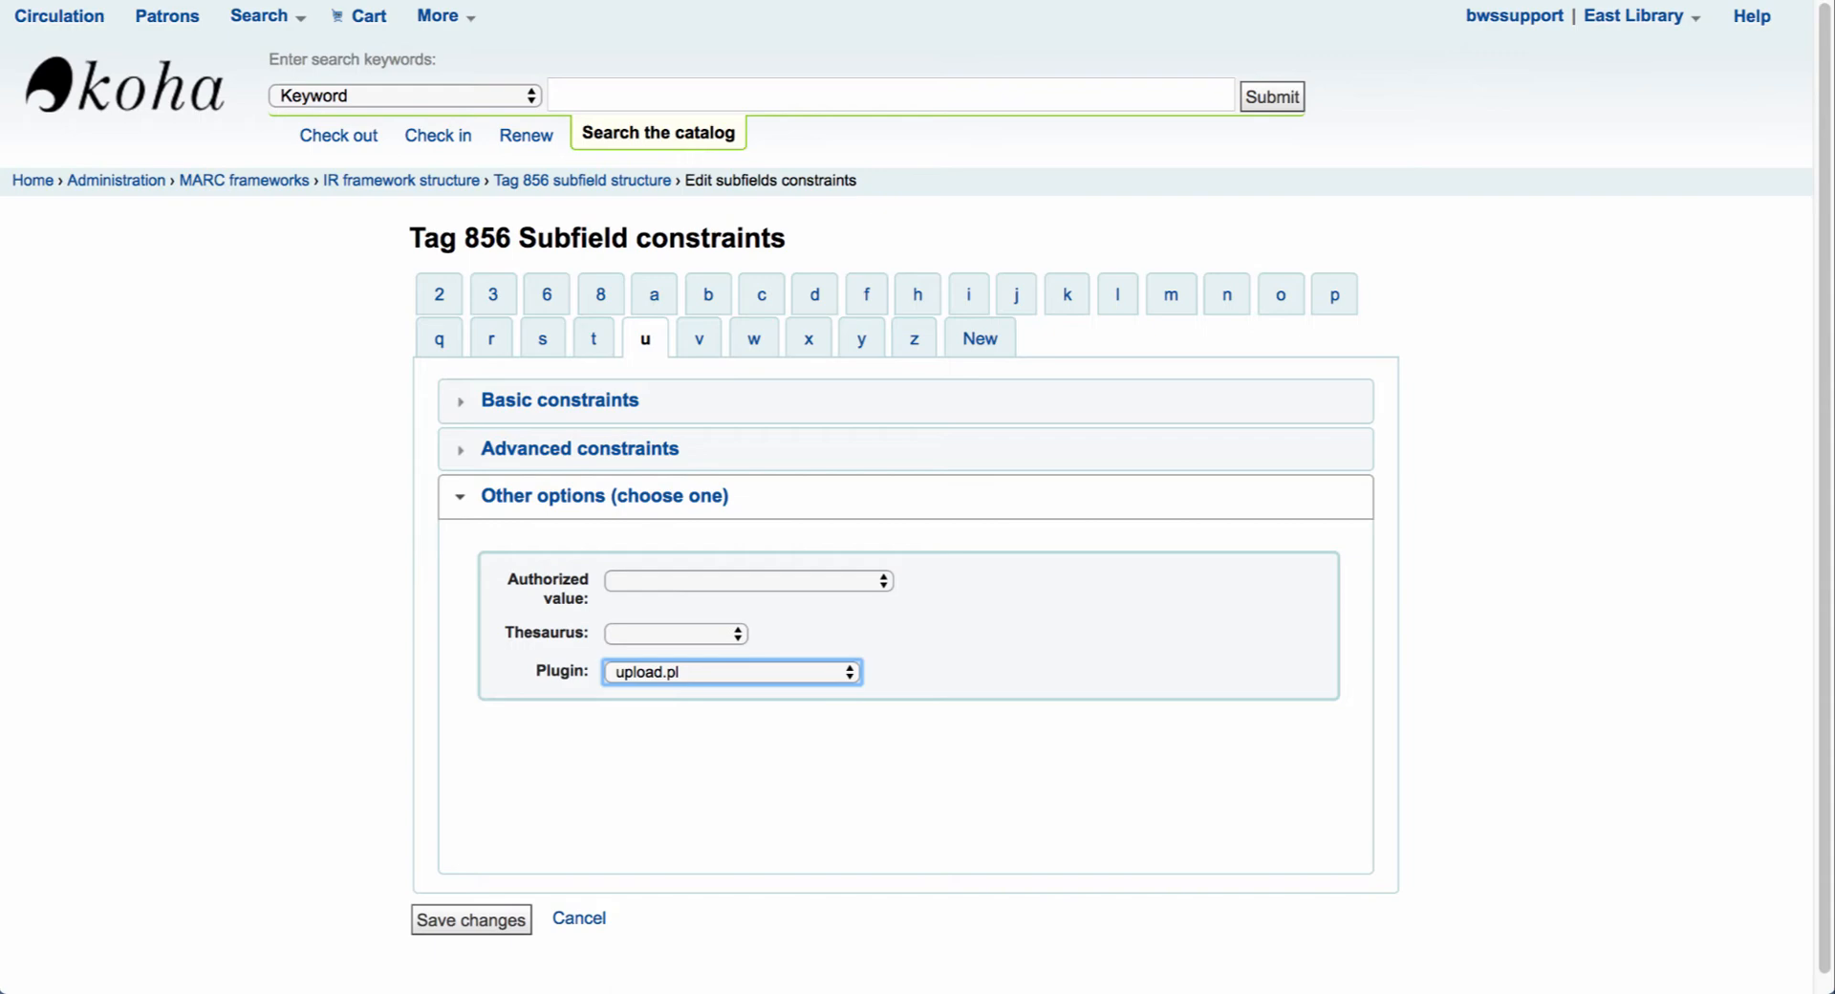
{"action": "left_click", "coordinate": [470, 920]}
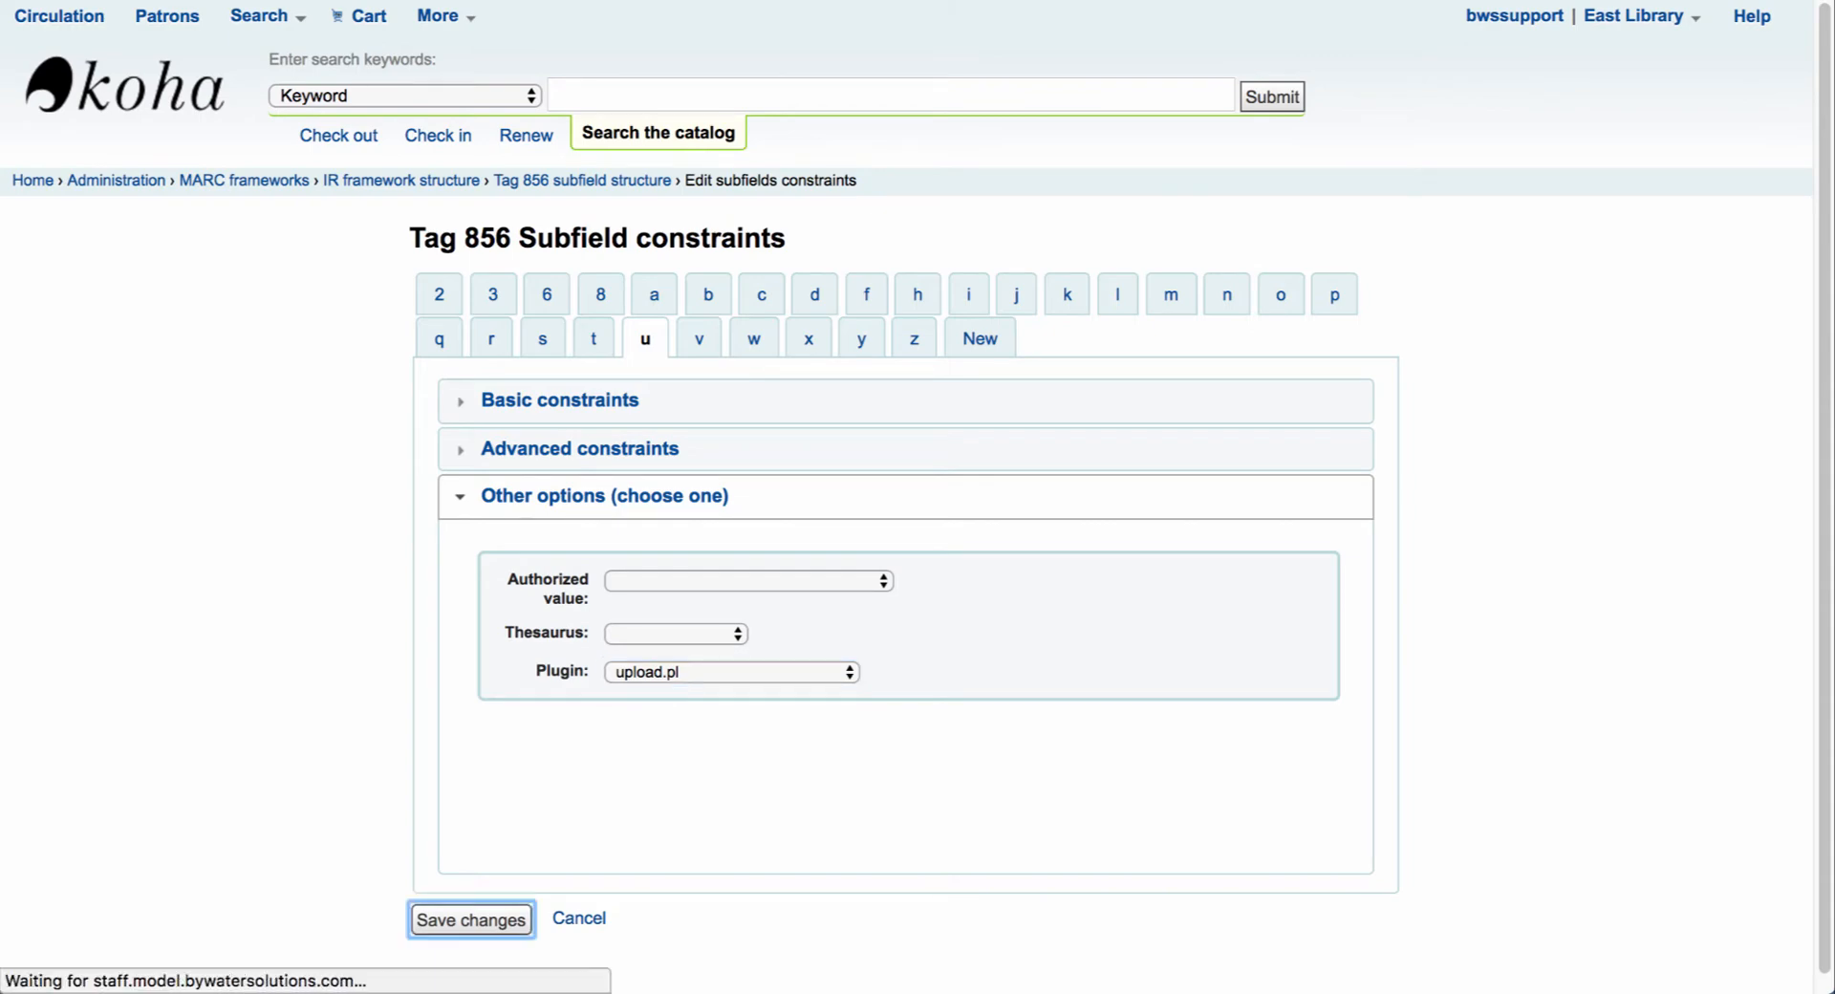
{"action": "left_click", "coordinate": [471, 920]}
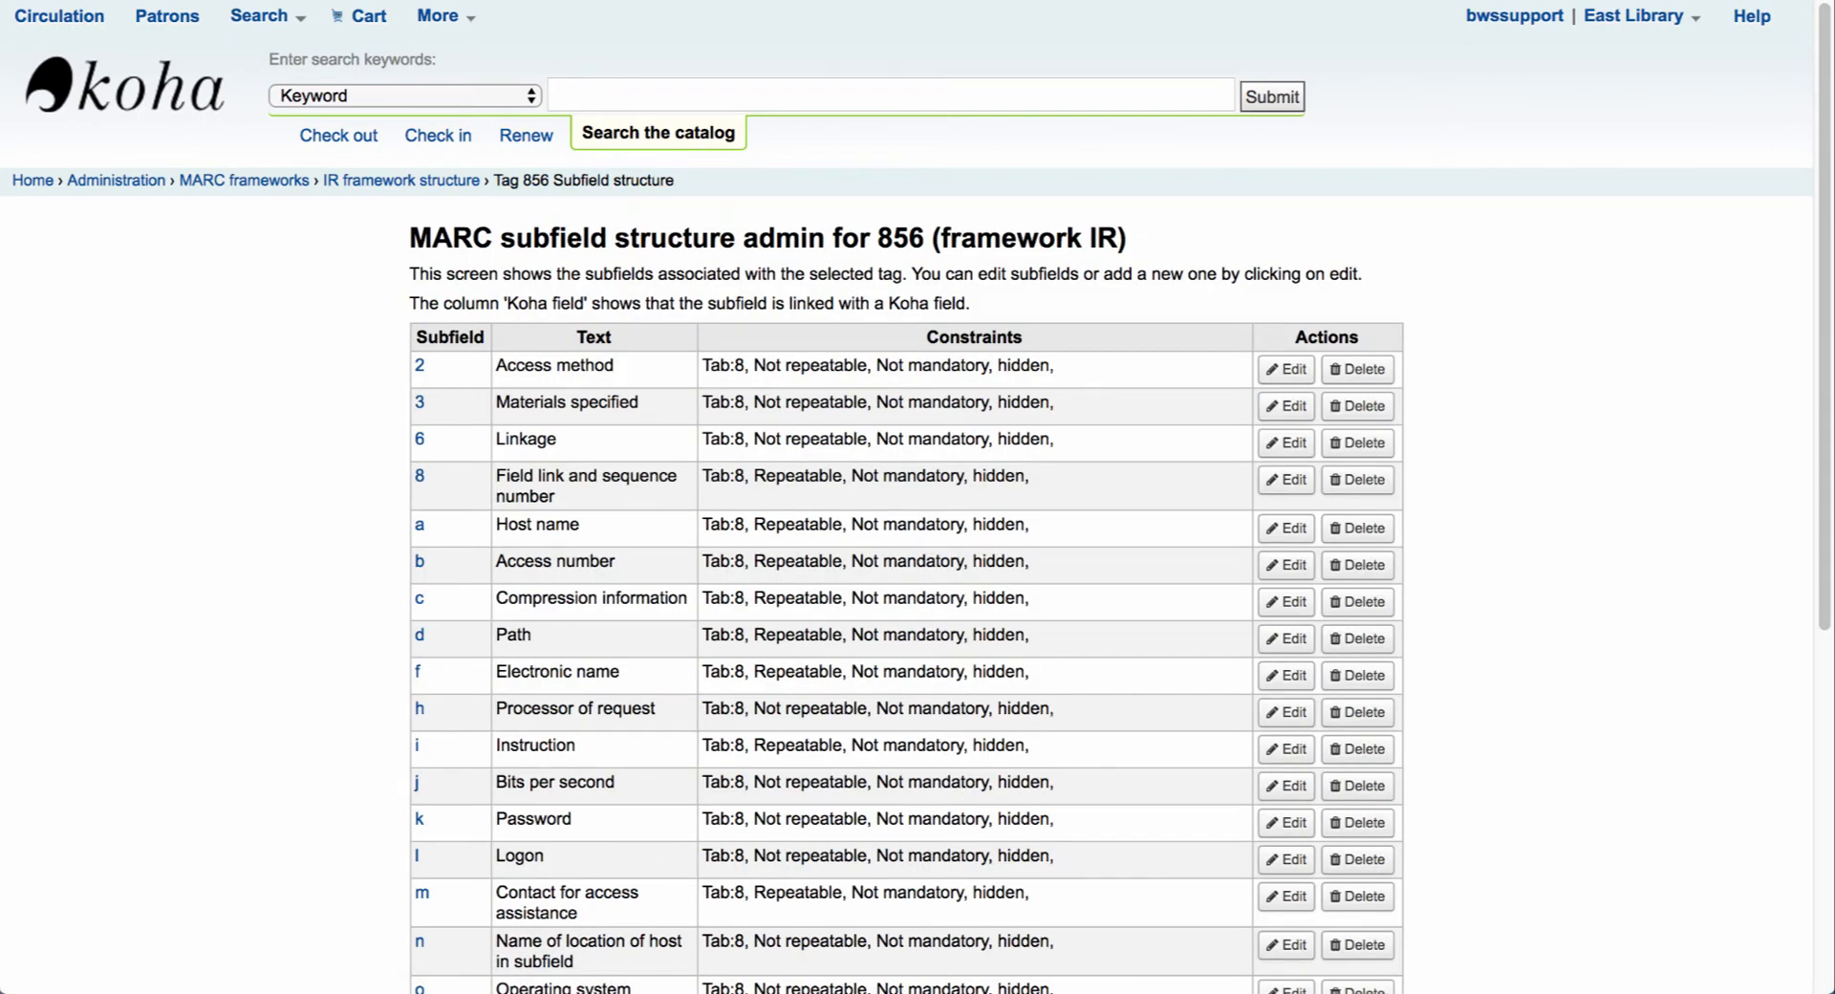
{"action": "left_click", "coordinate": [244, 181]}
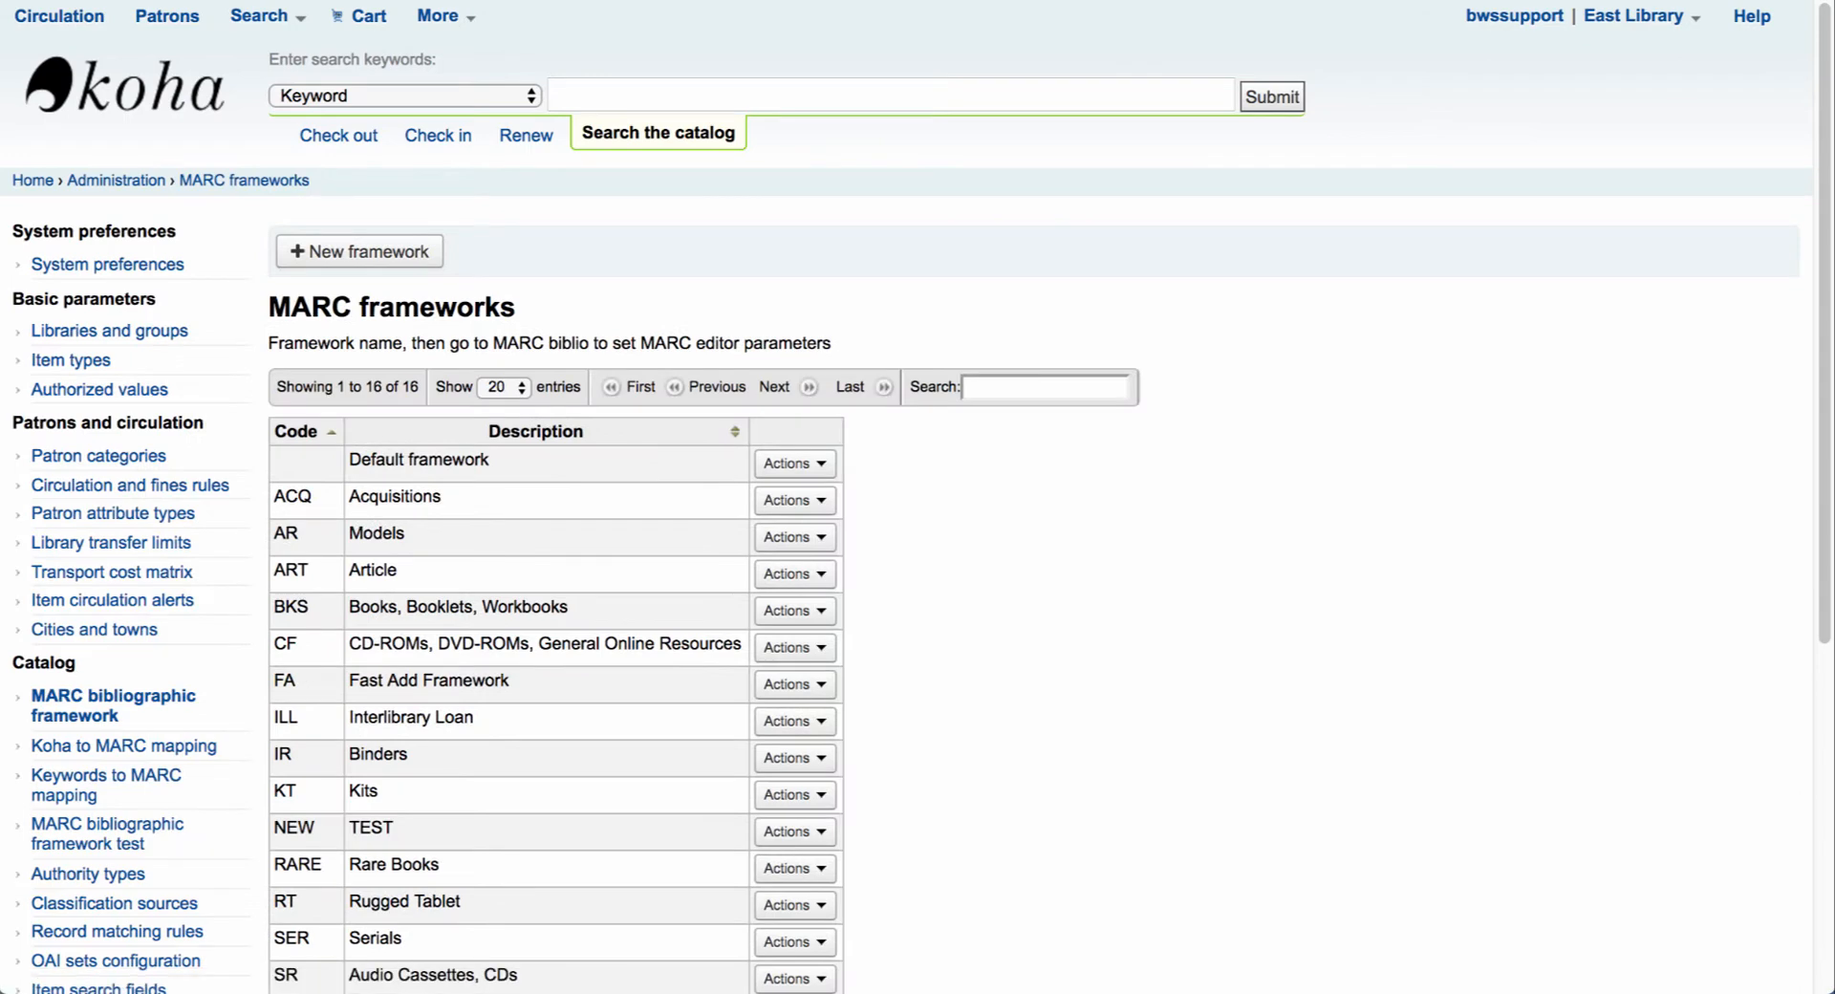
- Bring up the More menu of other Koha modules from the top bar
{"action": "scroll", "scroll_direction": "down", "scroll_amount": 3}
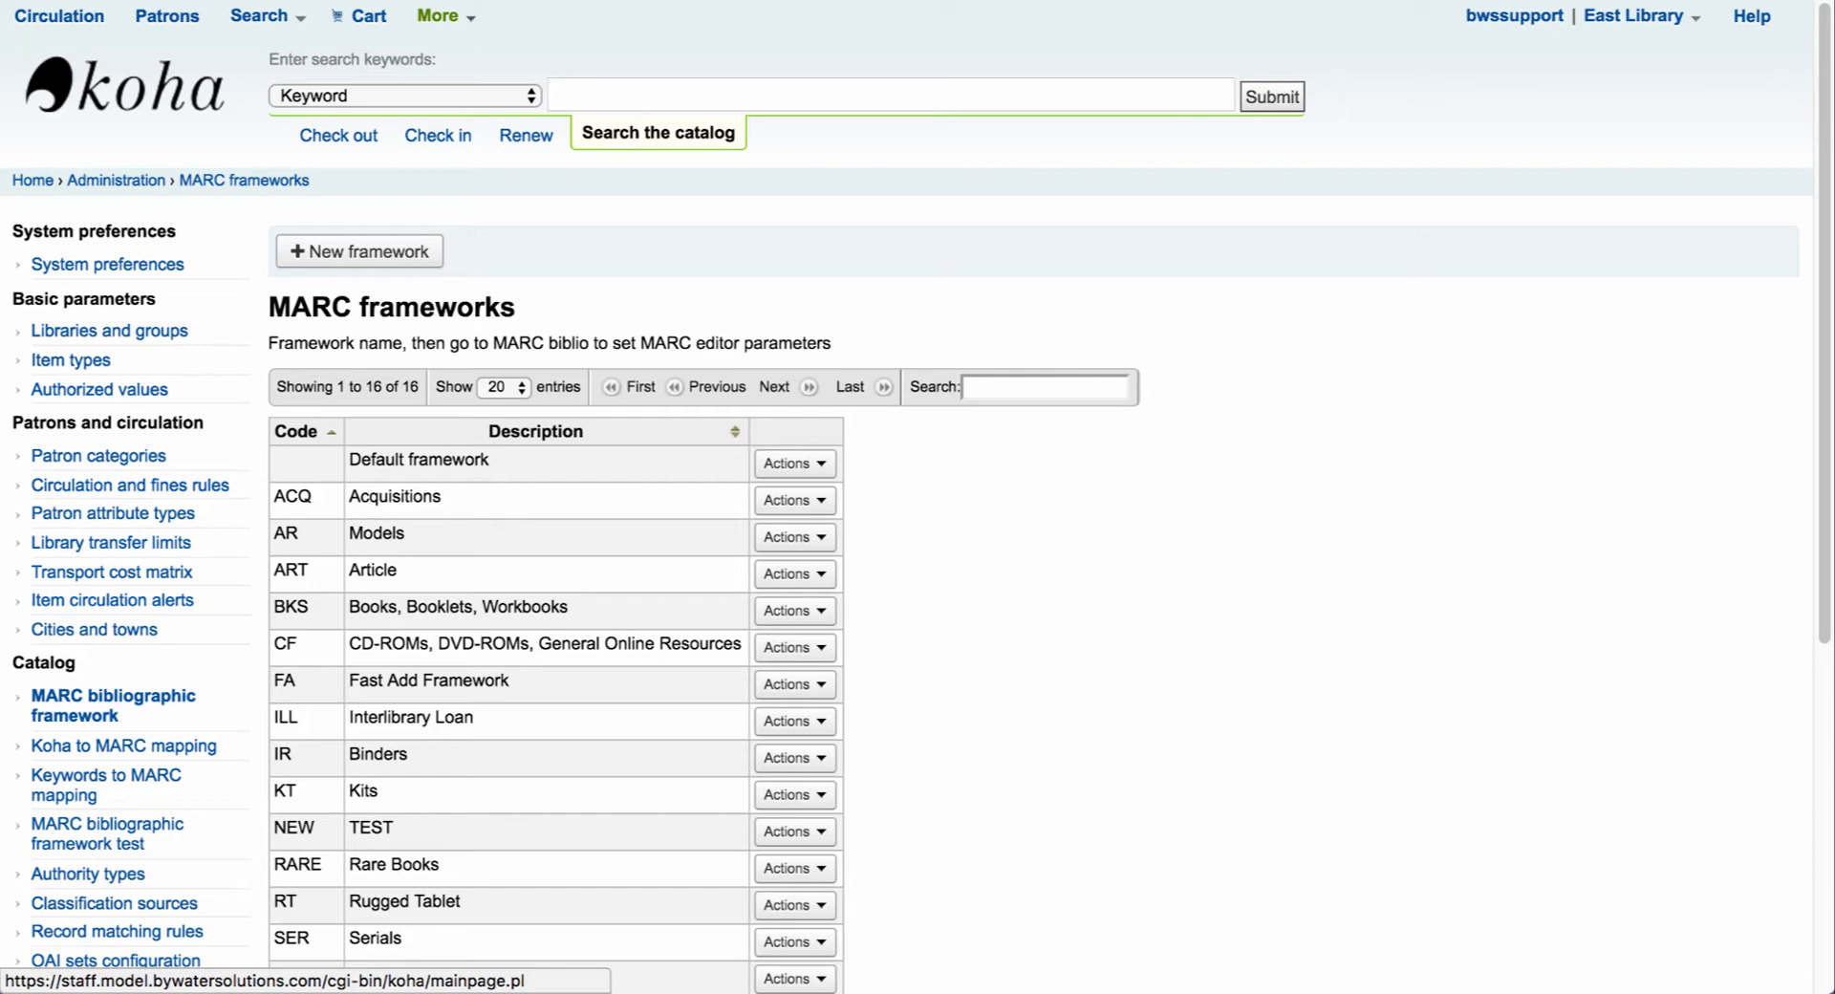
{"action": "left_click", "coordinate": [438, 15]}
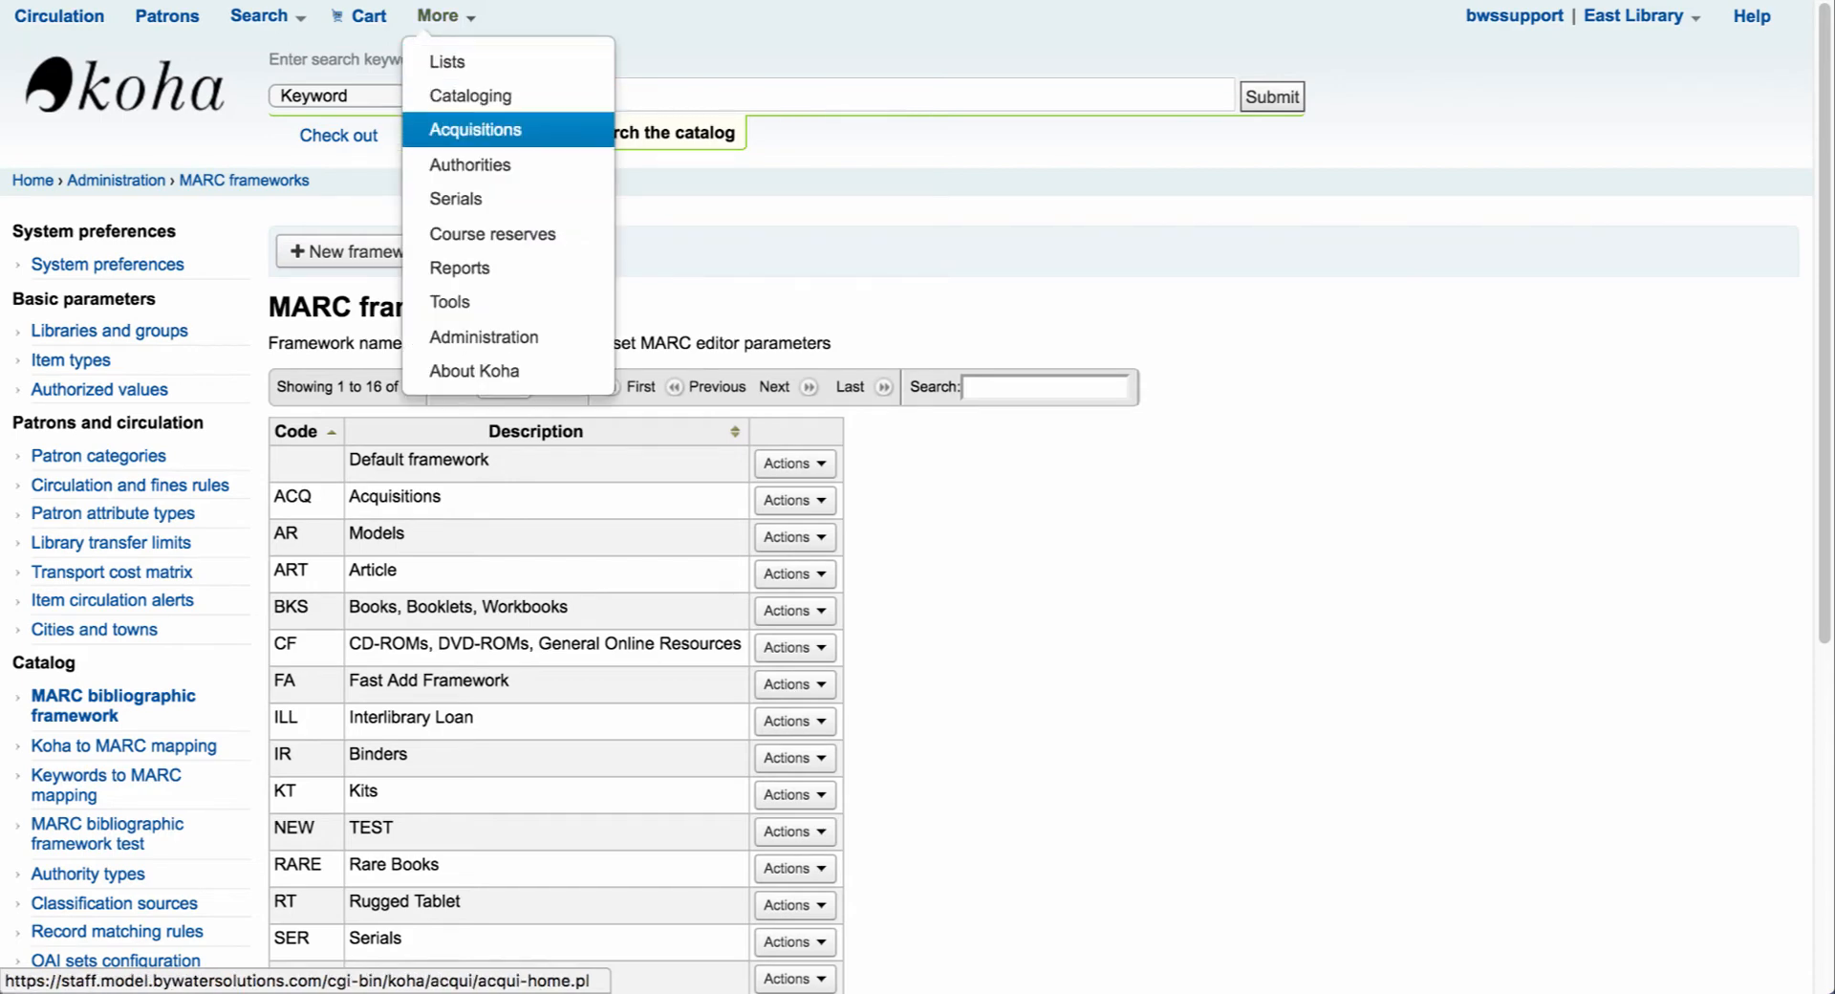
- Start a new record in Cataloging using the Default framework
{"action": "left_click", "coordinate": [475, 130]}
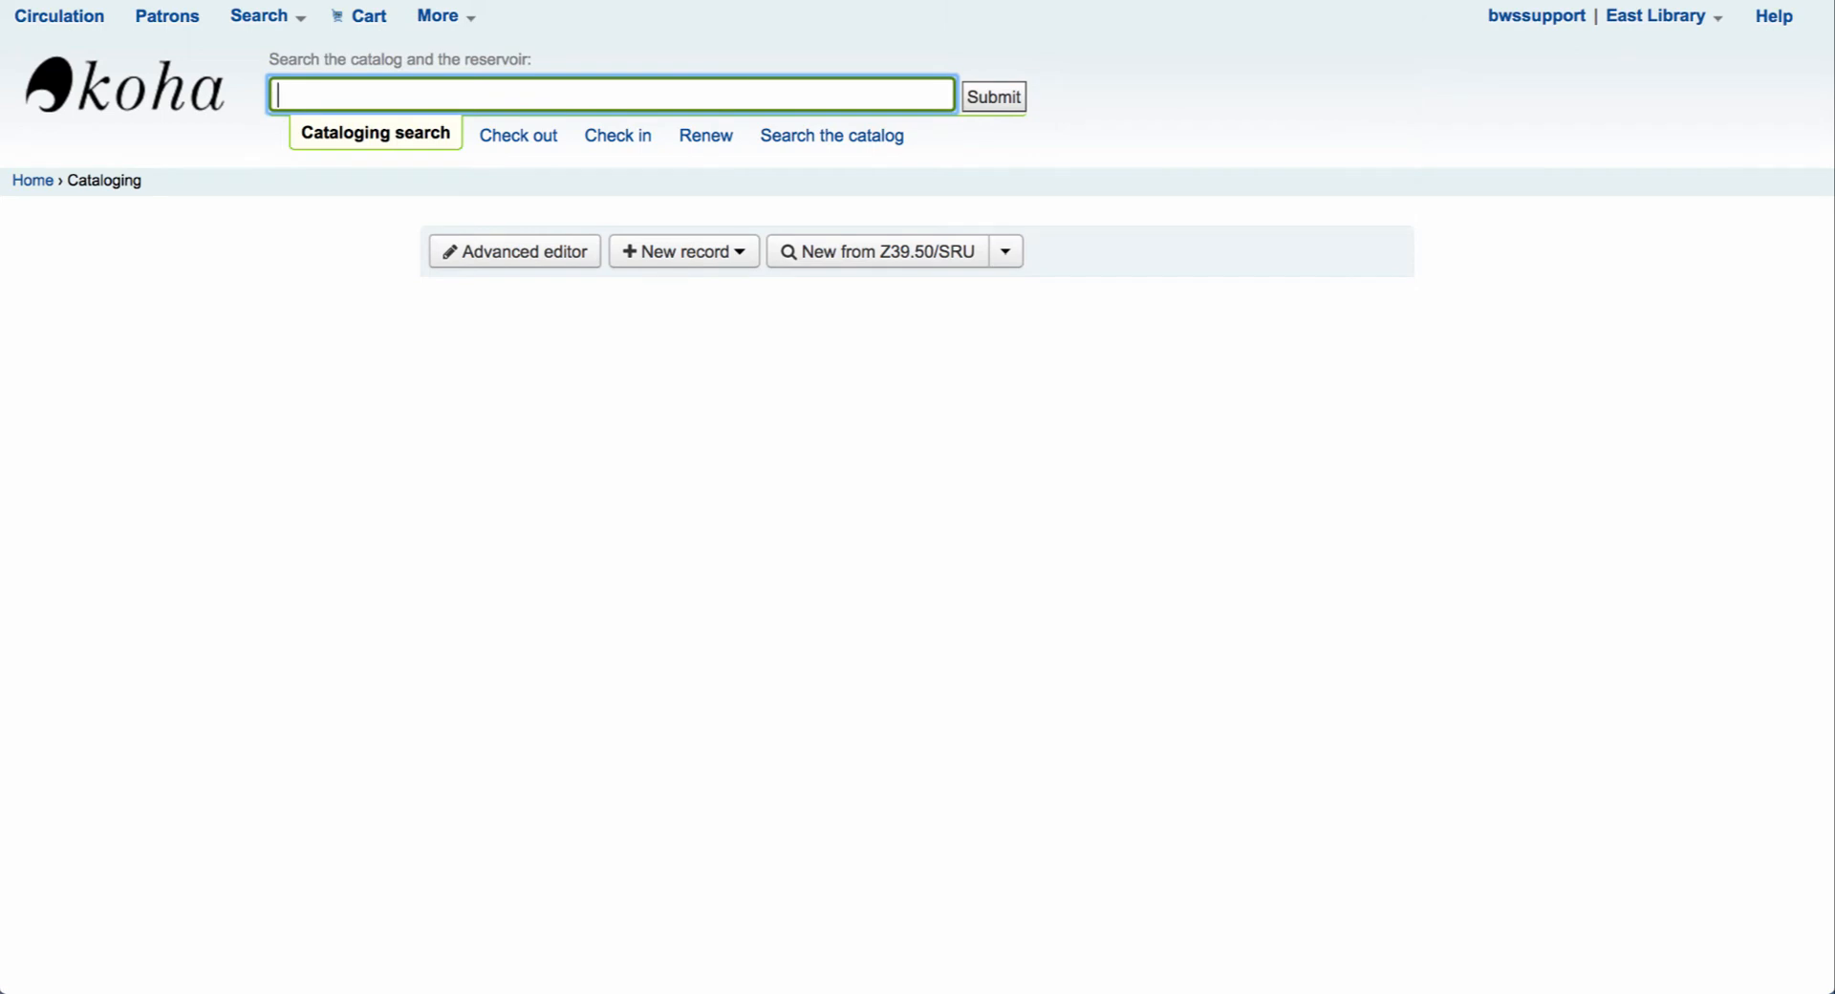
{"action": "left_click", "coordinate": [682, 250]}
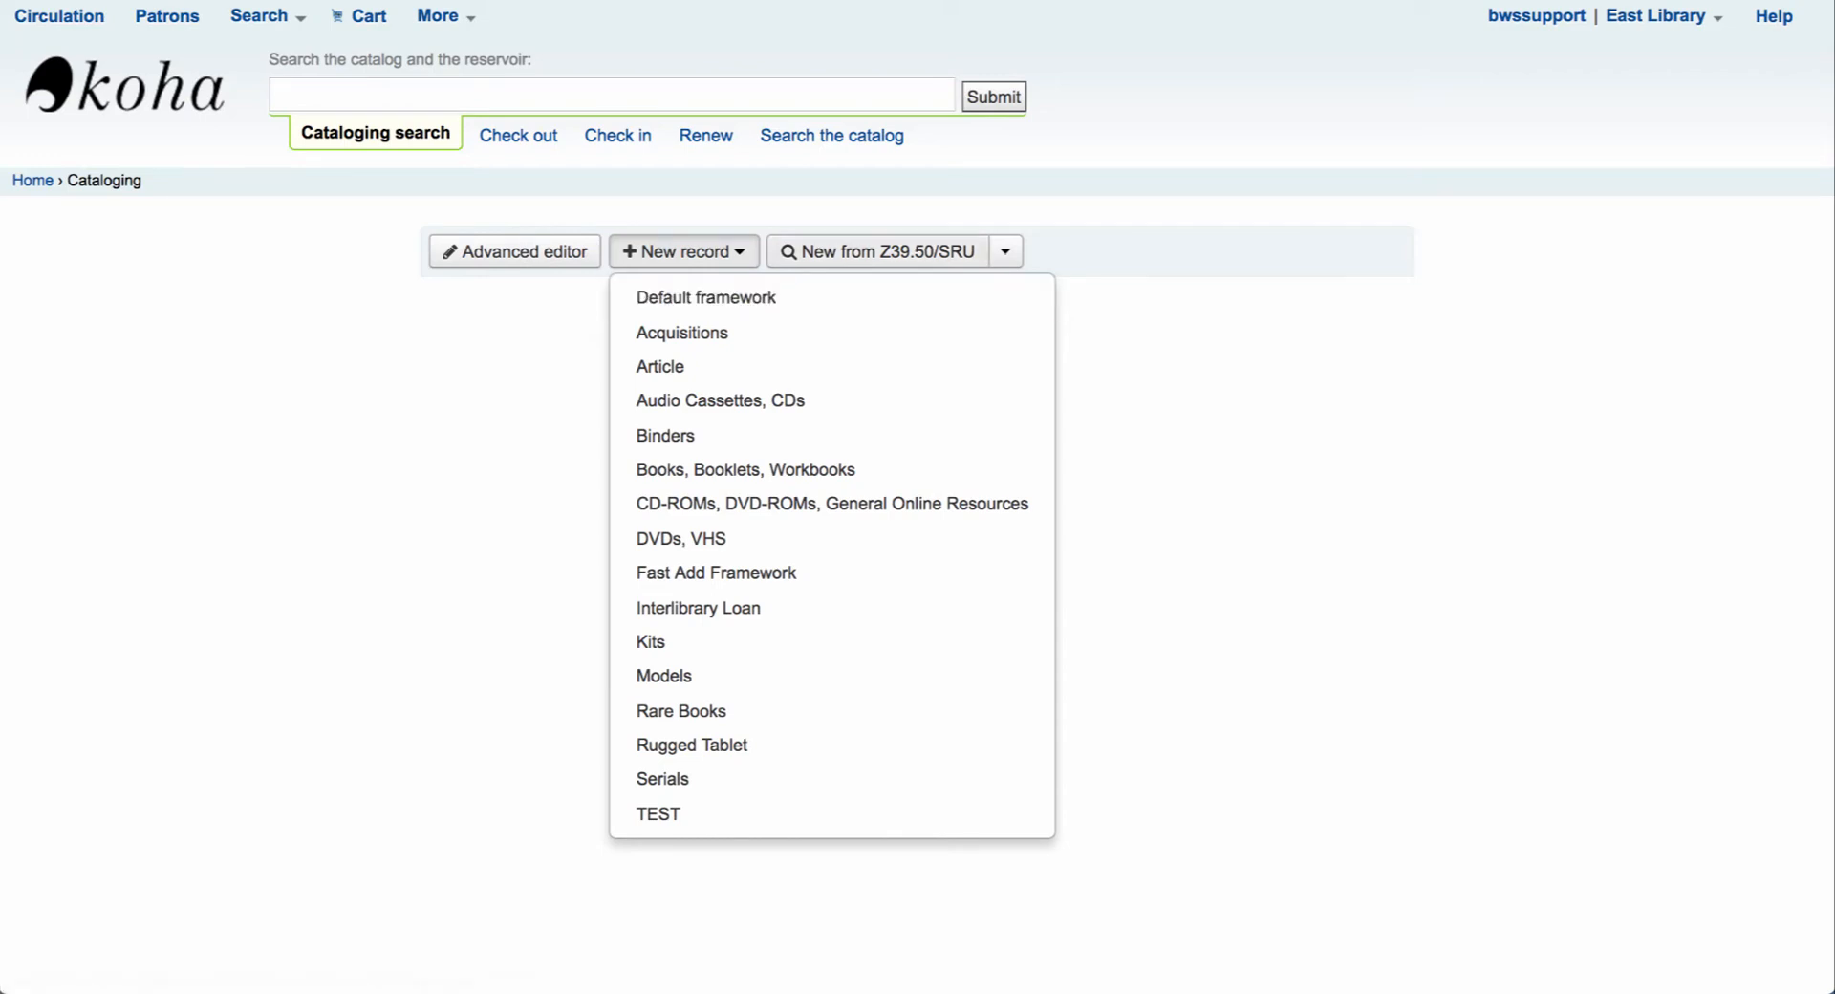
{"action": "mouse_move", "coordinate": [704, 296]}
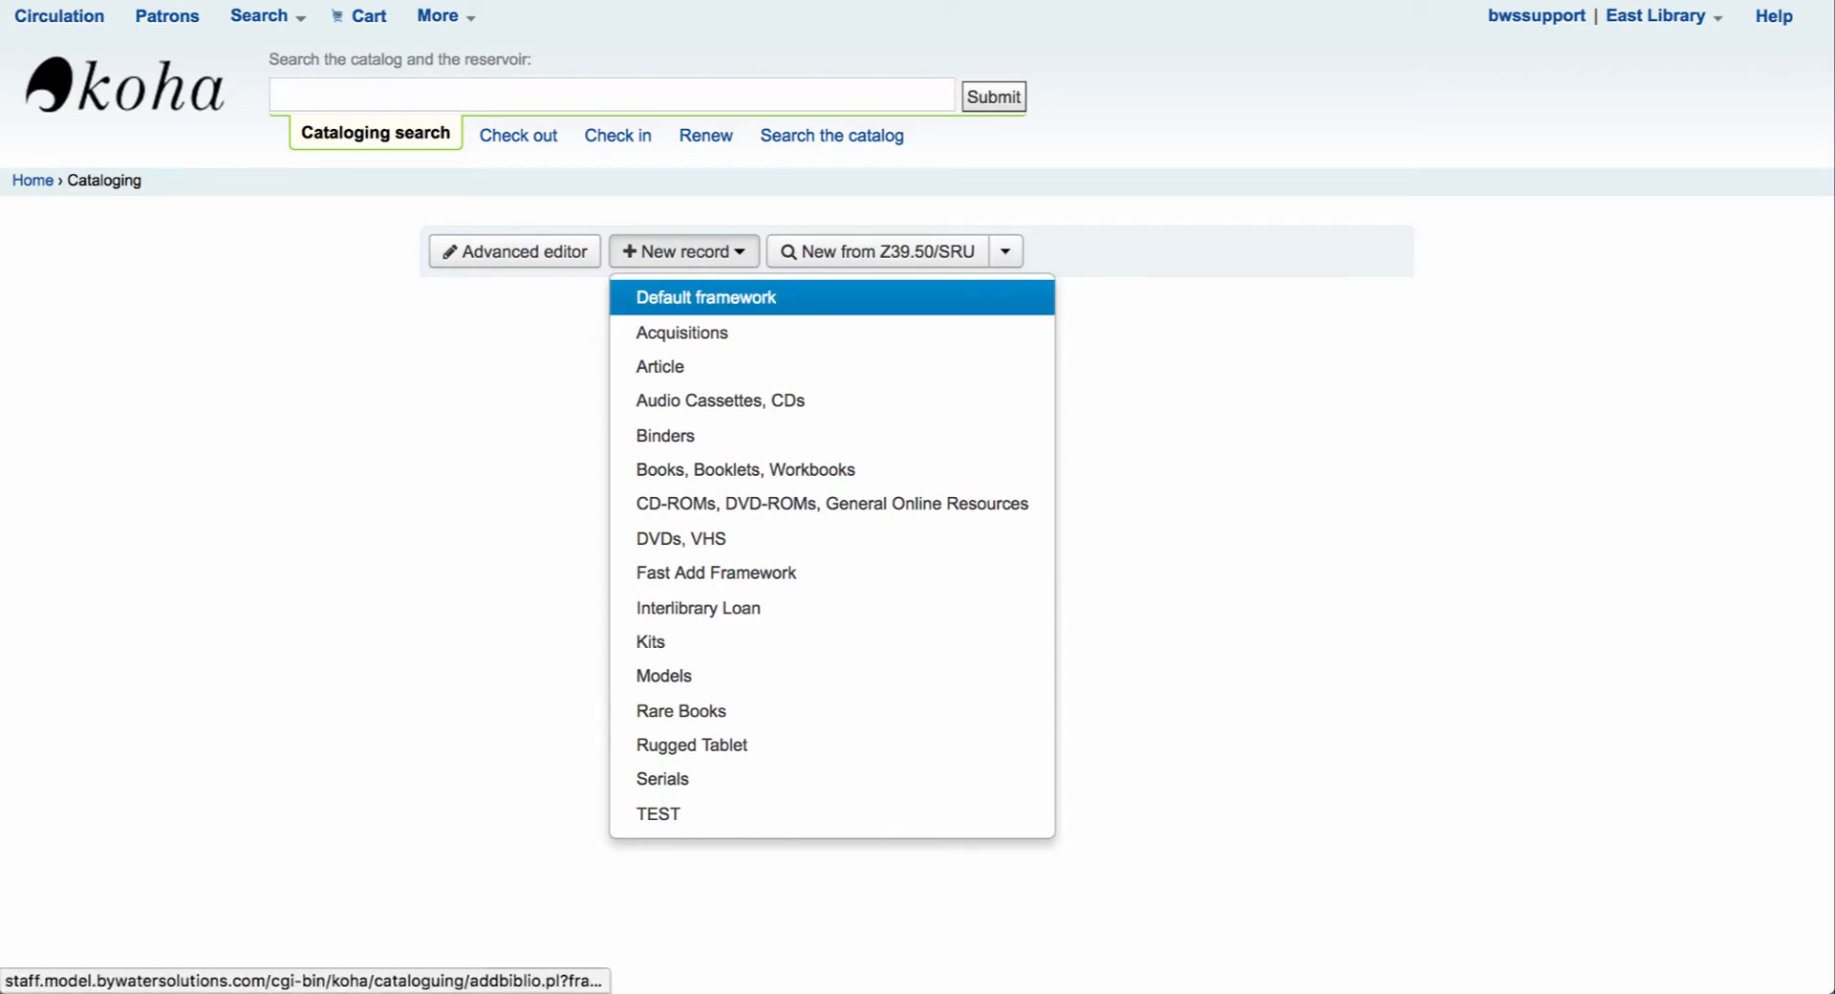
{"action": "left_click", "coordinate": [705, 297]}
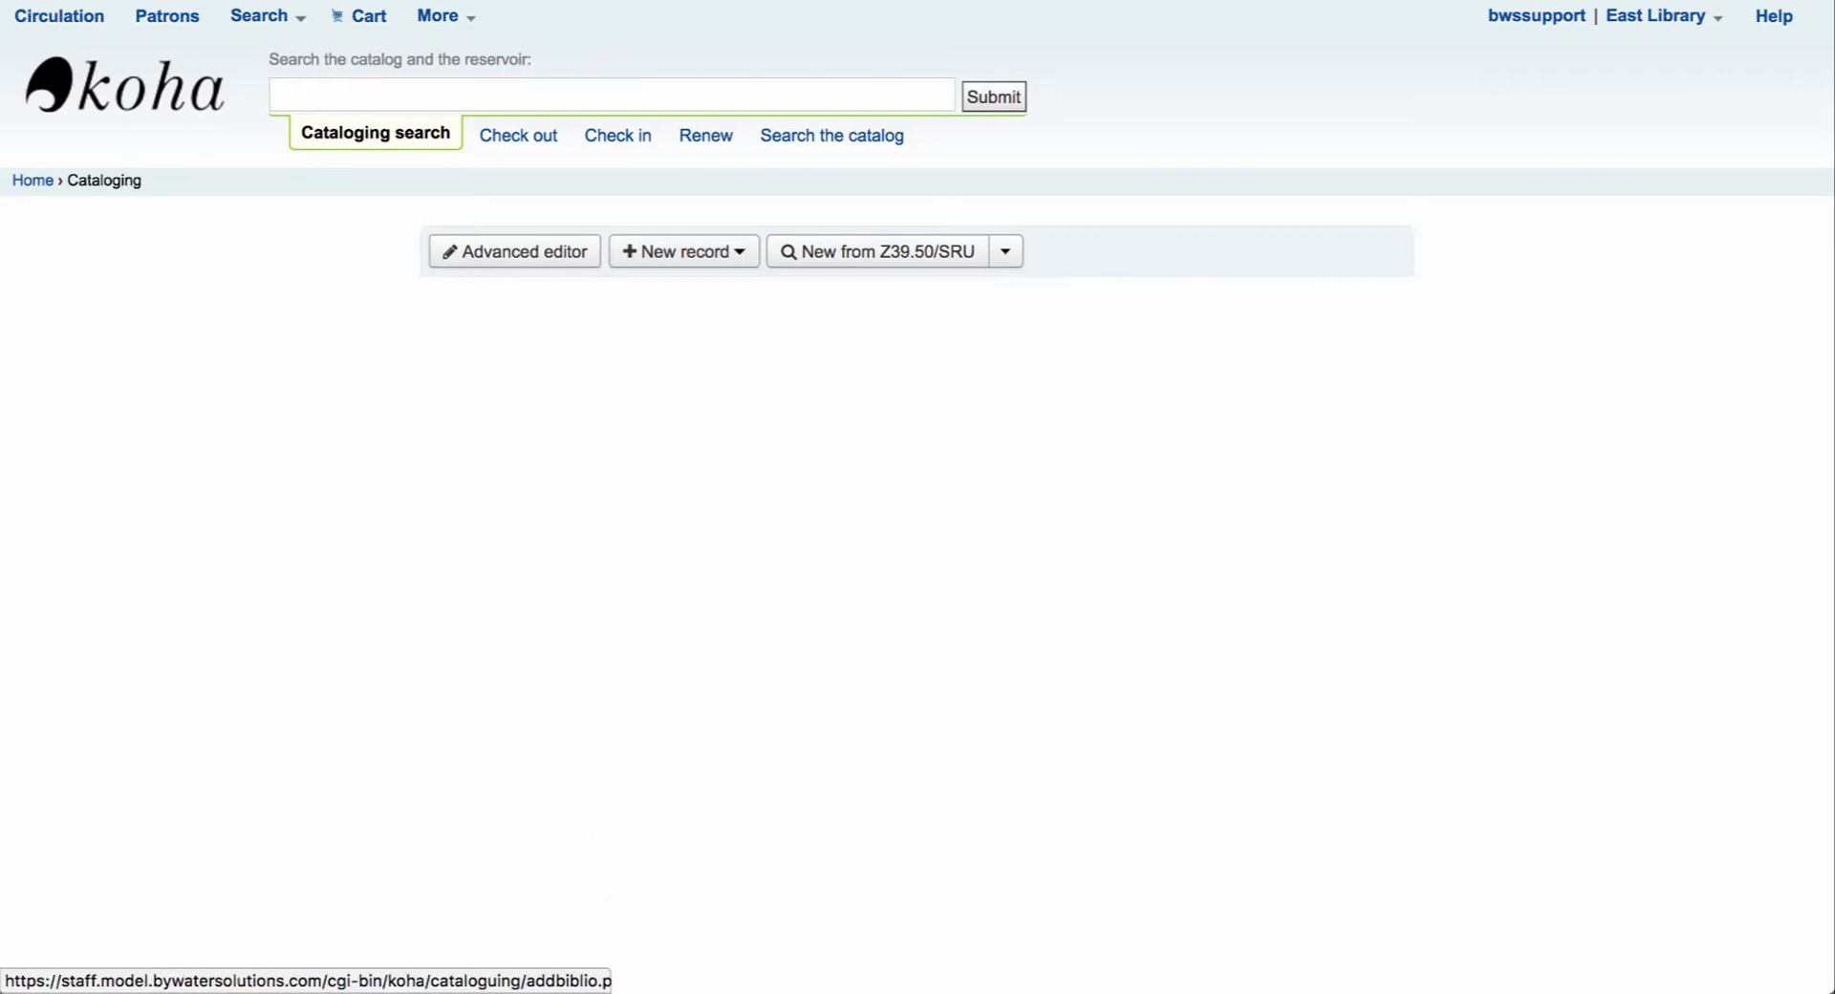
{"action": "left_click", "coordinate": [682, 250]}
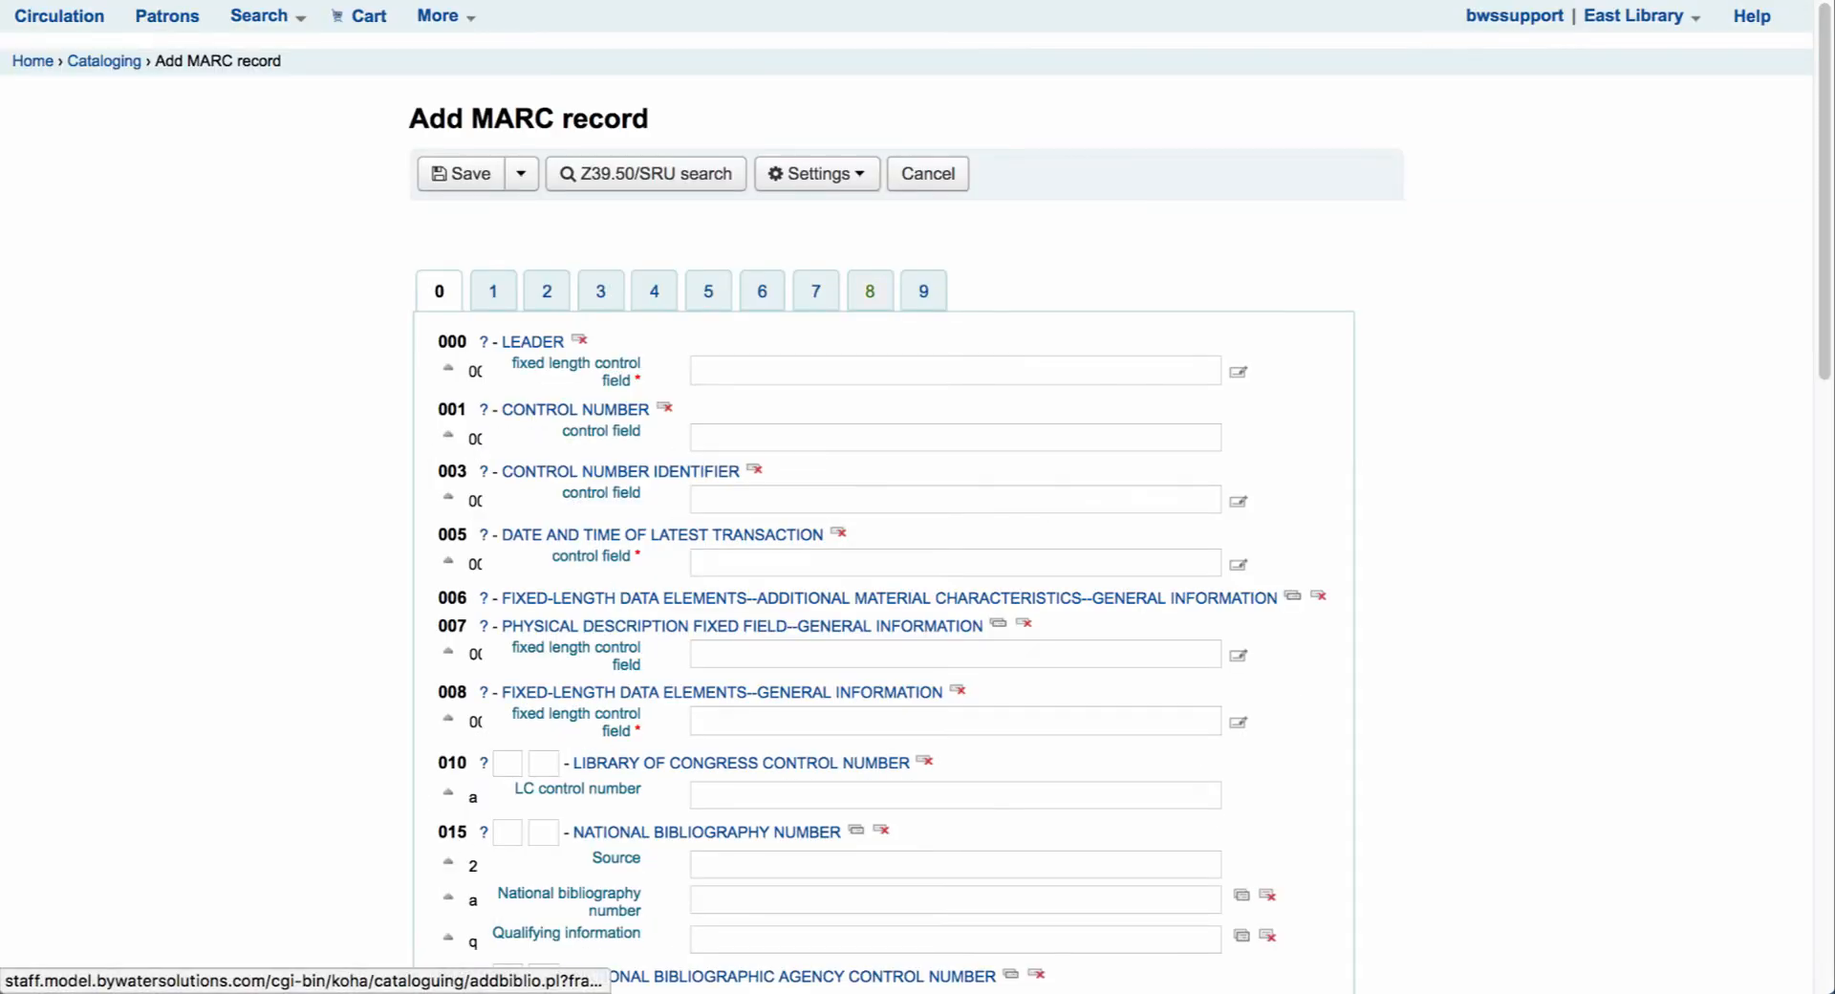
- Launch the Upload plugin for subfield 856$u on the record's 8XX tab
{"action": "left_click", "coordinate": [870, 291]}
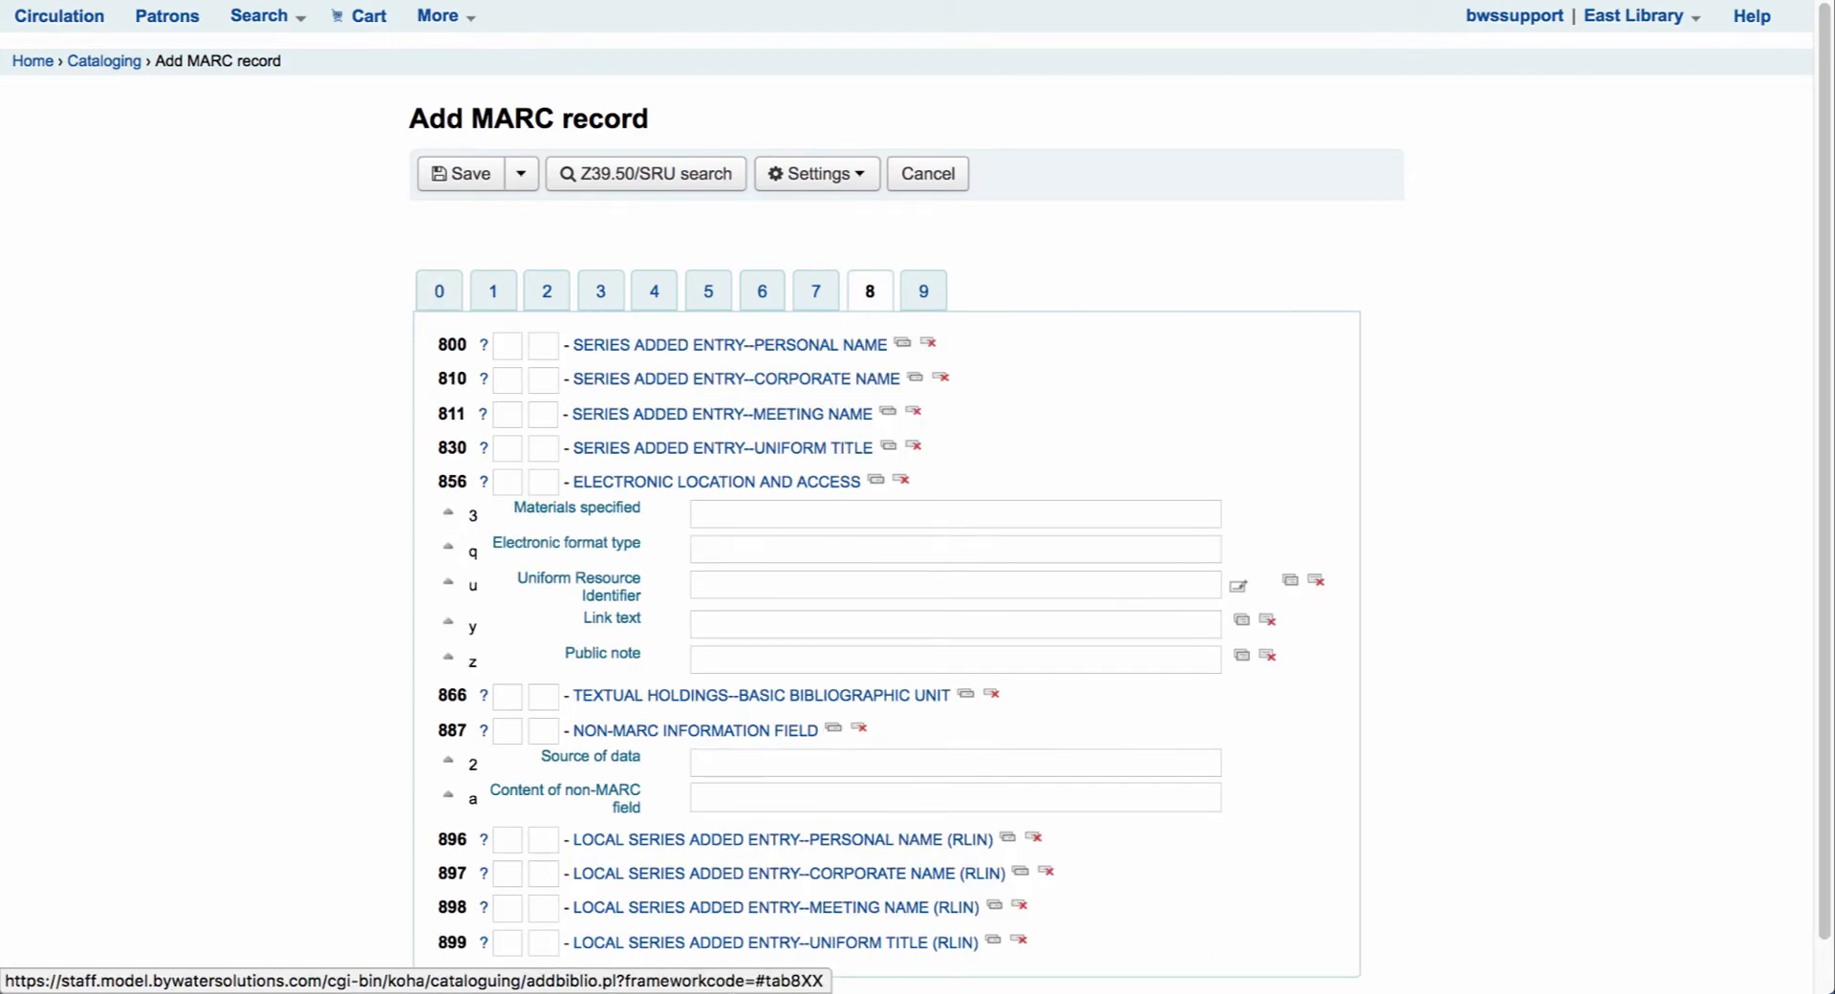
{"action": "scroll", "scroll_direction": "down", "scroll_amount": 3}
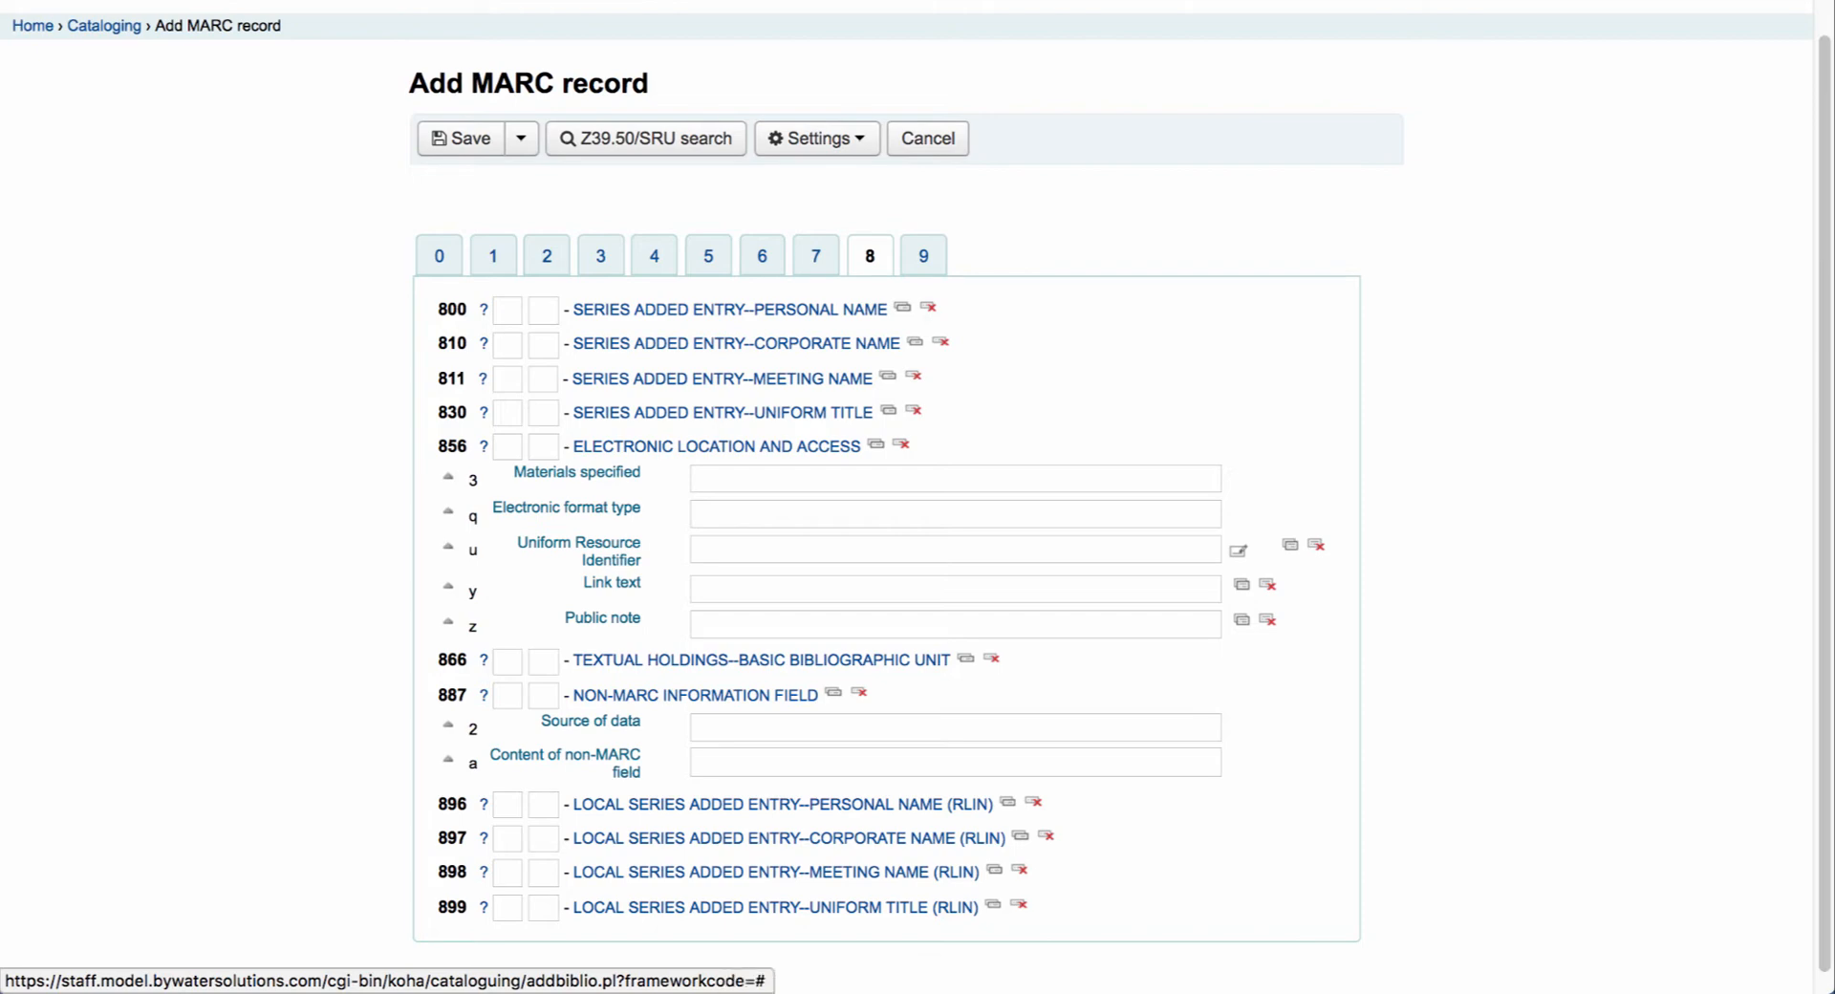
{"action": "mouse_move", "coordinate": [1243, 585]}
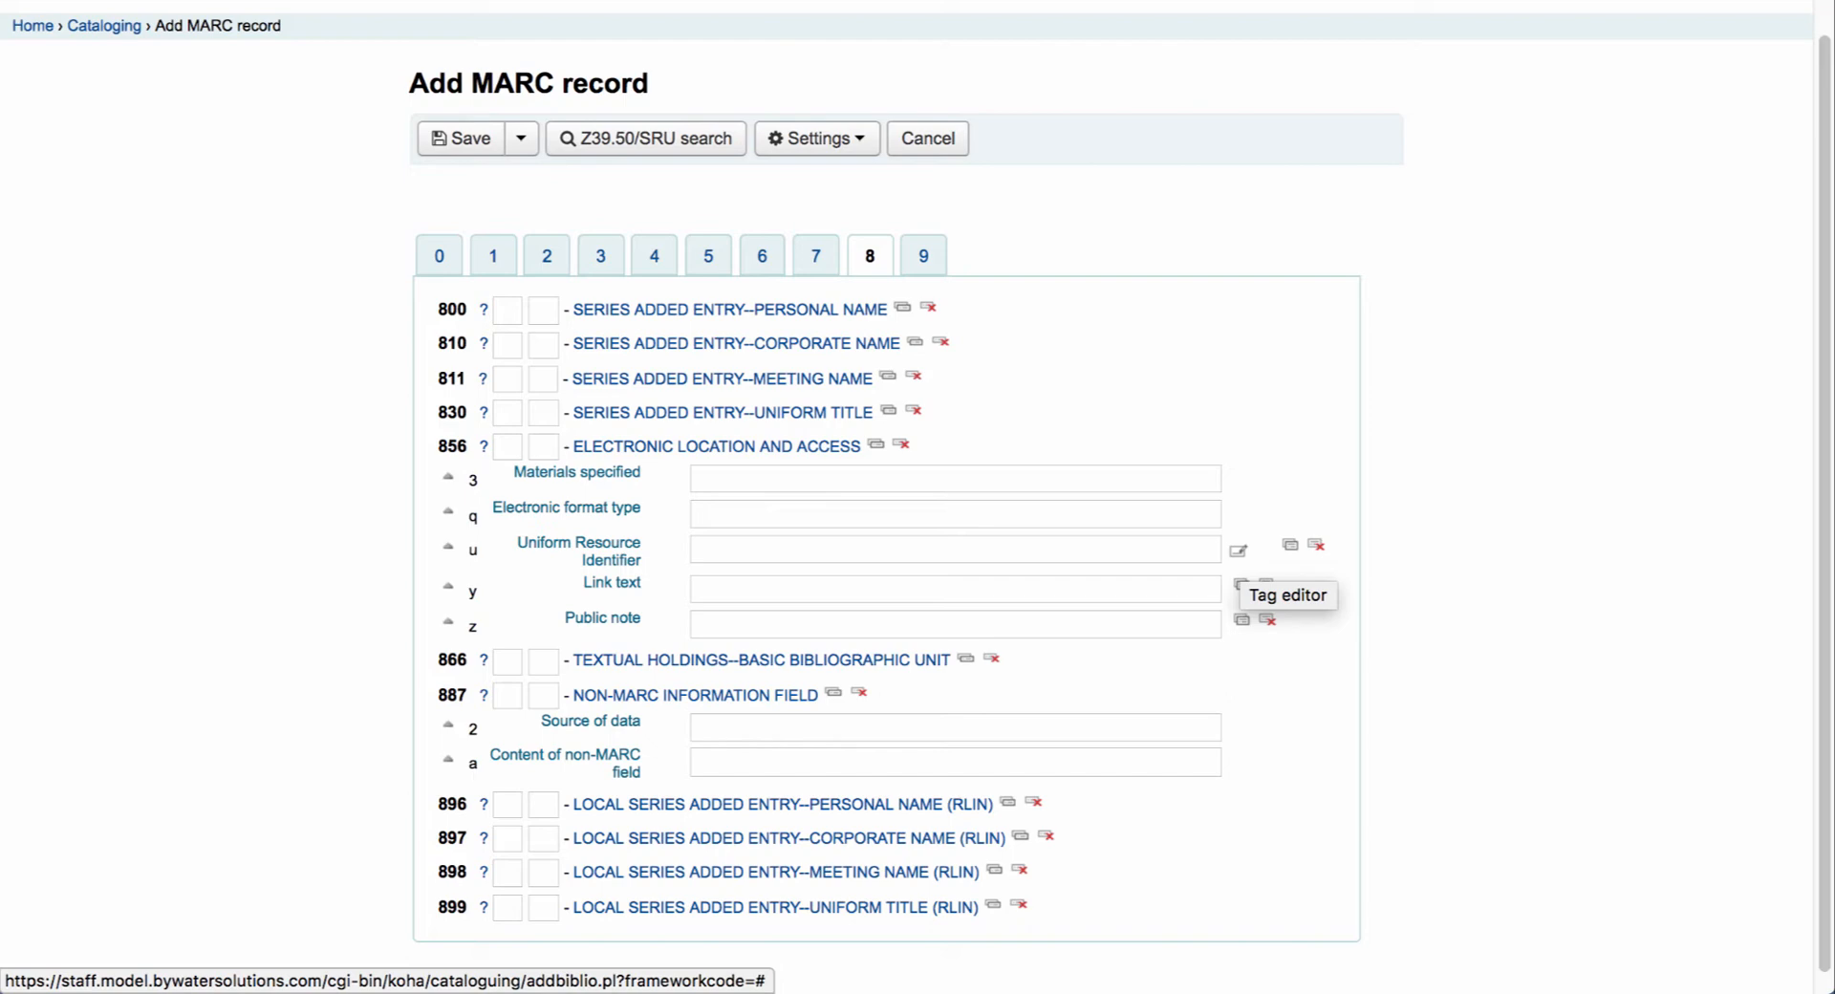
{"action": "left_click", "coordinate": [1288, 544]}
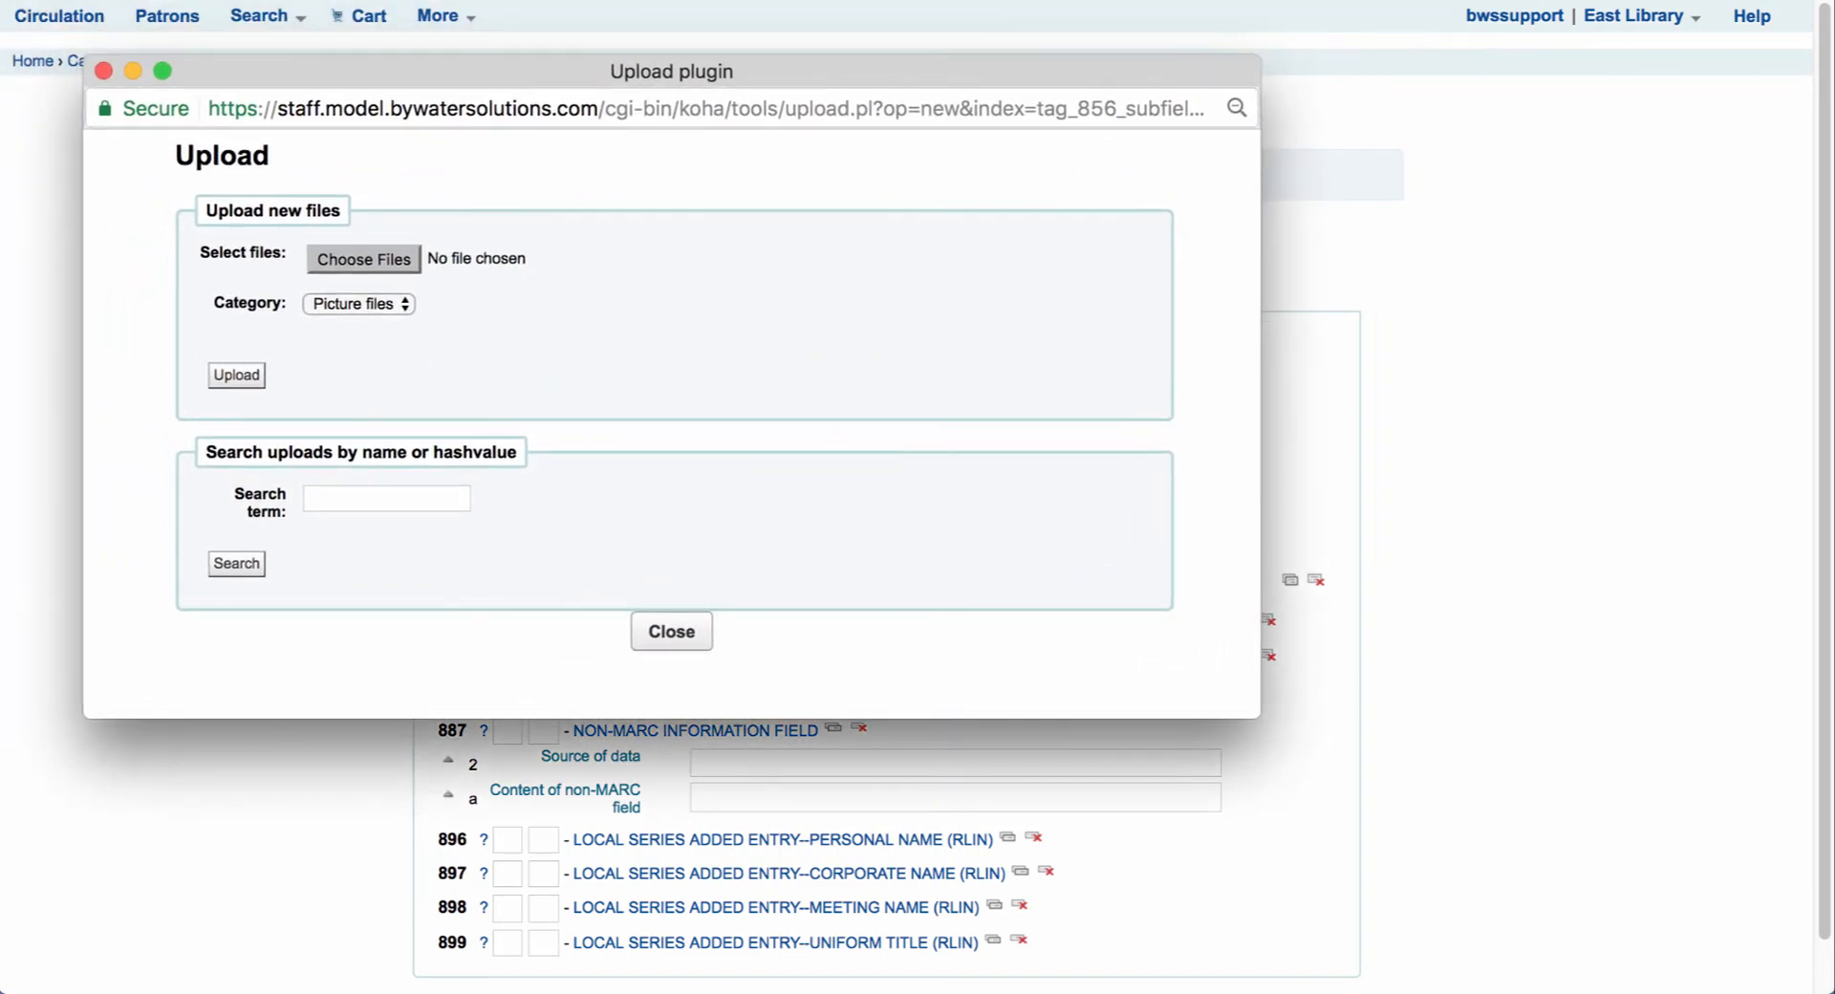
- Choose the 2017-Central-Florida-Summit image from the Desktop for upload
{"action": "left_click", "coordinate": [363, 259]}
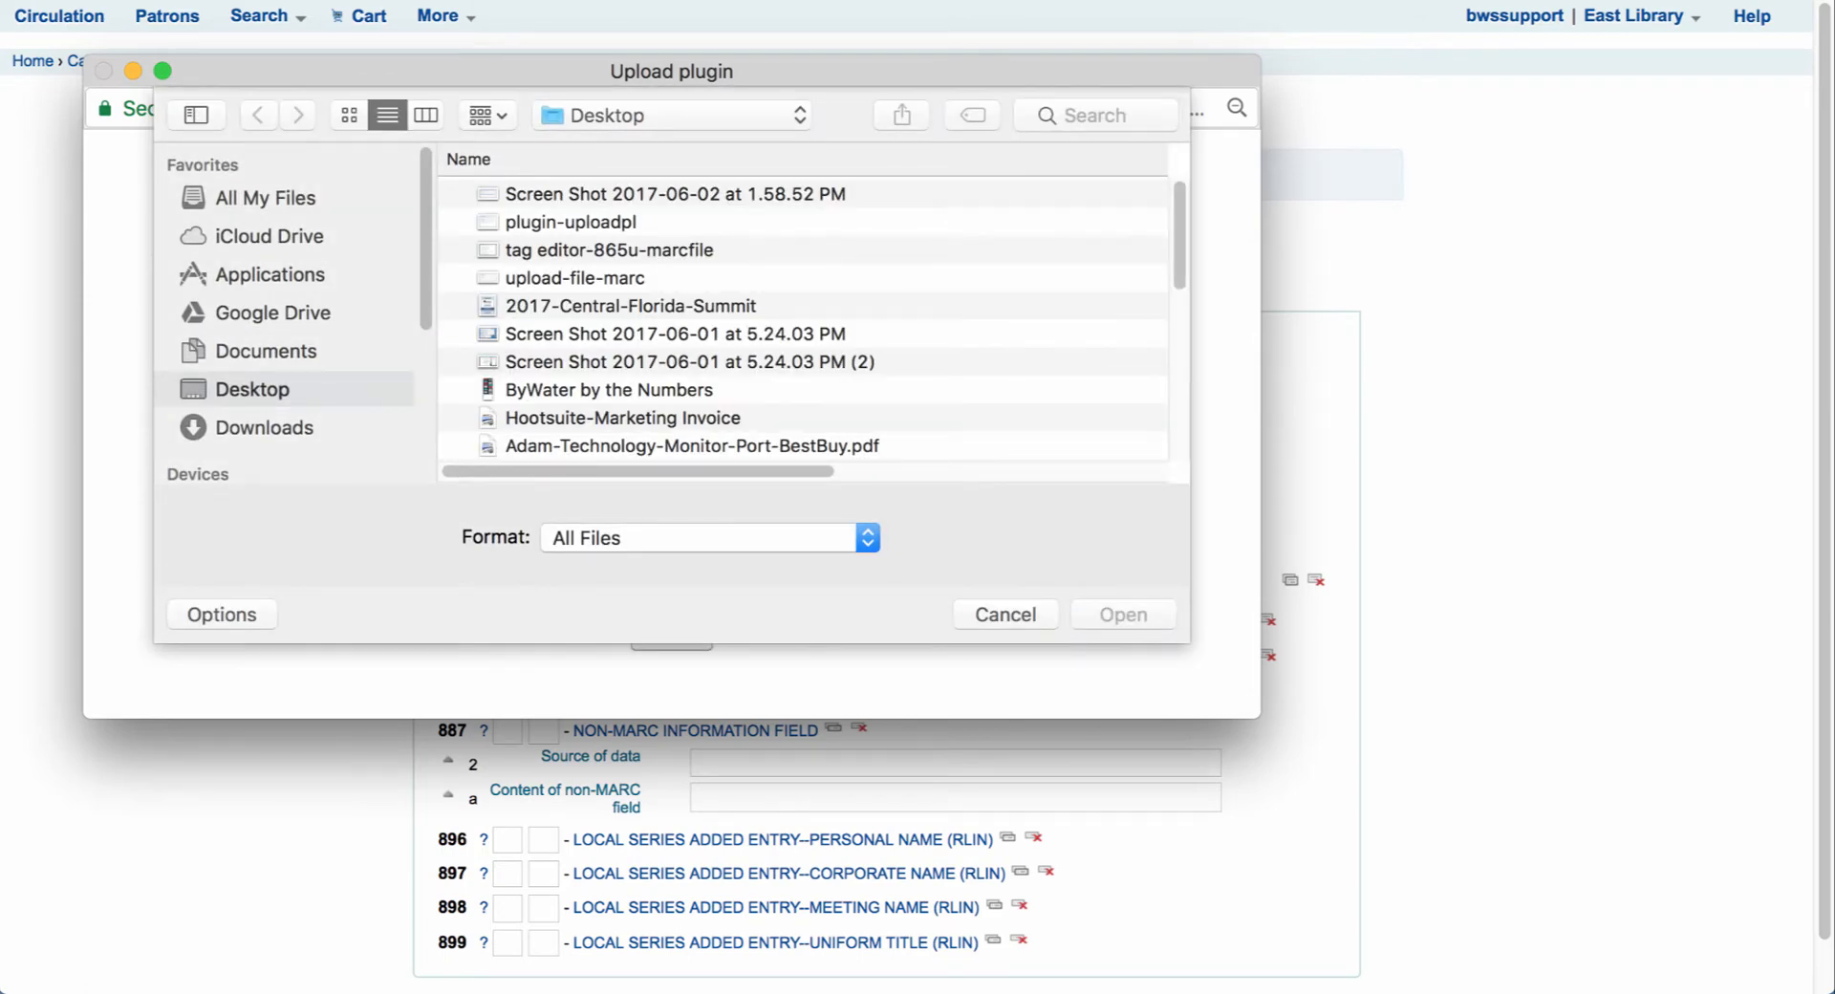
{"action": "left_click", "coordinate": [630, 306]}
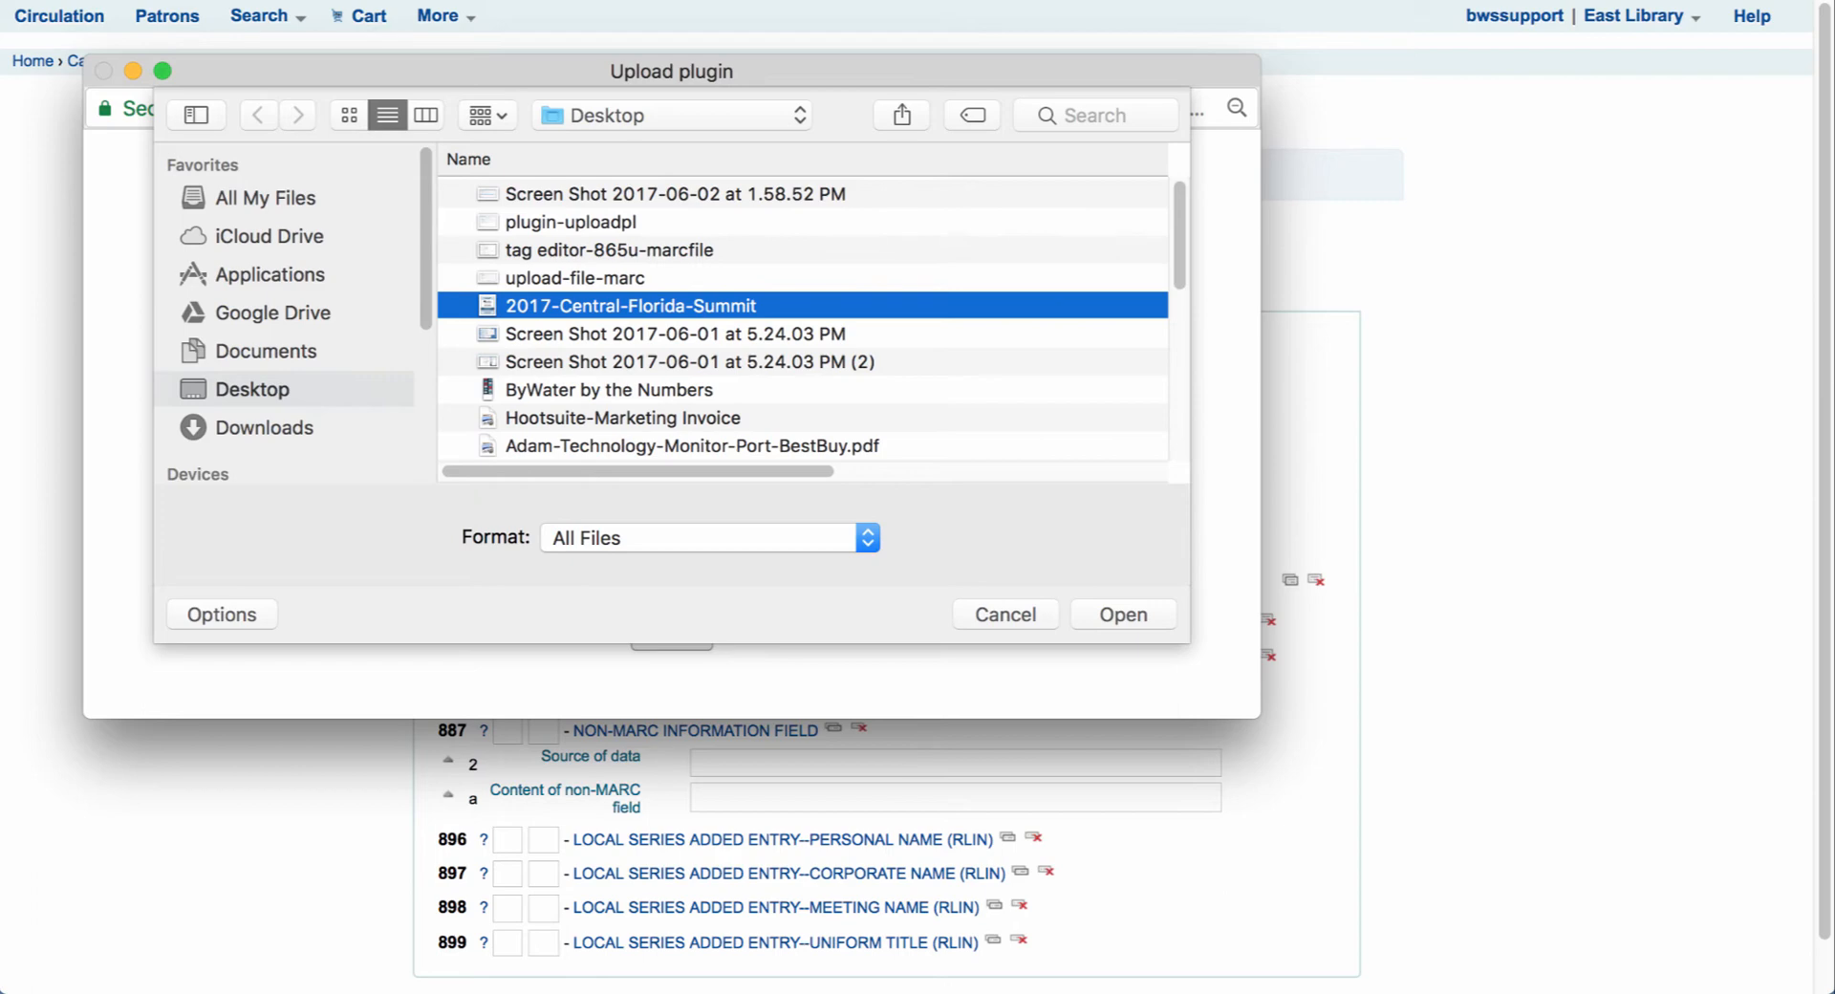
{"action": "left_click", "coordinate": [1120, 615]}
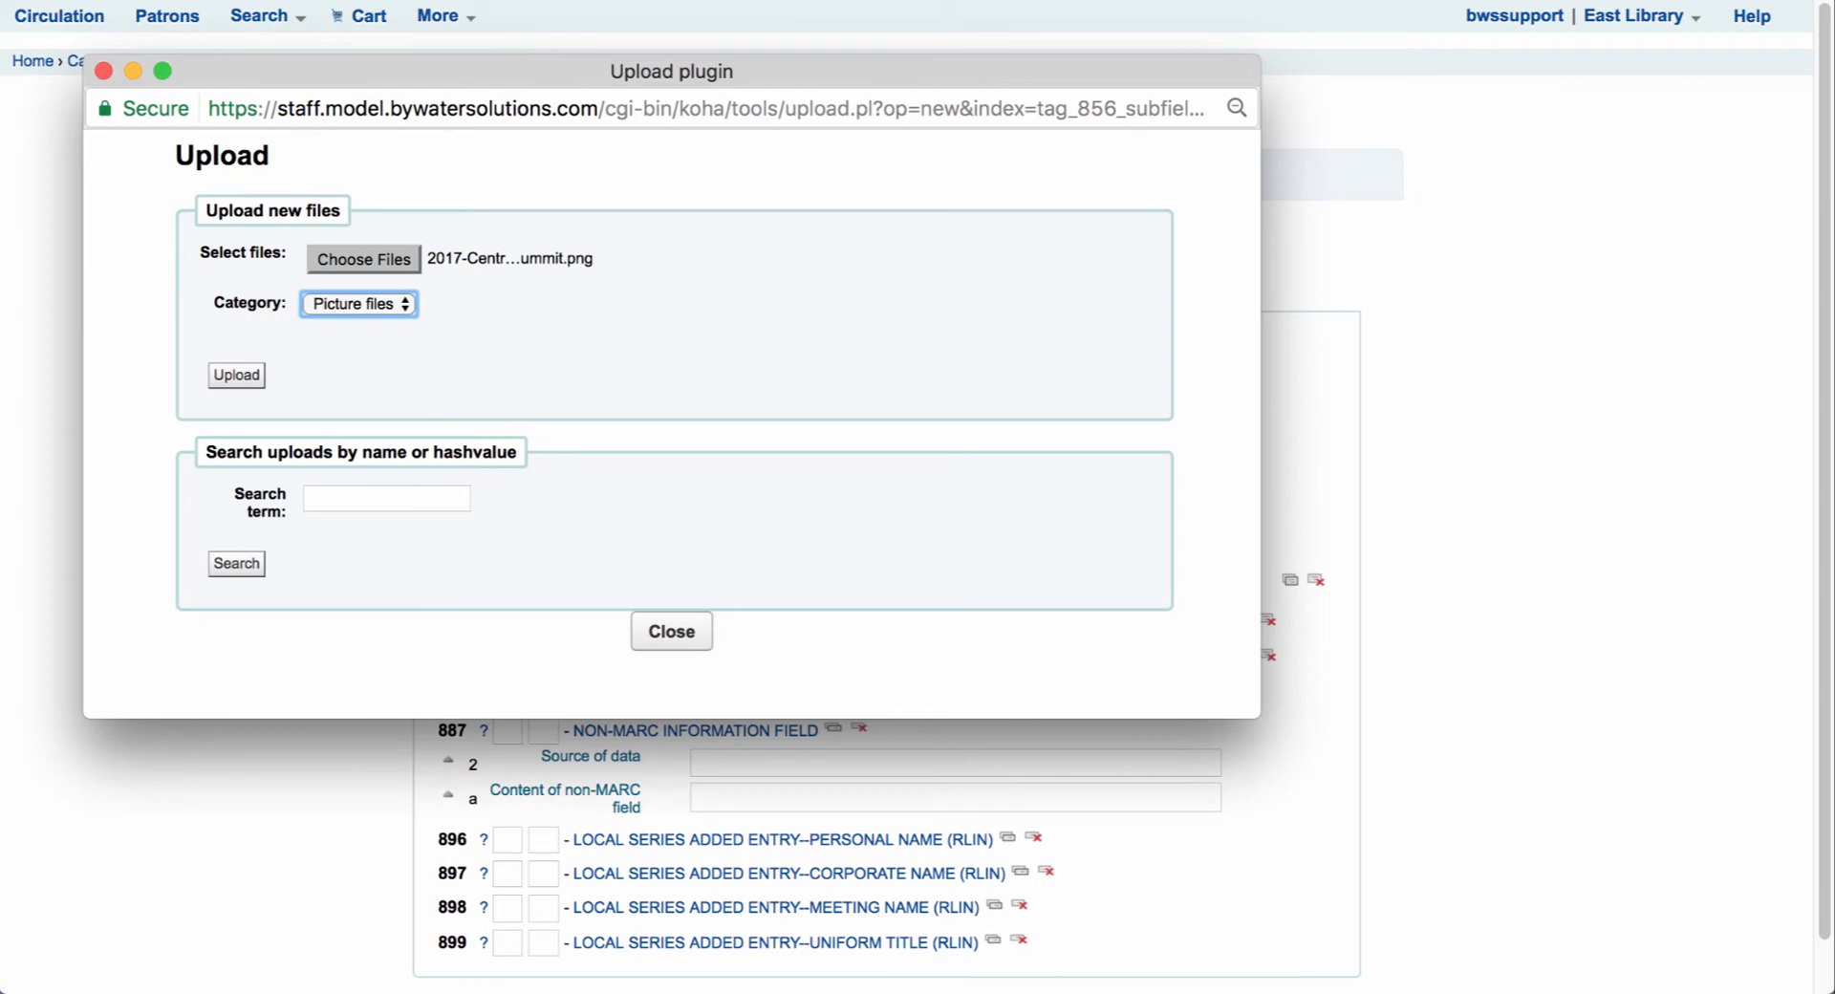
- Upload 2017-Central-Florida-Summit.png and insert its retrieval link into subfield 856$u
{"action": "left_click", "coordinate": [235, 374]}
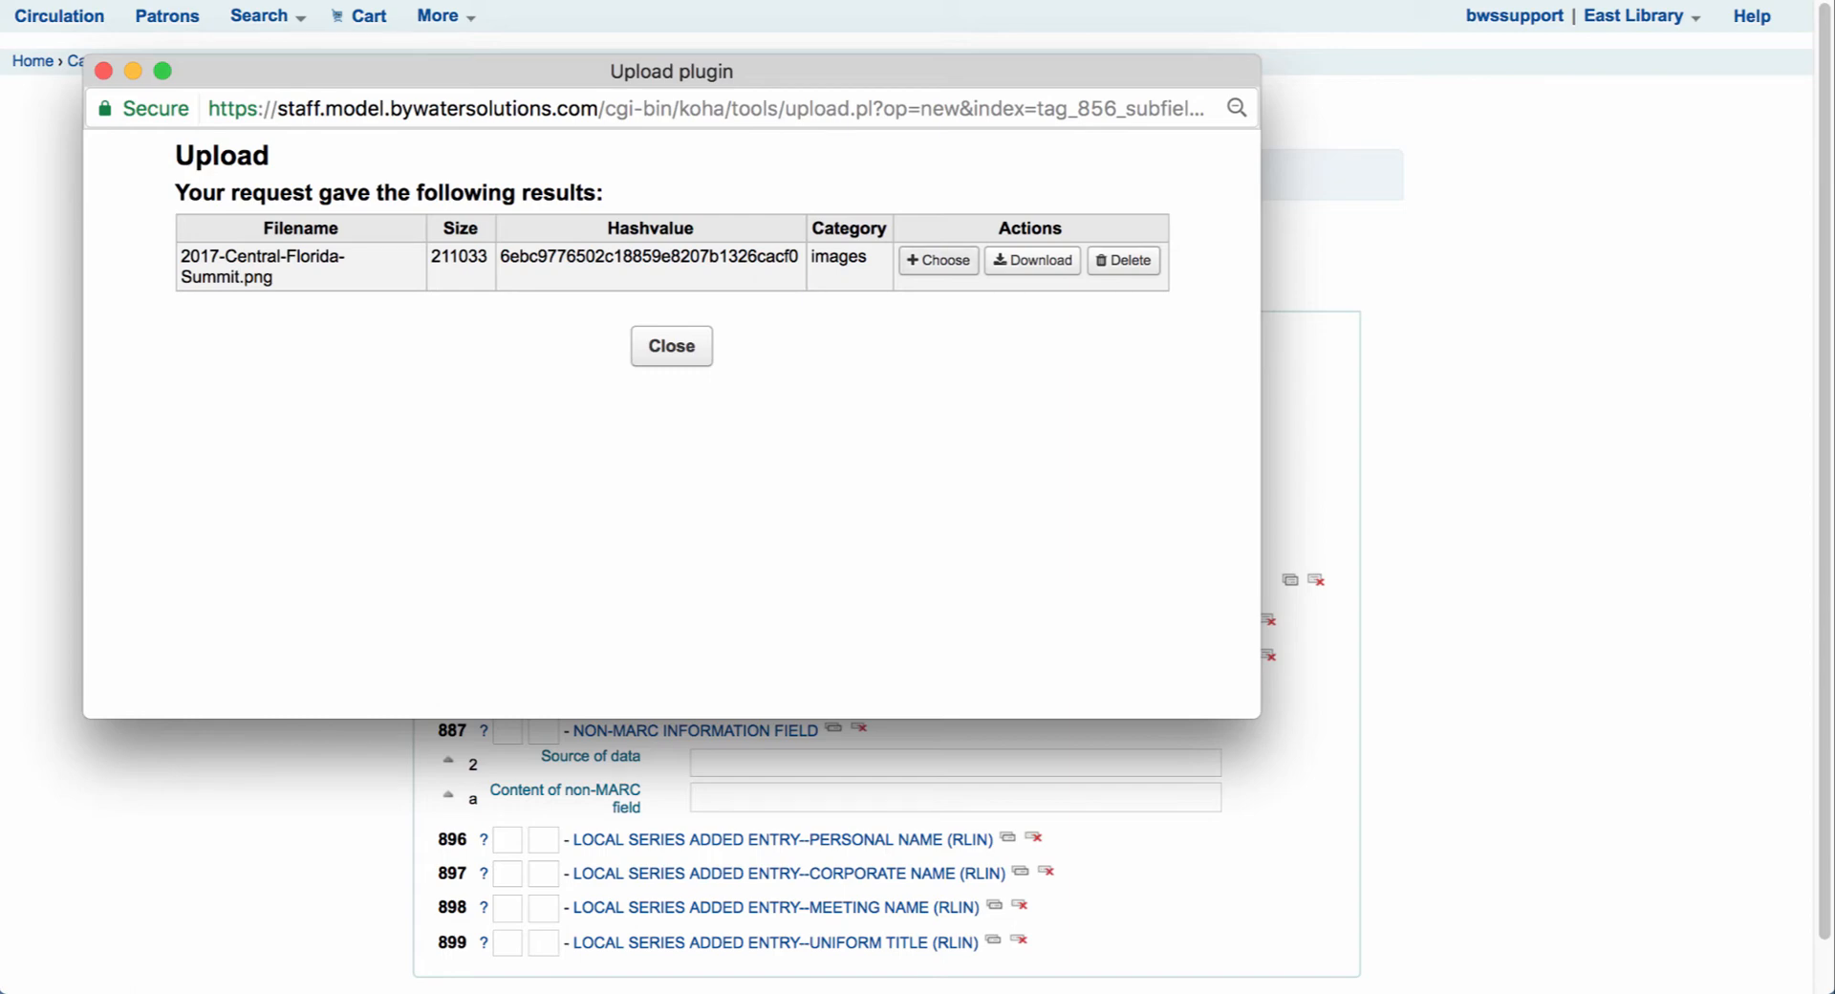
{"action": "left_click", "coordinate": [936, 260]}
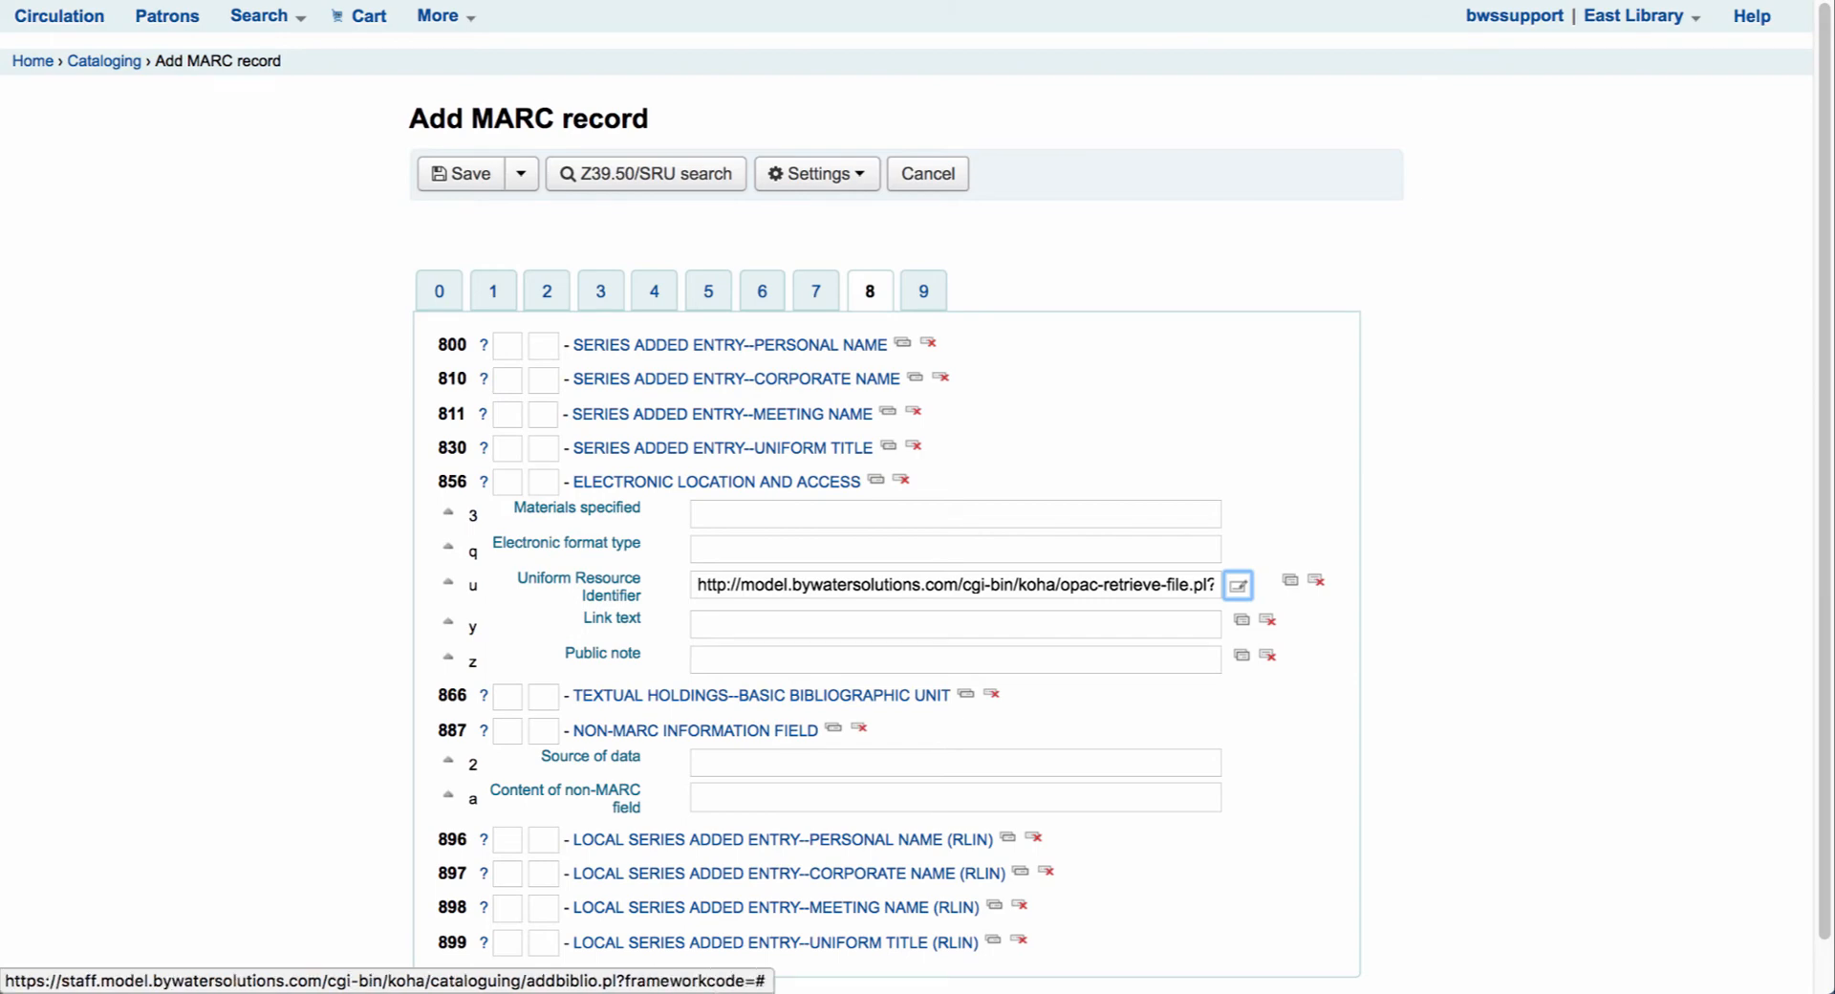
- Enter 'Jessie's Talk' as the 856 link text and save the new record
{"action": "left_click", "coordinate": [954, 584]}
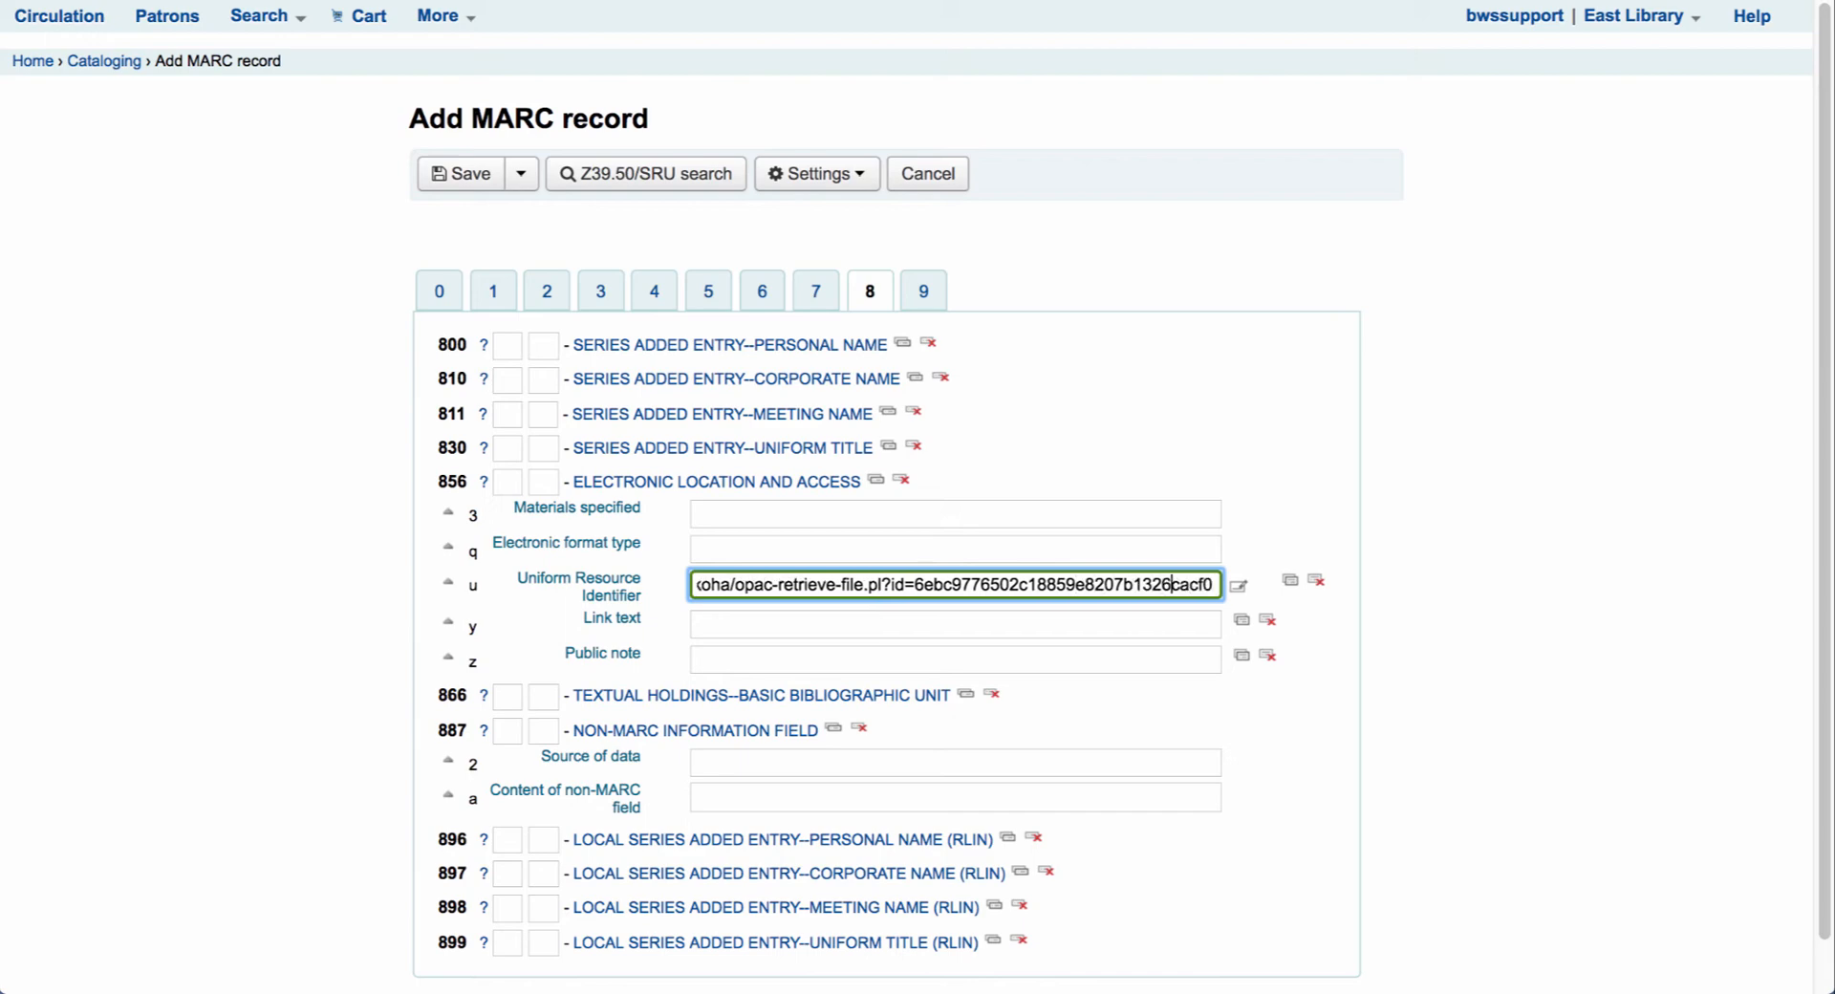
{"action": "type", "text": "Jessie's"}
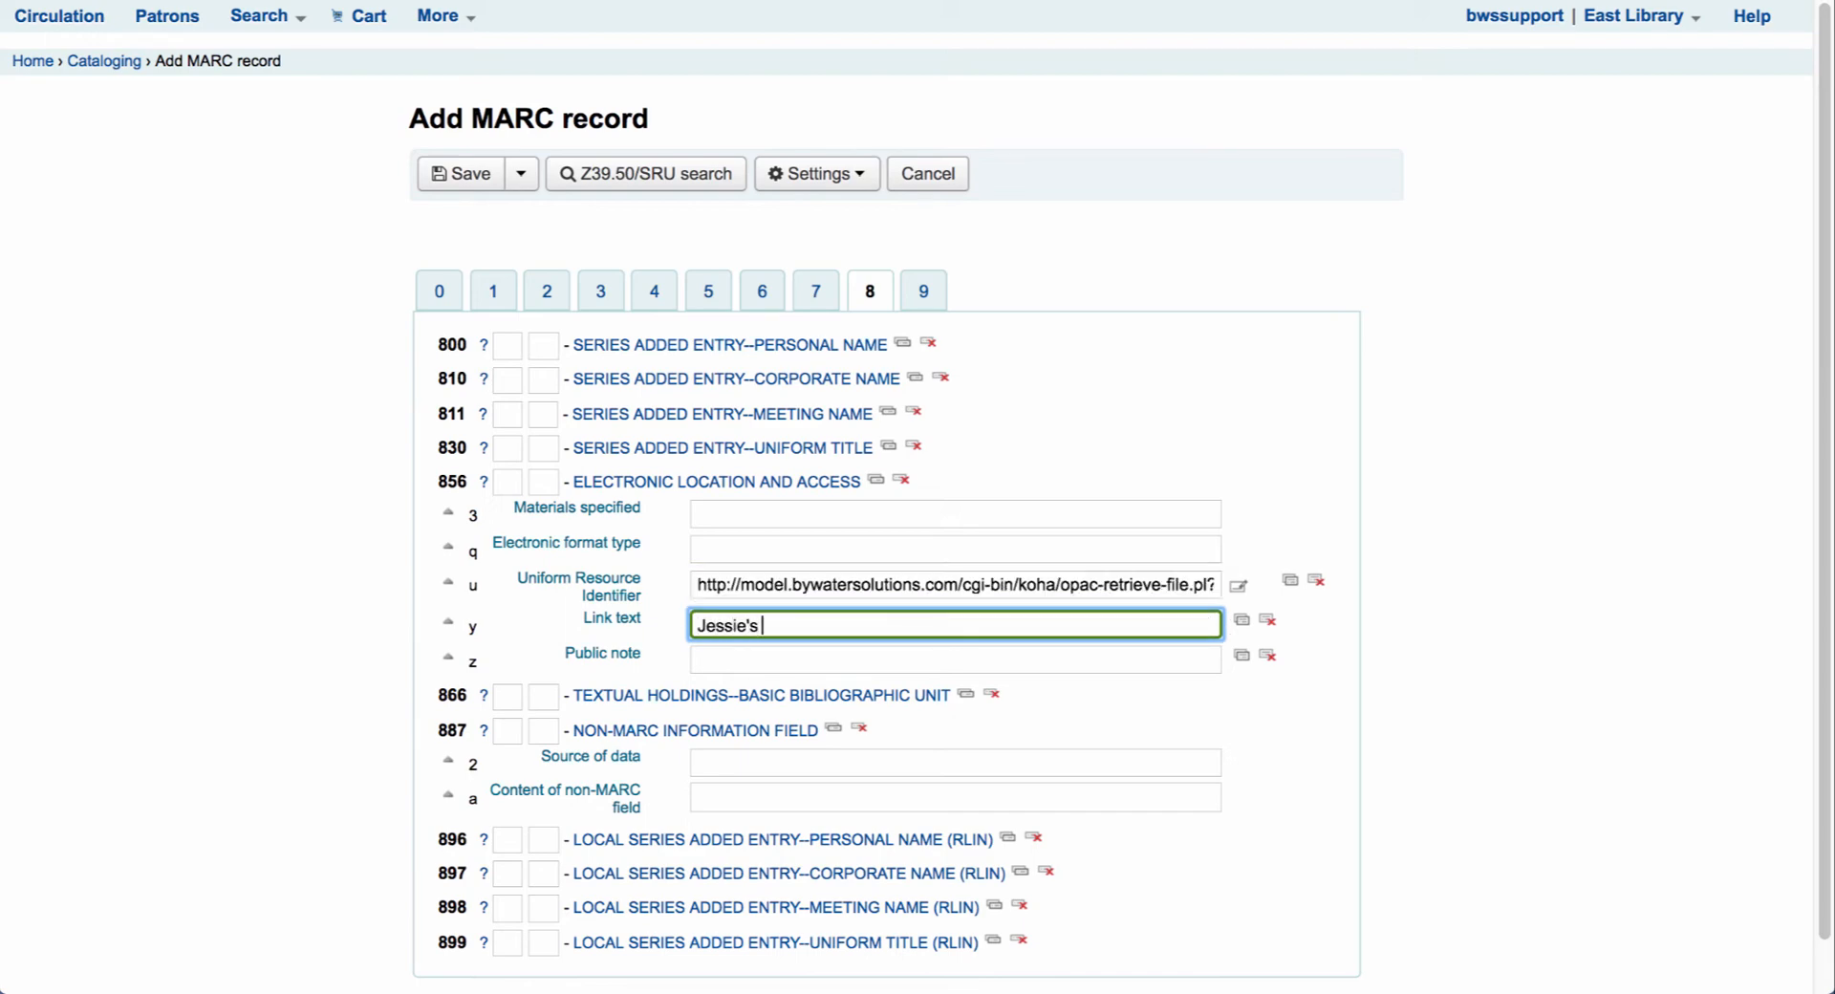
{"action": "type", "text": "Talk"}
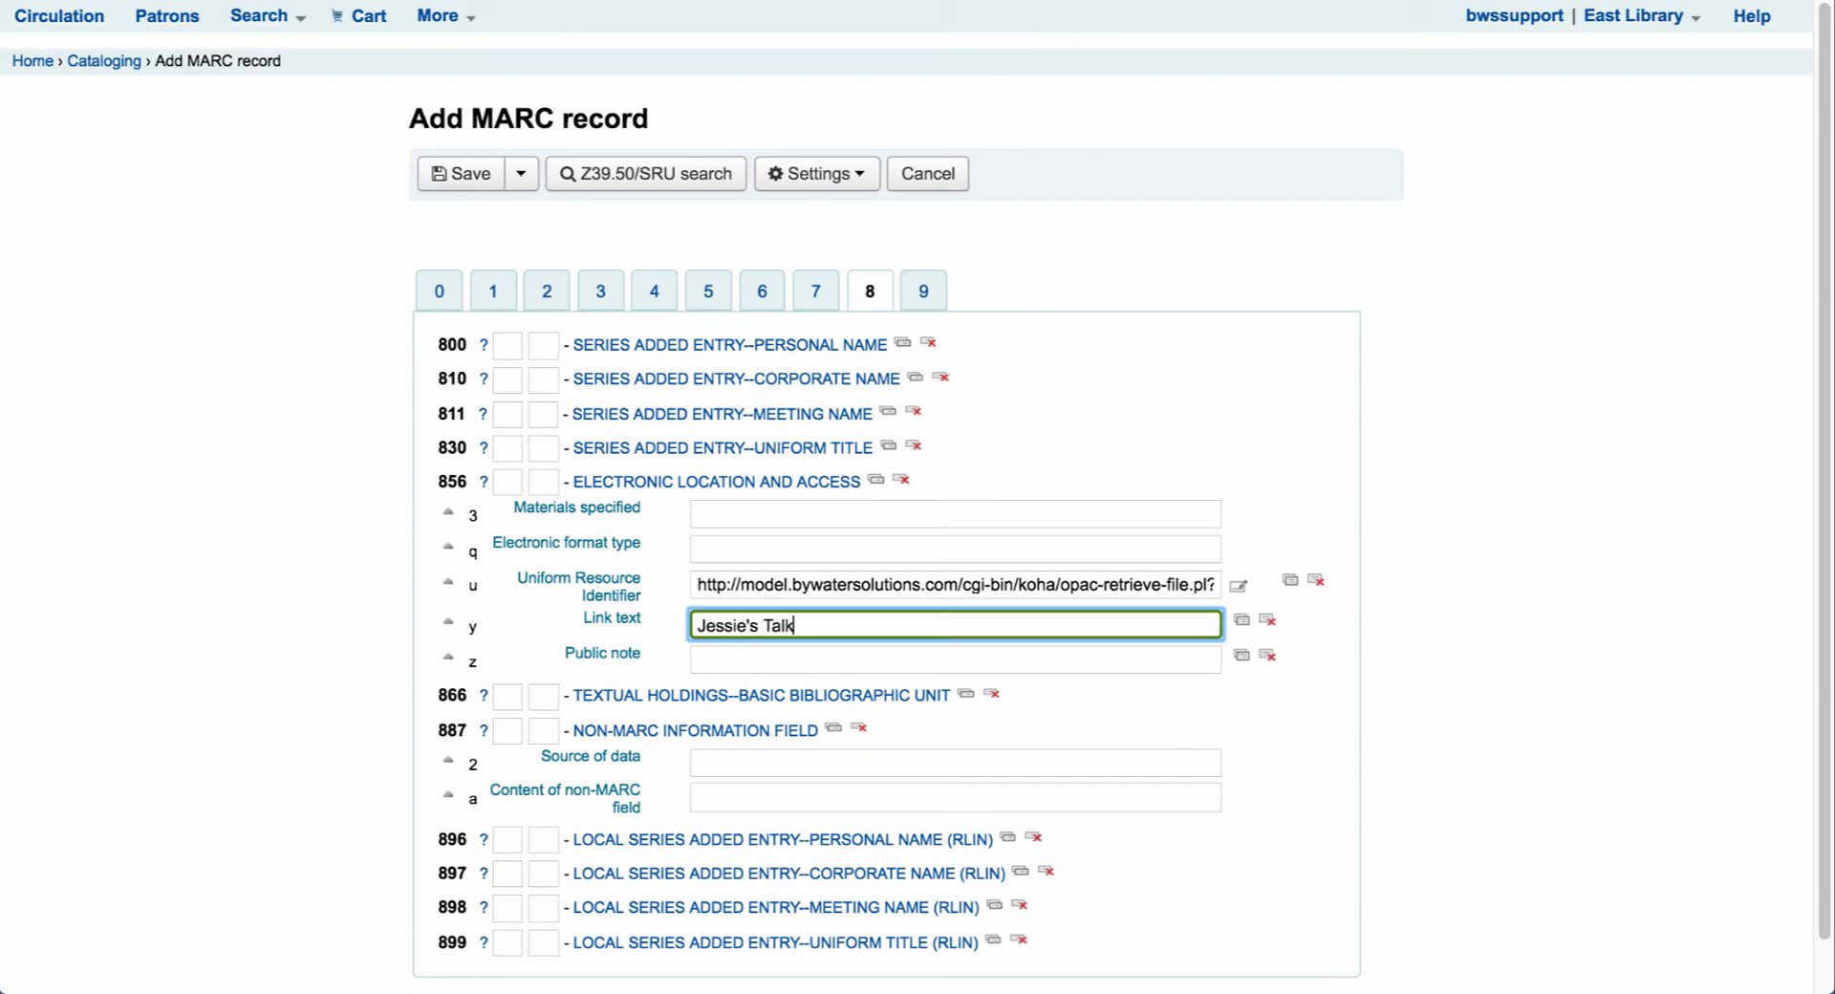
{"action": "left_click", "coordinate": [461, 173]}
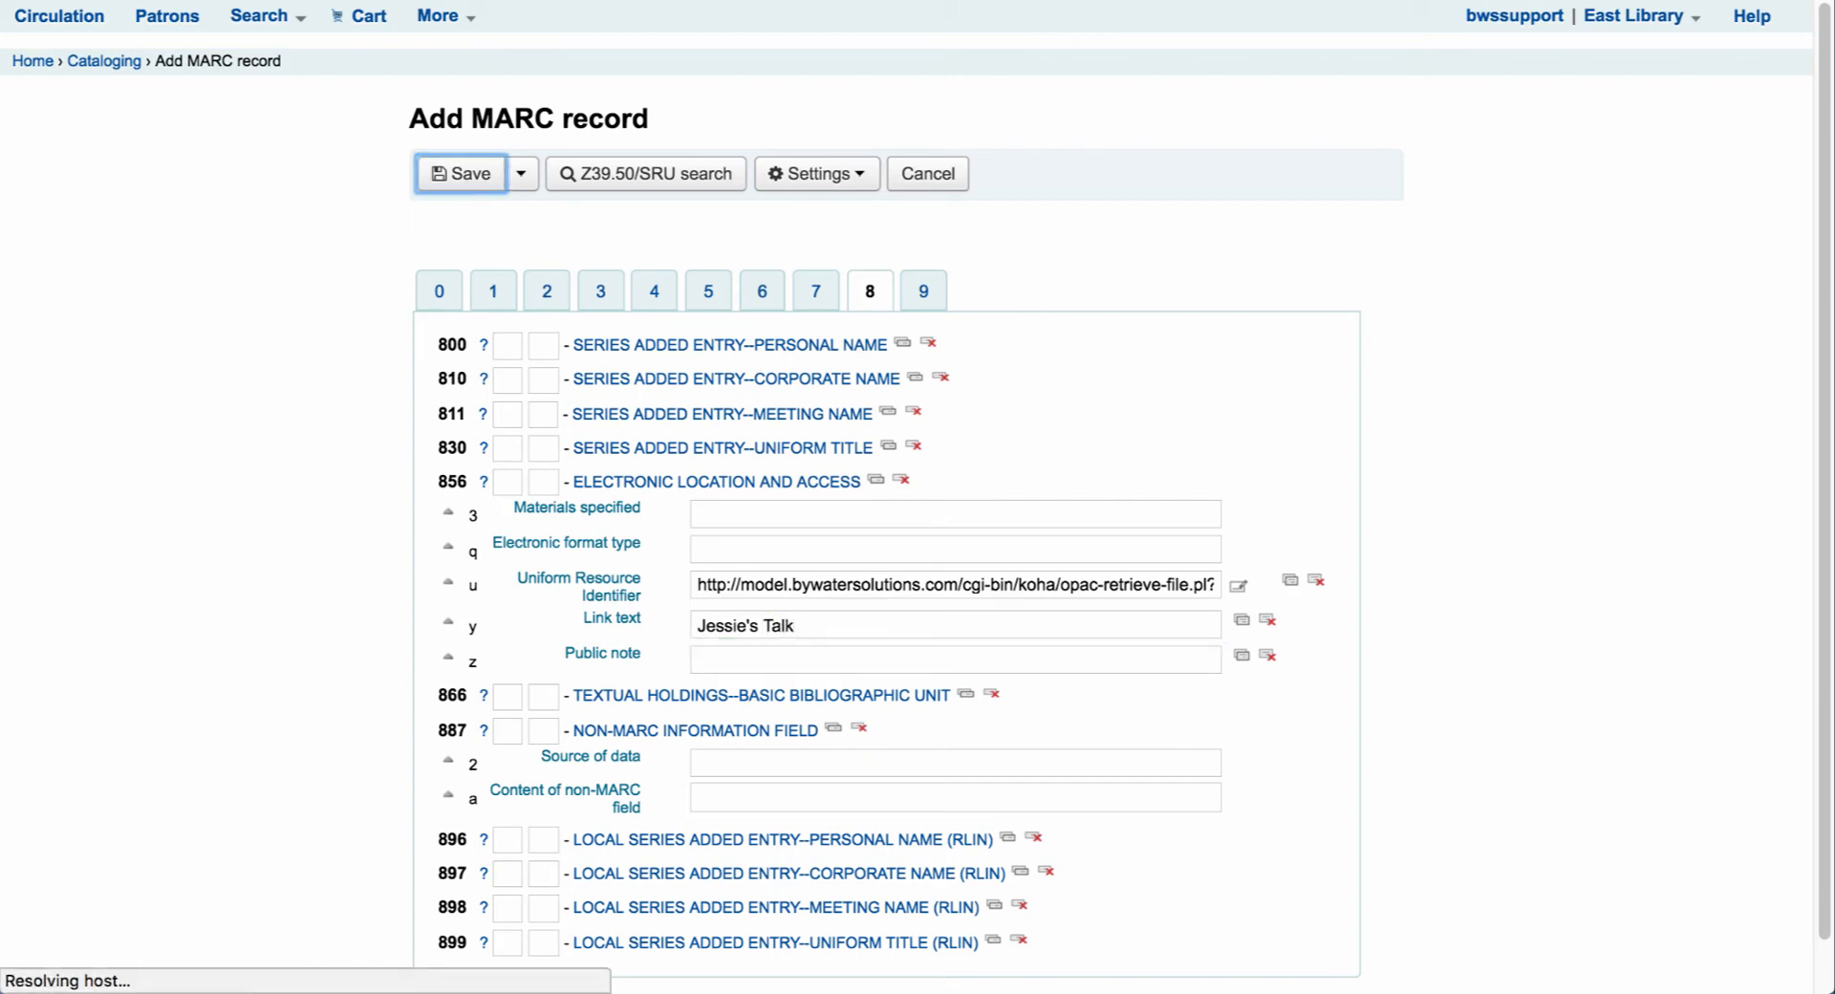
{"action": "left_click", "coordinate": [461, 173]}
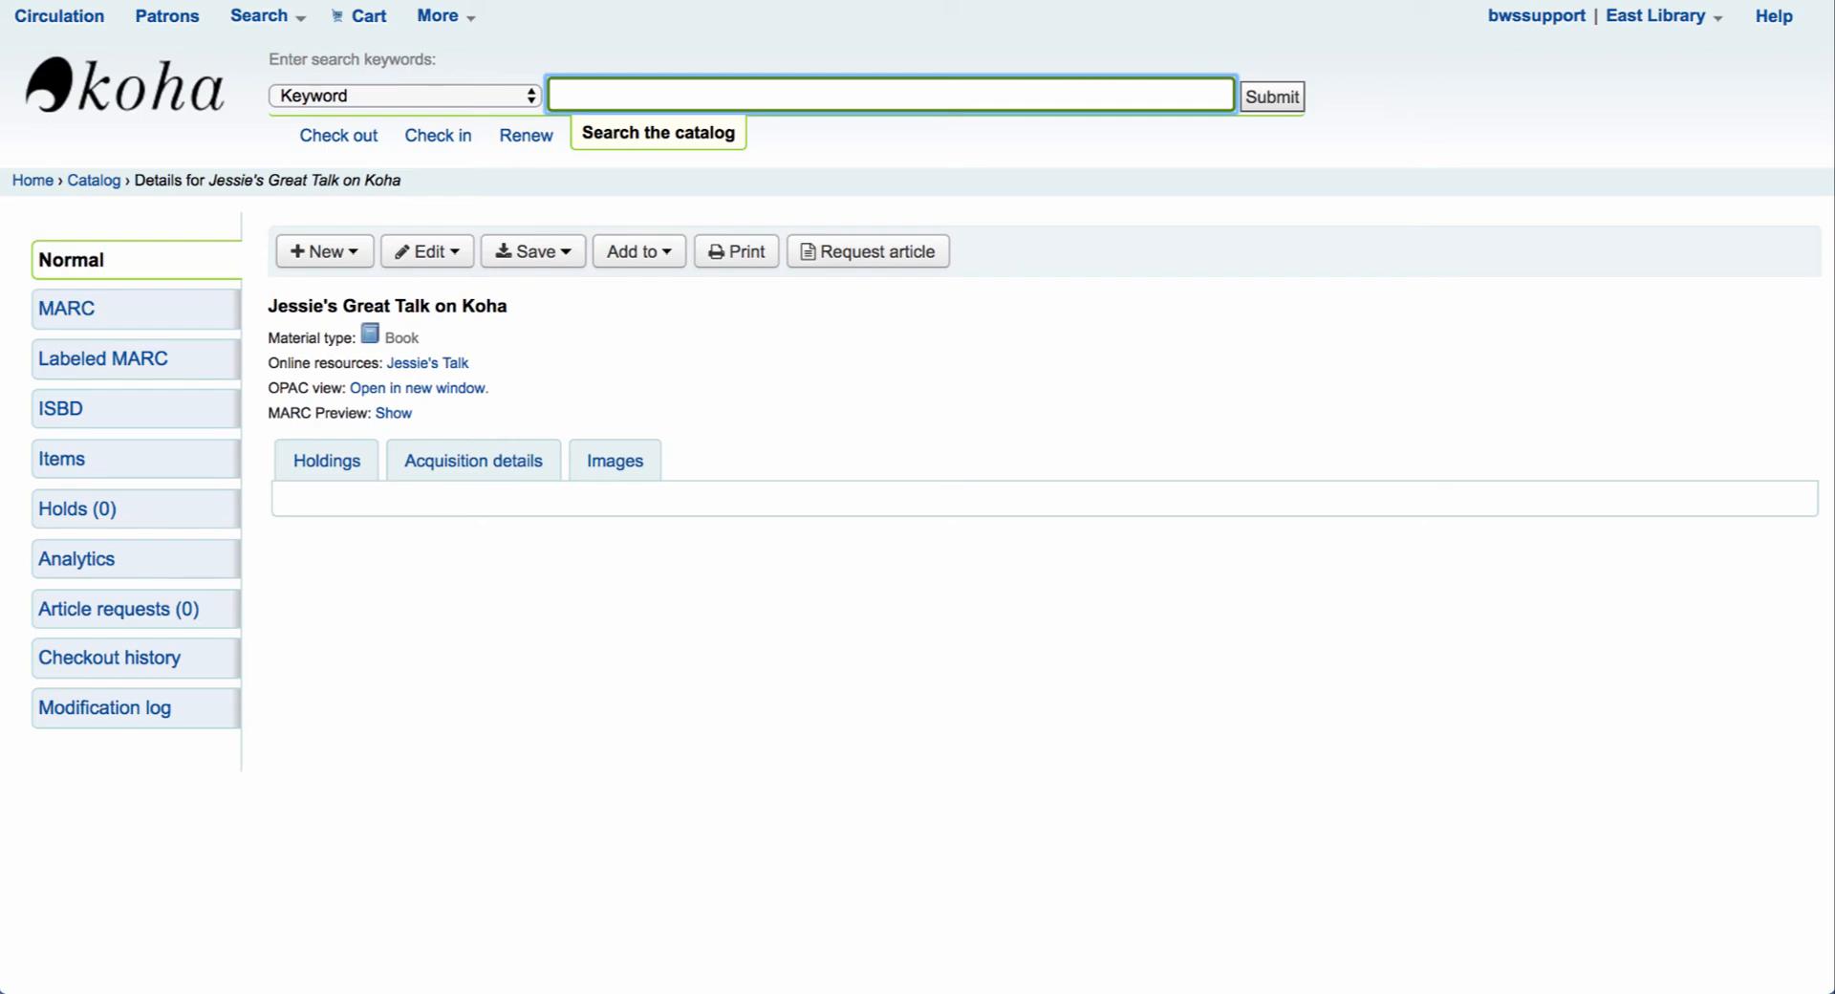
{"action": "mouse_move", "coordinate": [427, 363]}
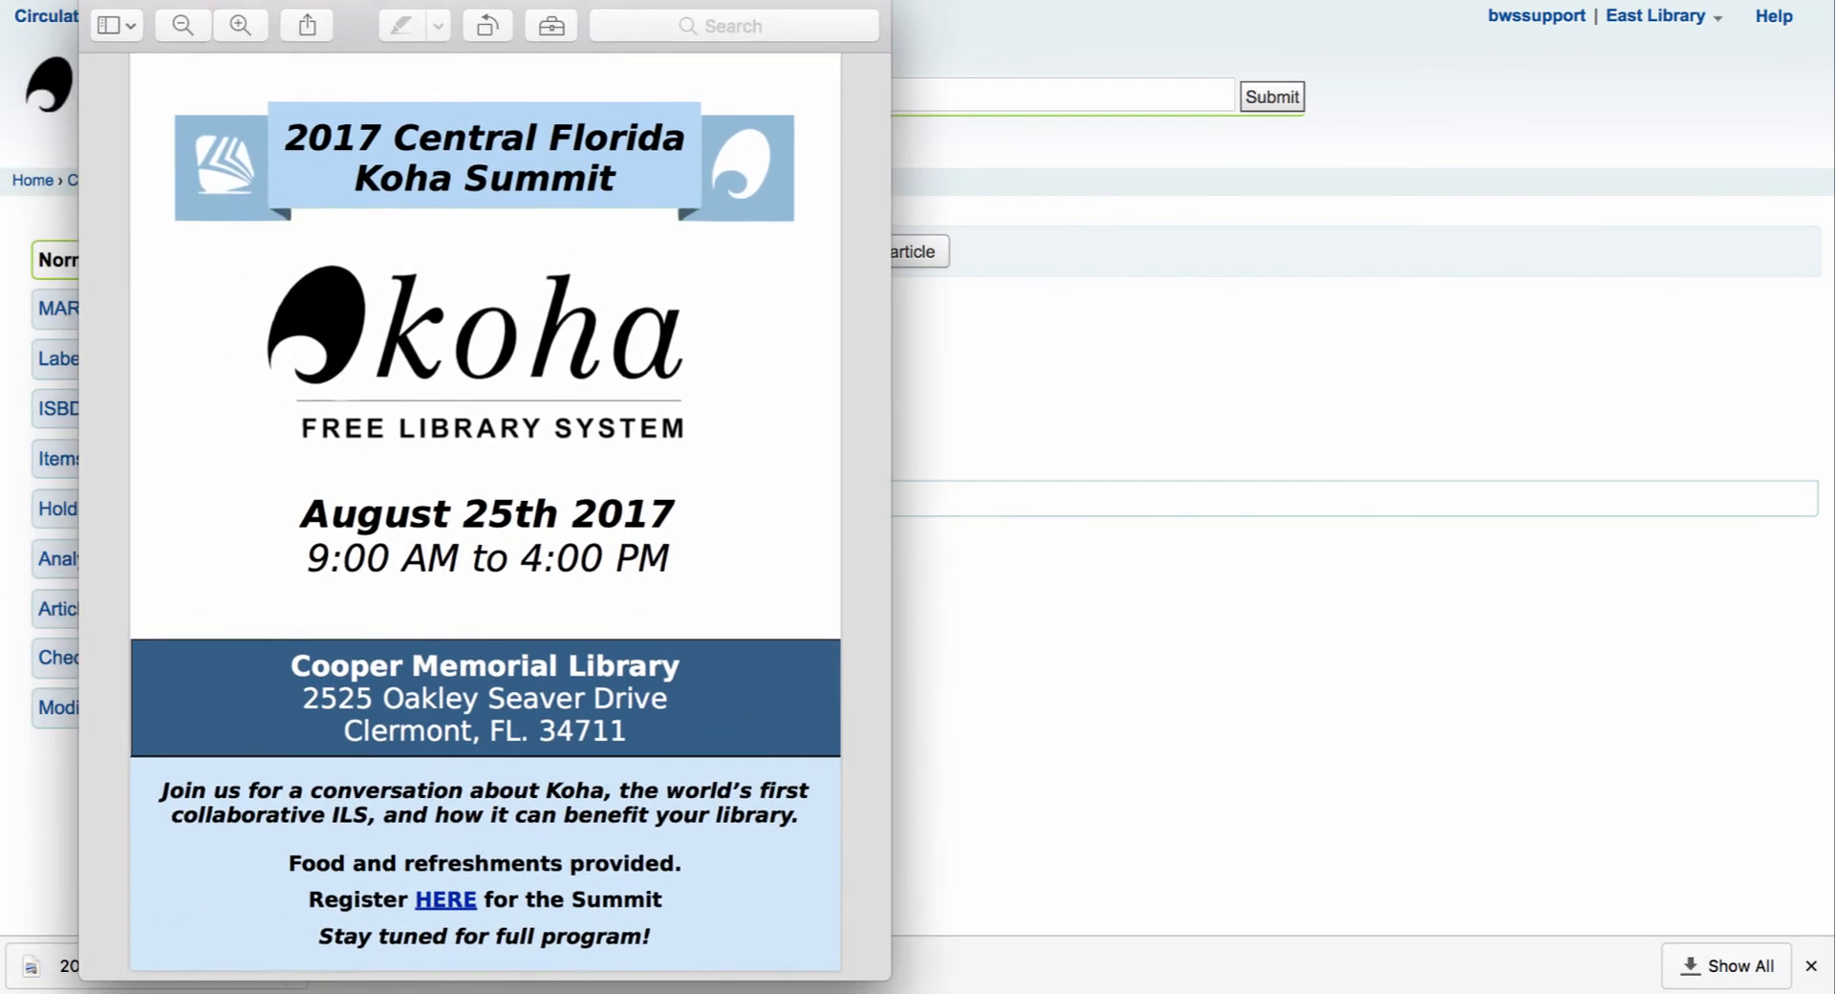
- View the saved record 'Jessie's Great Talk on Koha' in the public OPAC catalogue
{"action": "left_click", "coordinate": [1814, 966]}
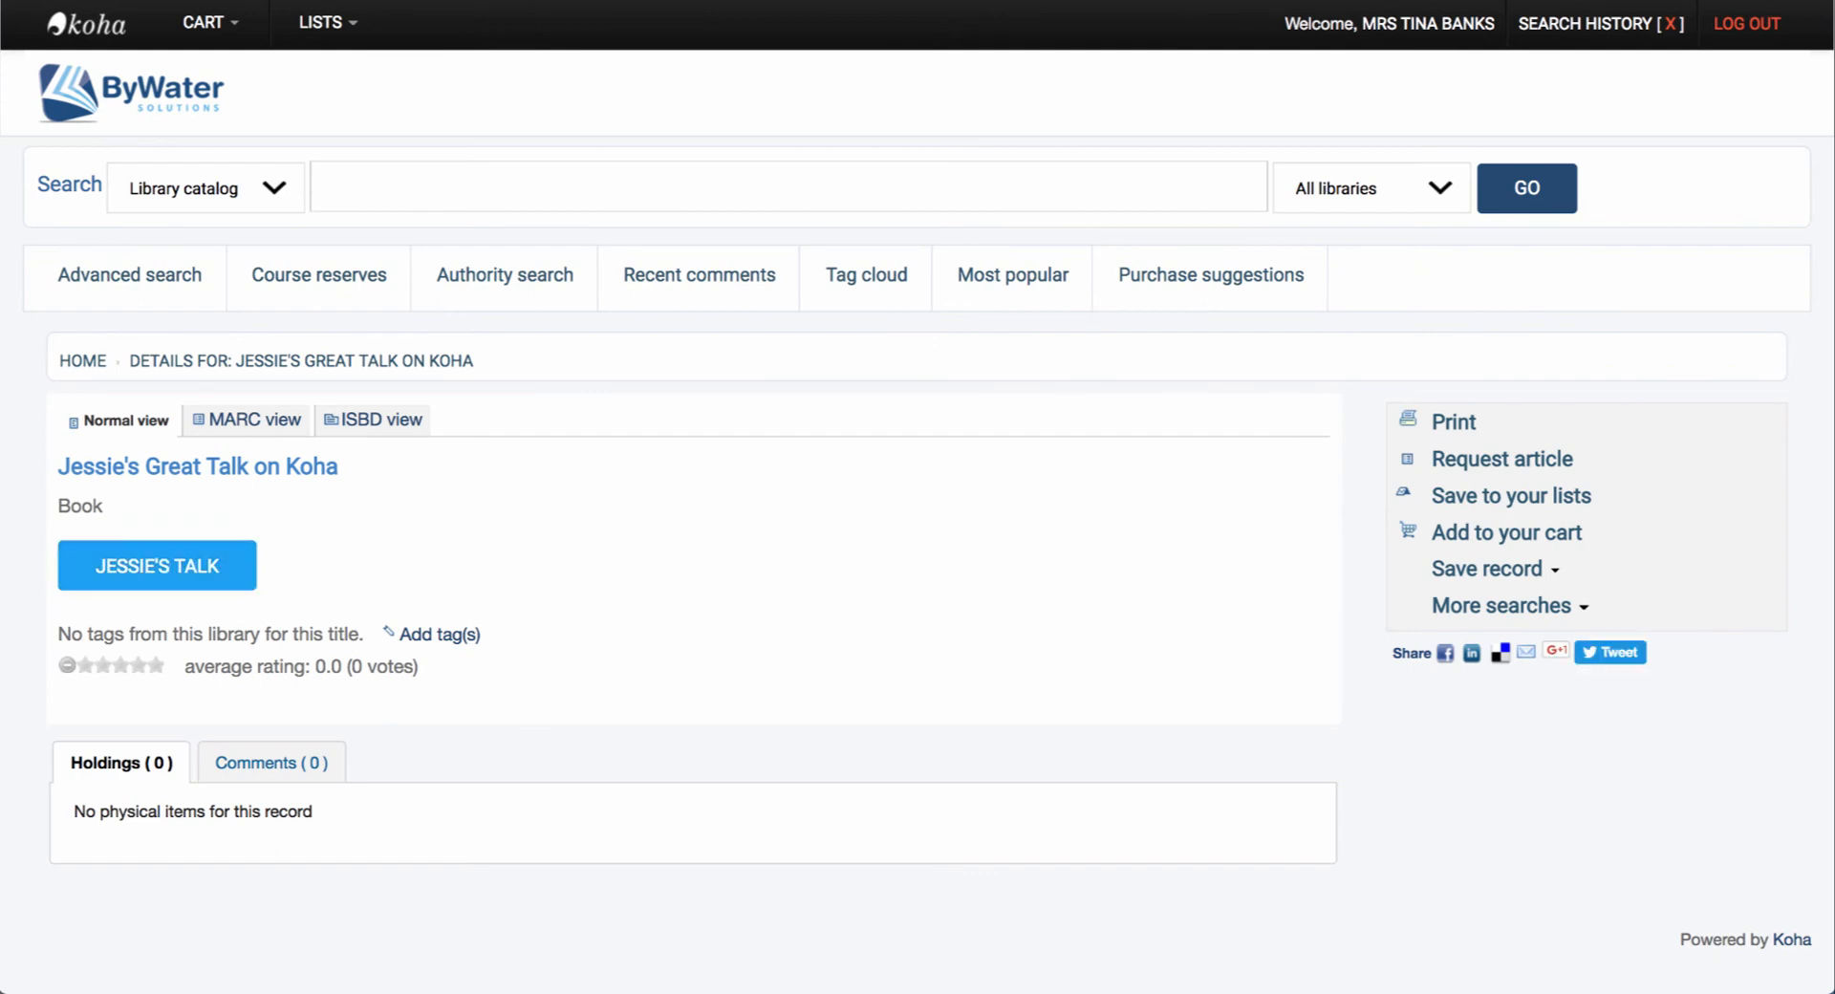
{"action": "mouse_move", "coordinate": [156, 566]}
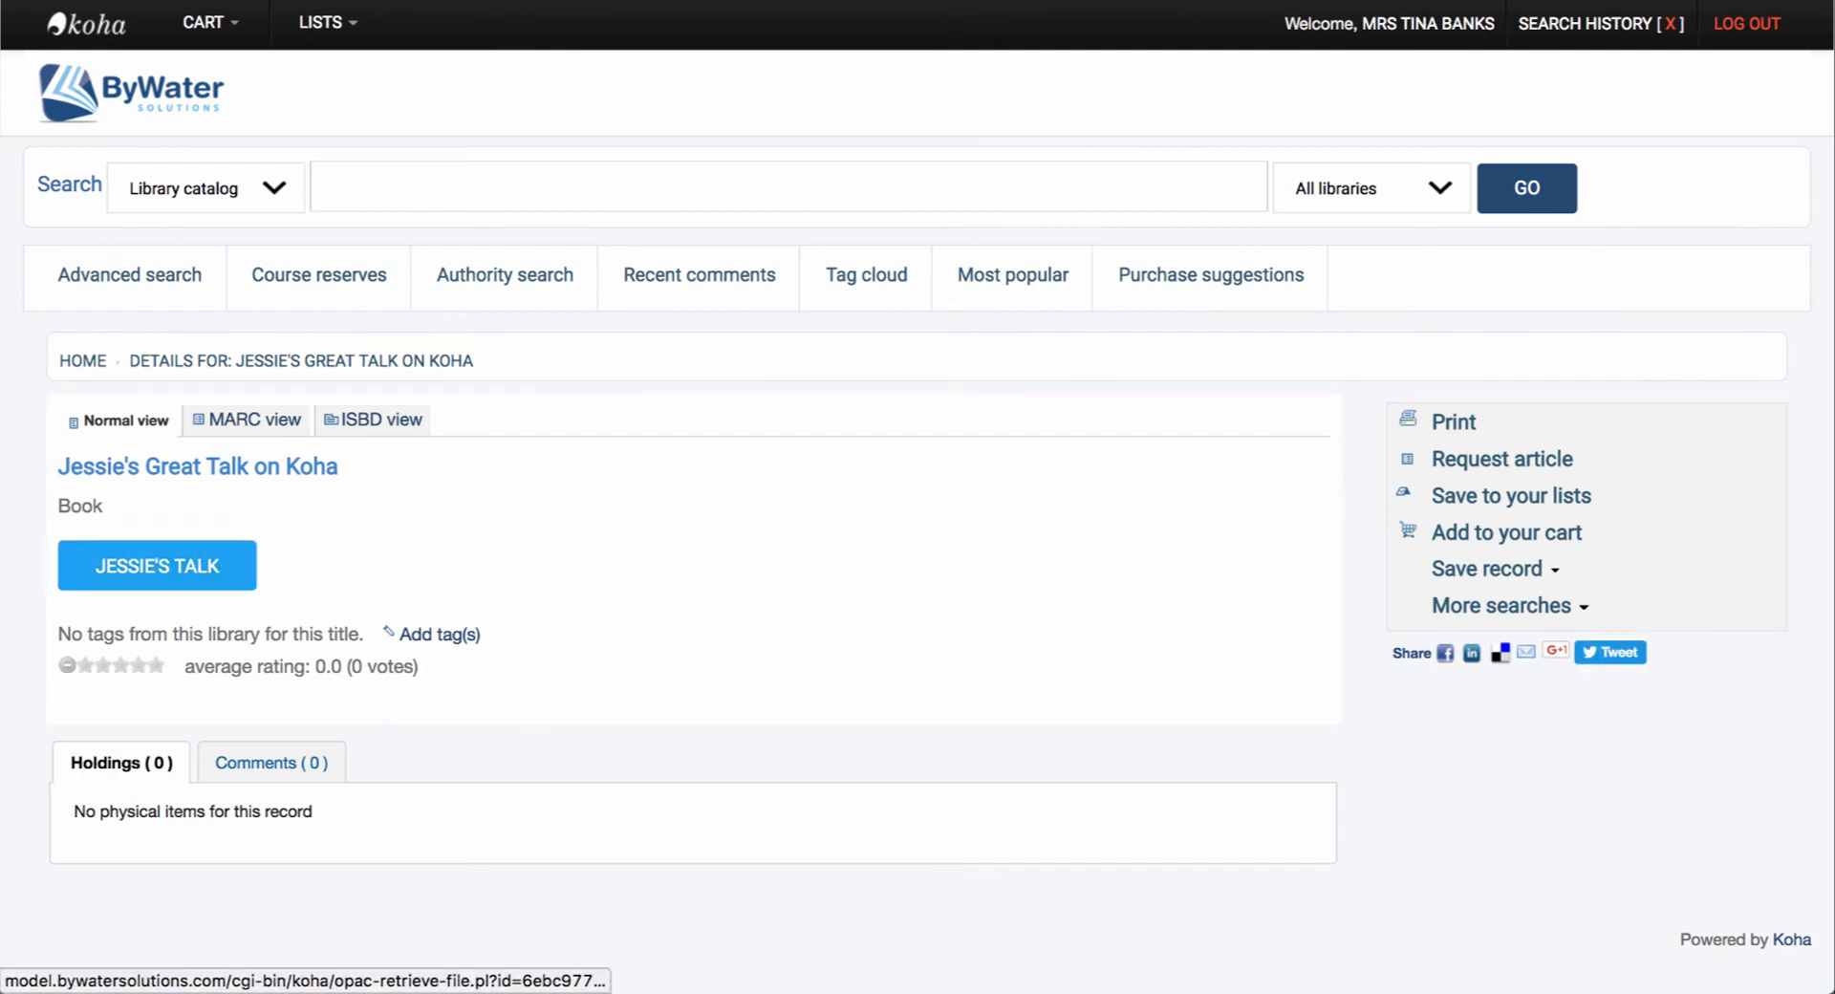